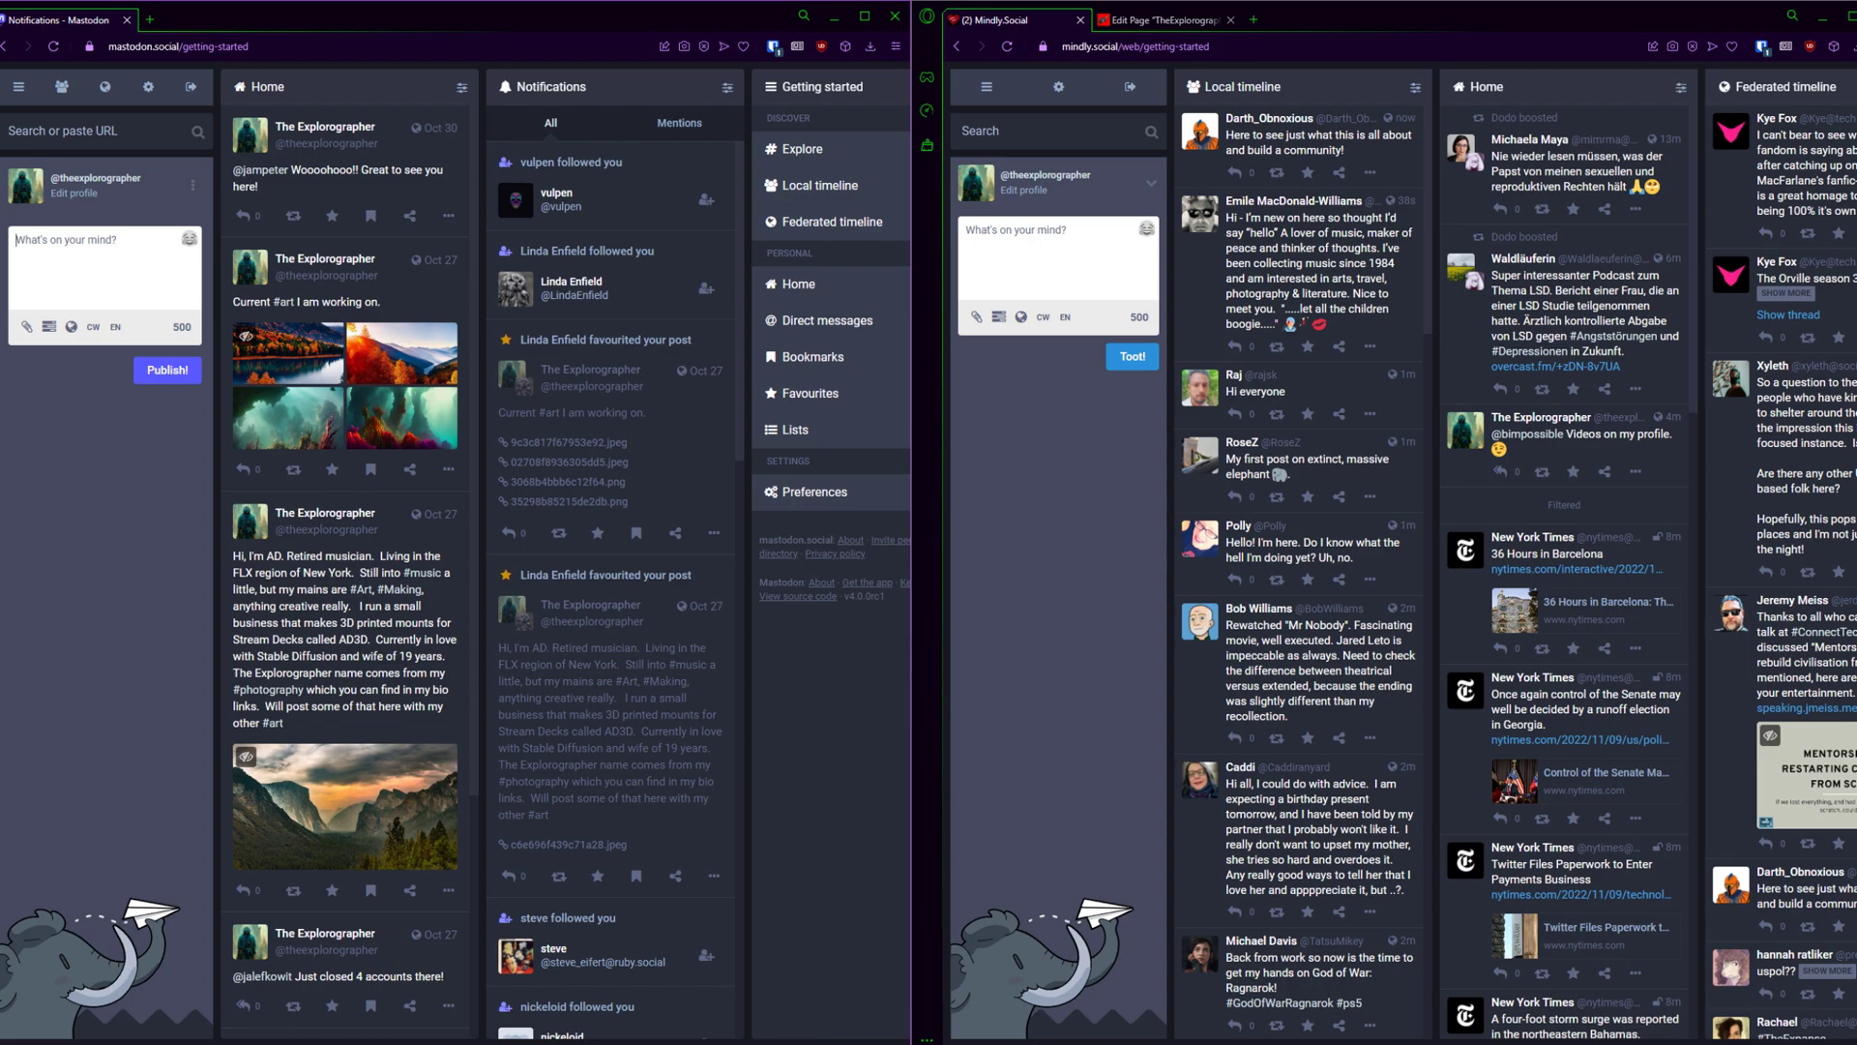
Step: Scroll through the mindly.social window toward the Edit profile settings
scroll(down, 3)
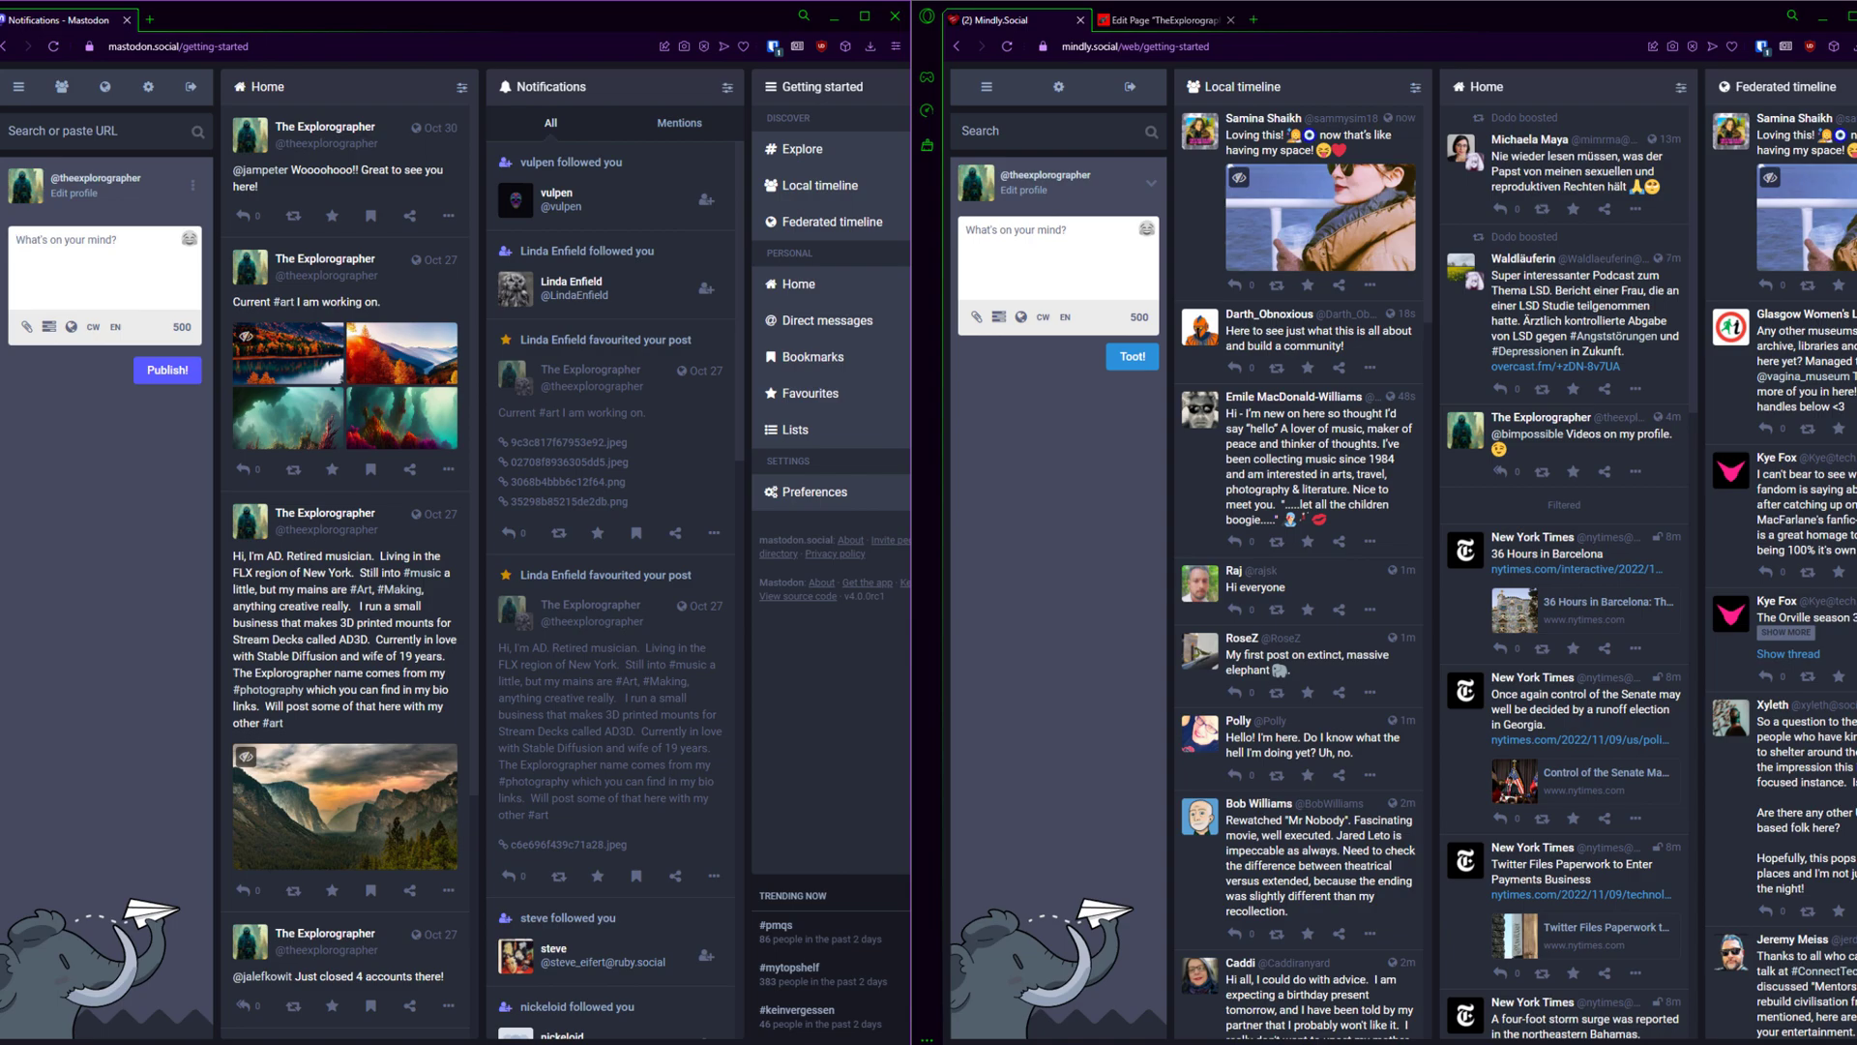
scroll(down, 3)
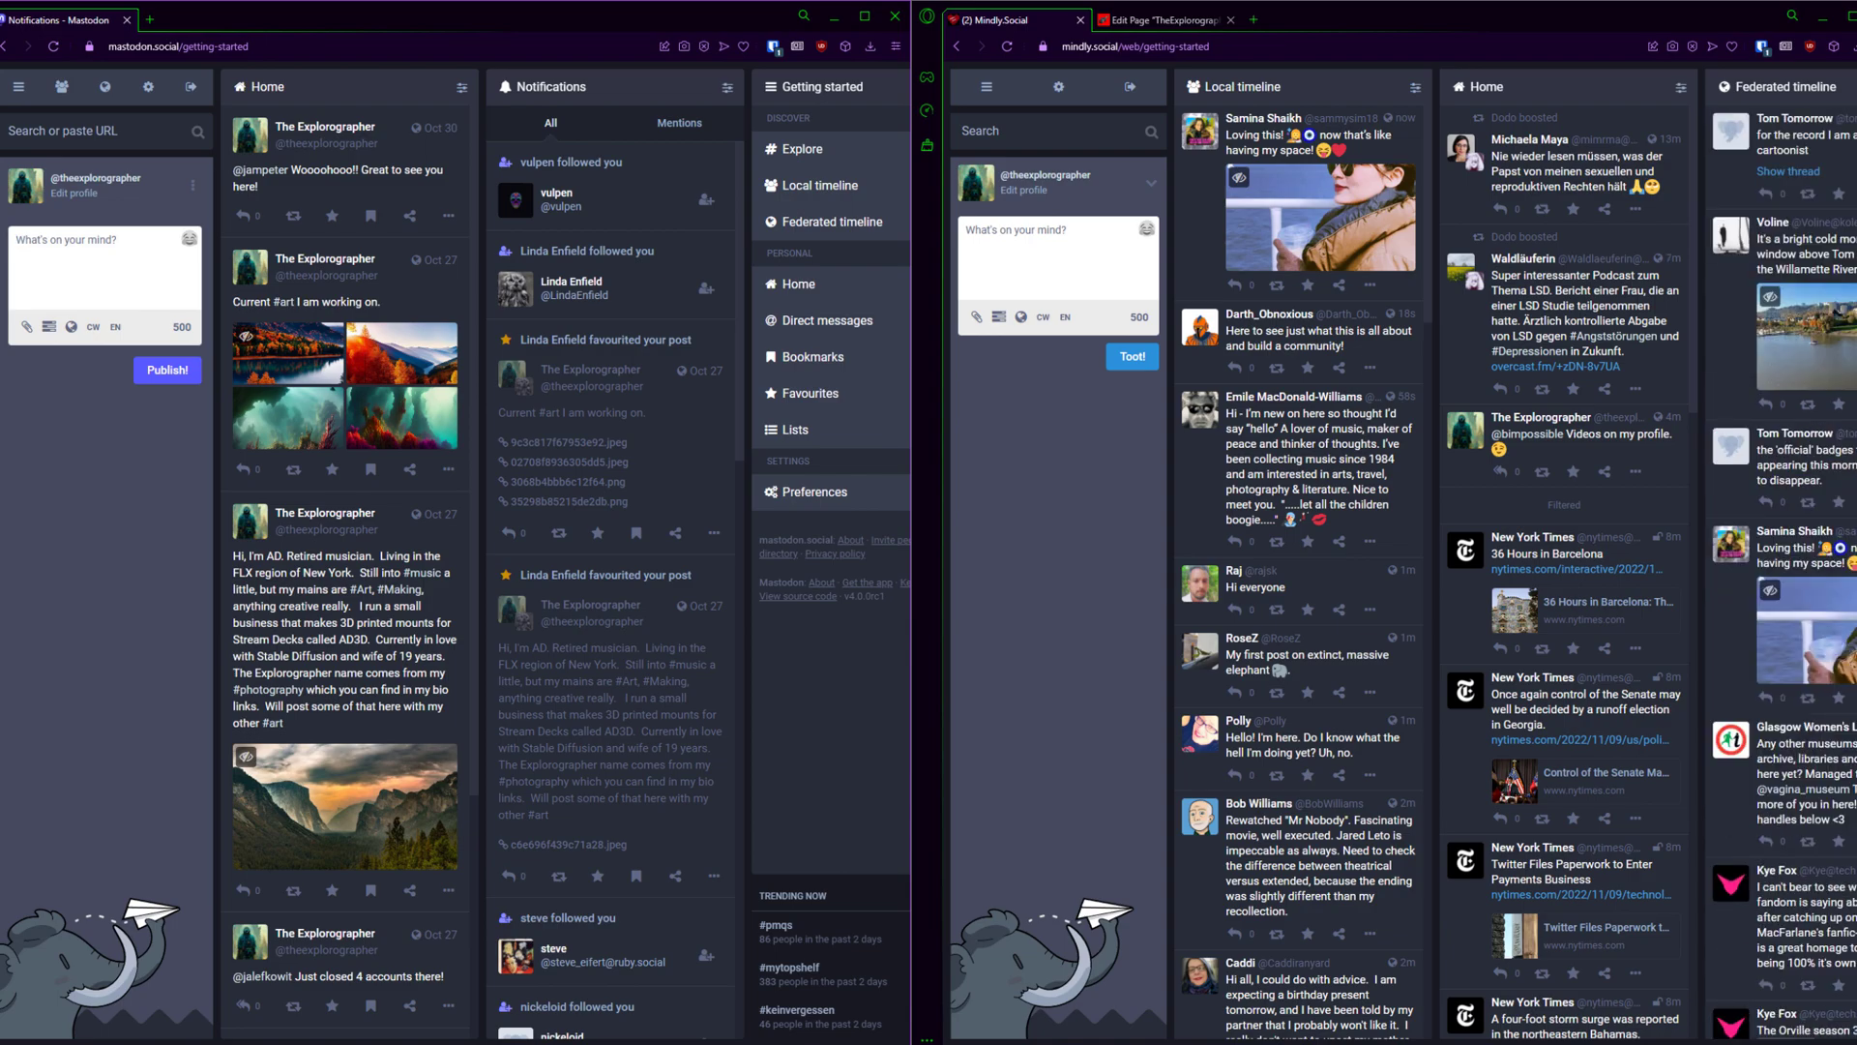
scroll(down, 3)
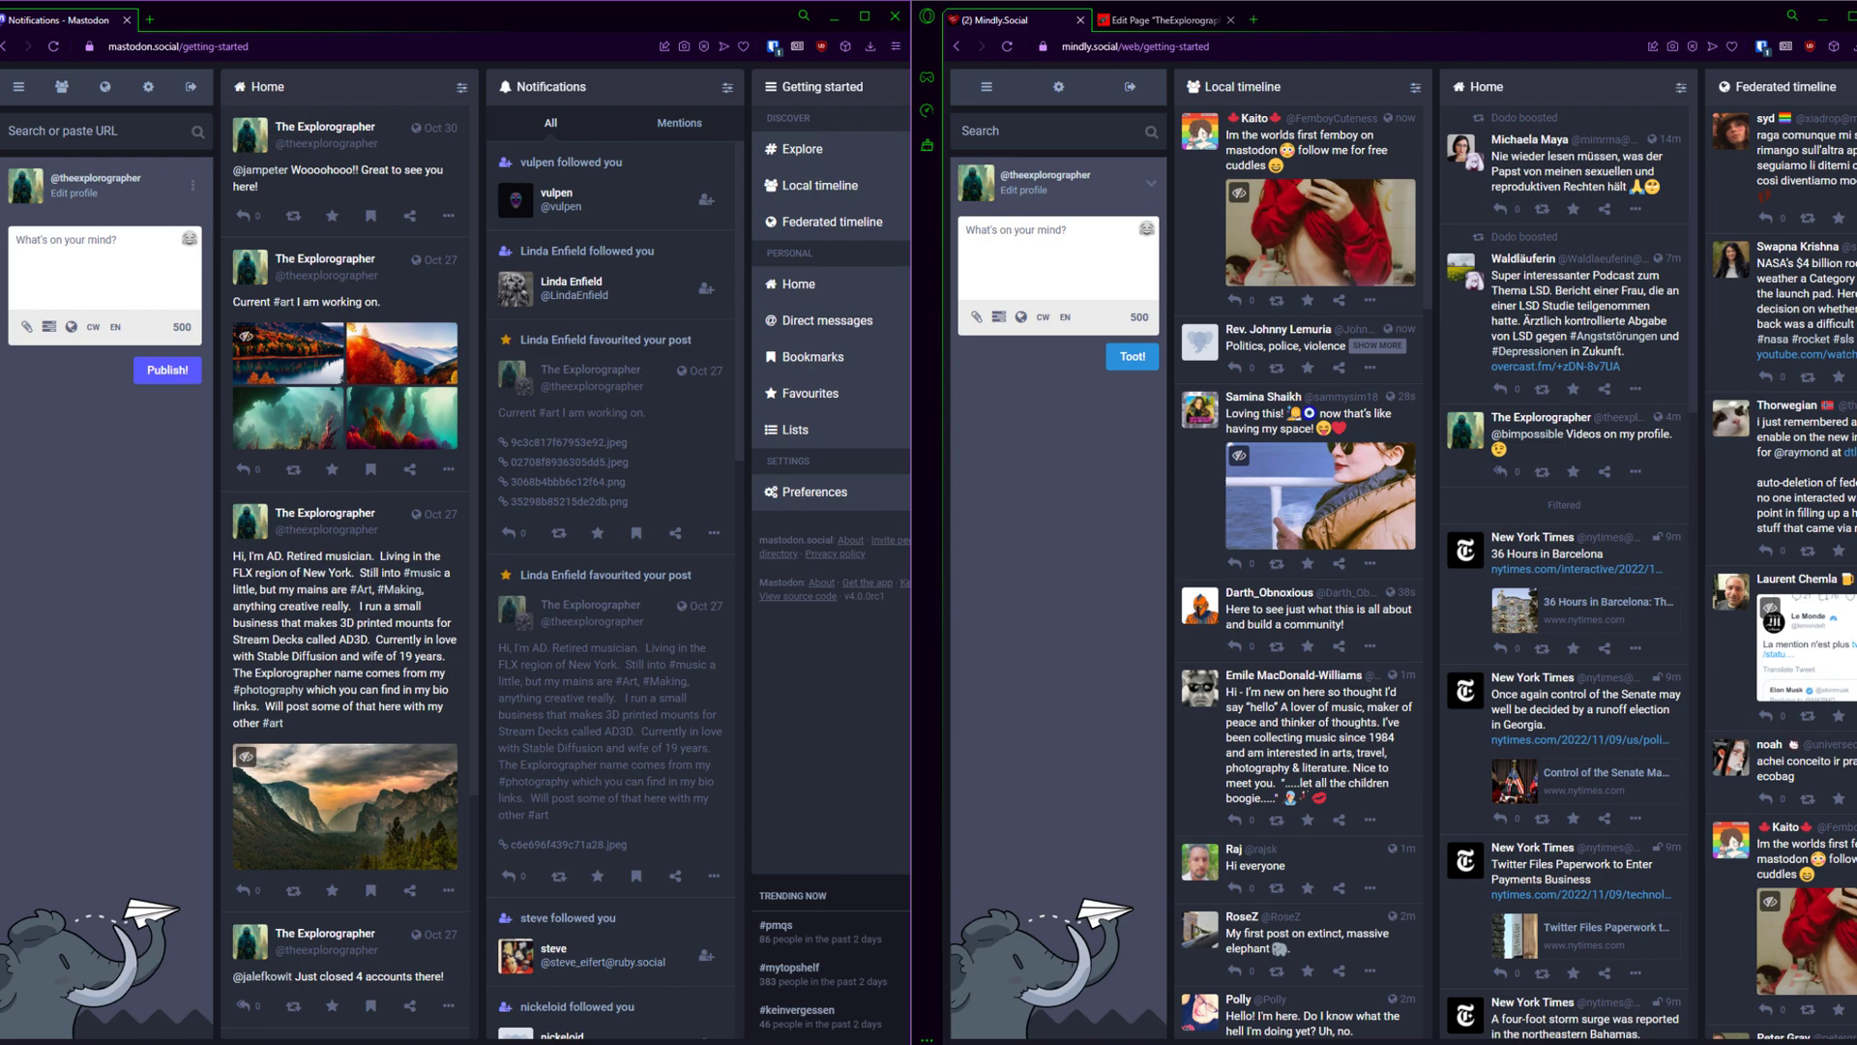
scroll(down, 3)
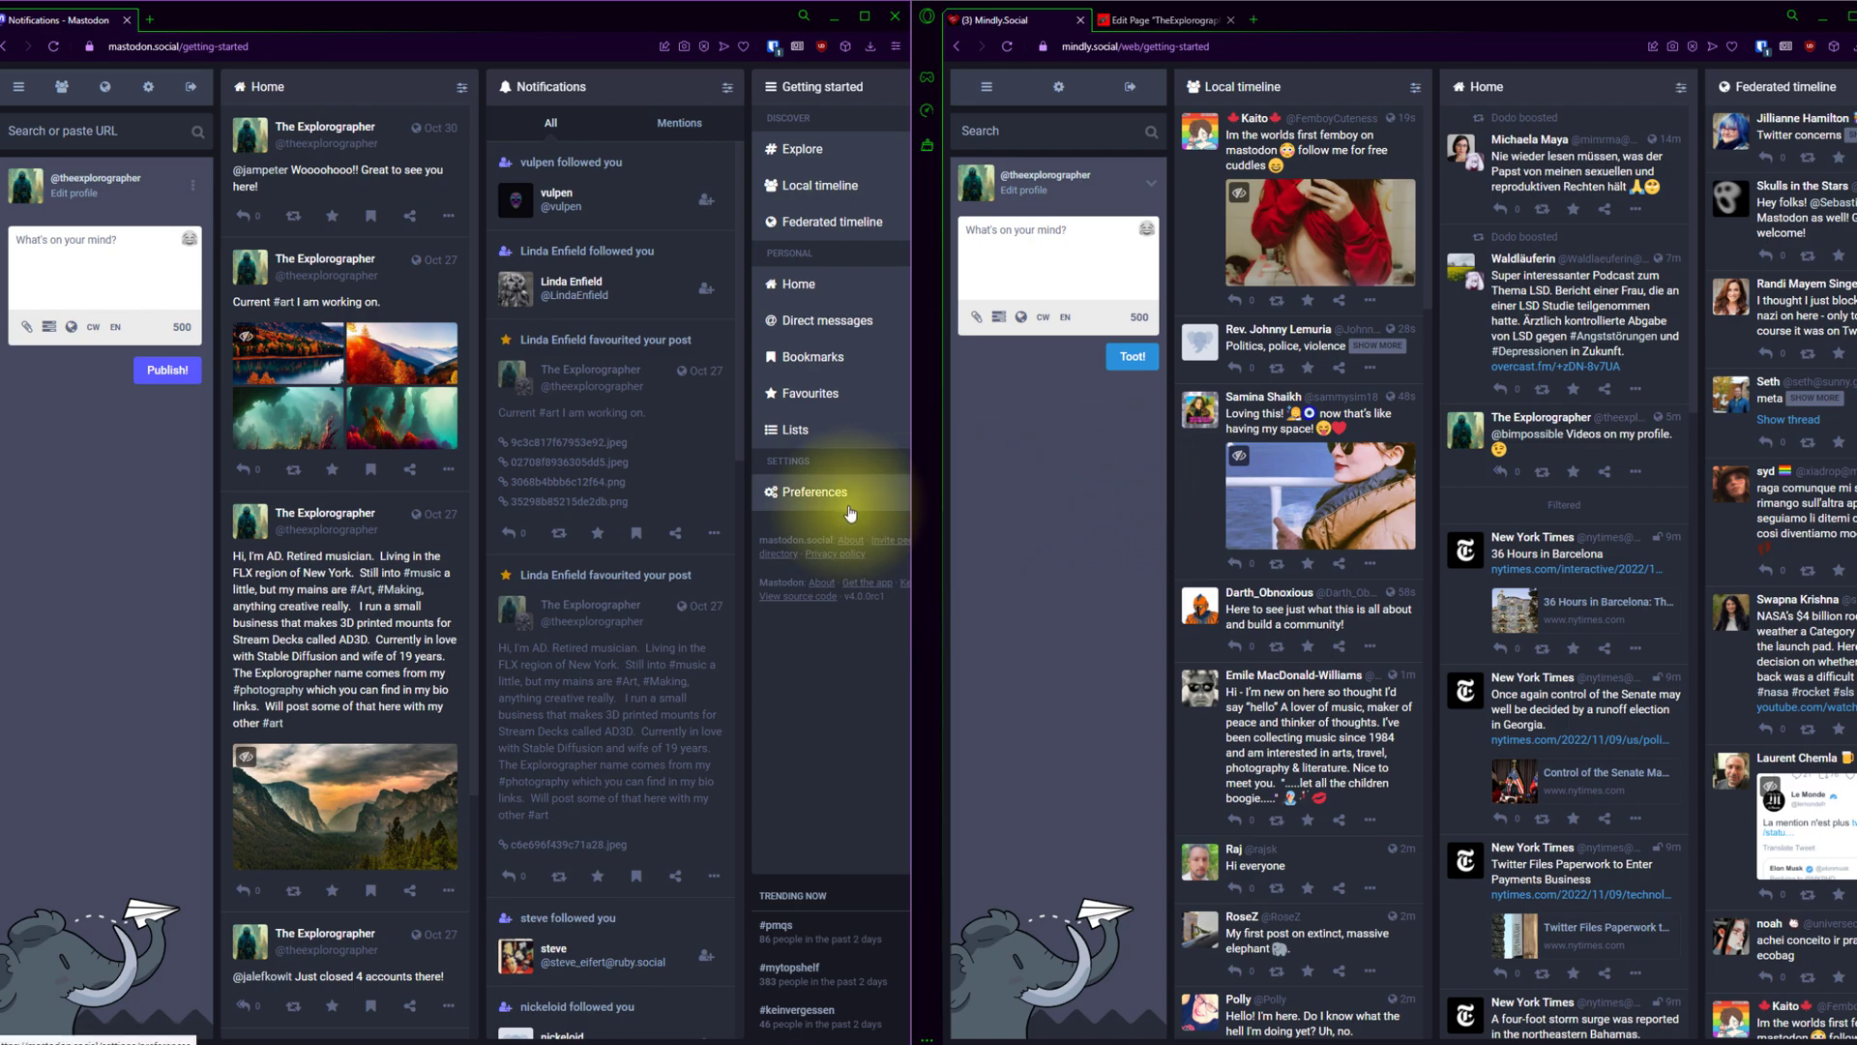
mouse_move(815, 492)
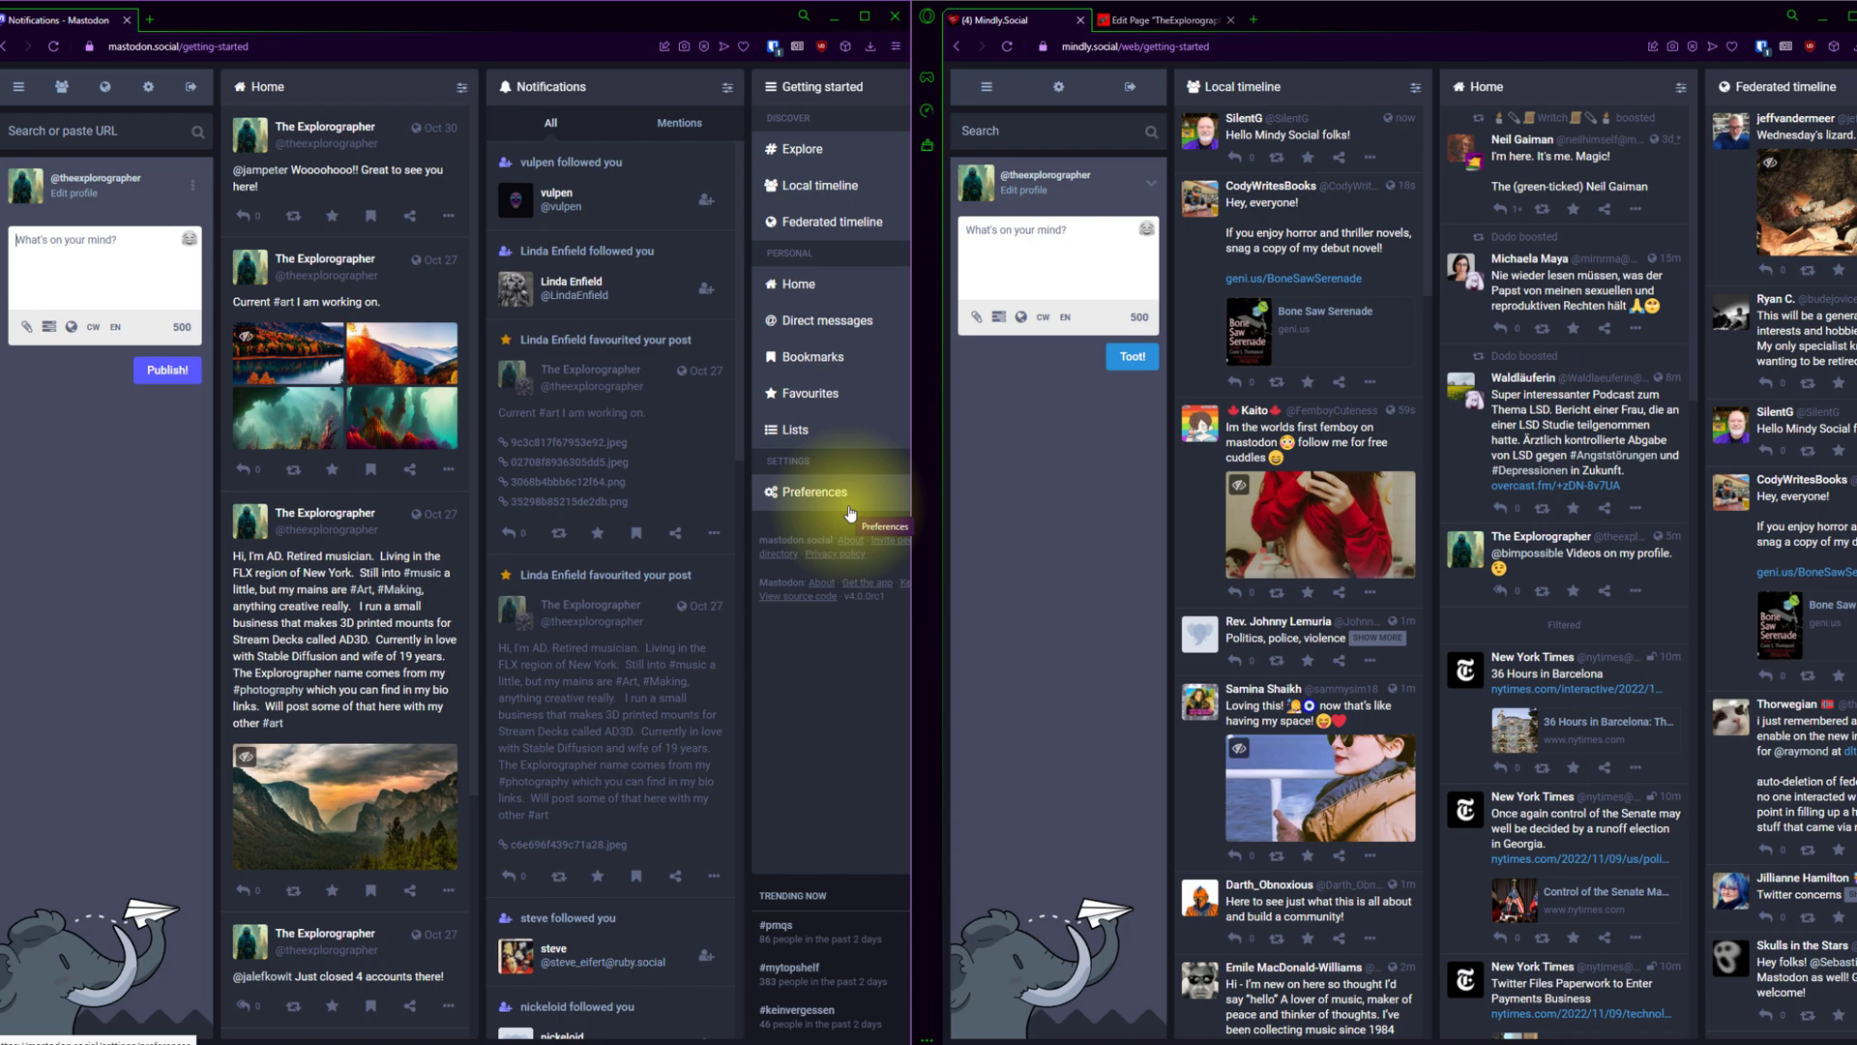
scroll(down, 3)
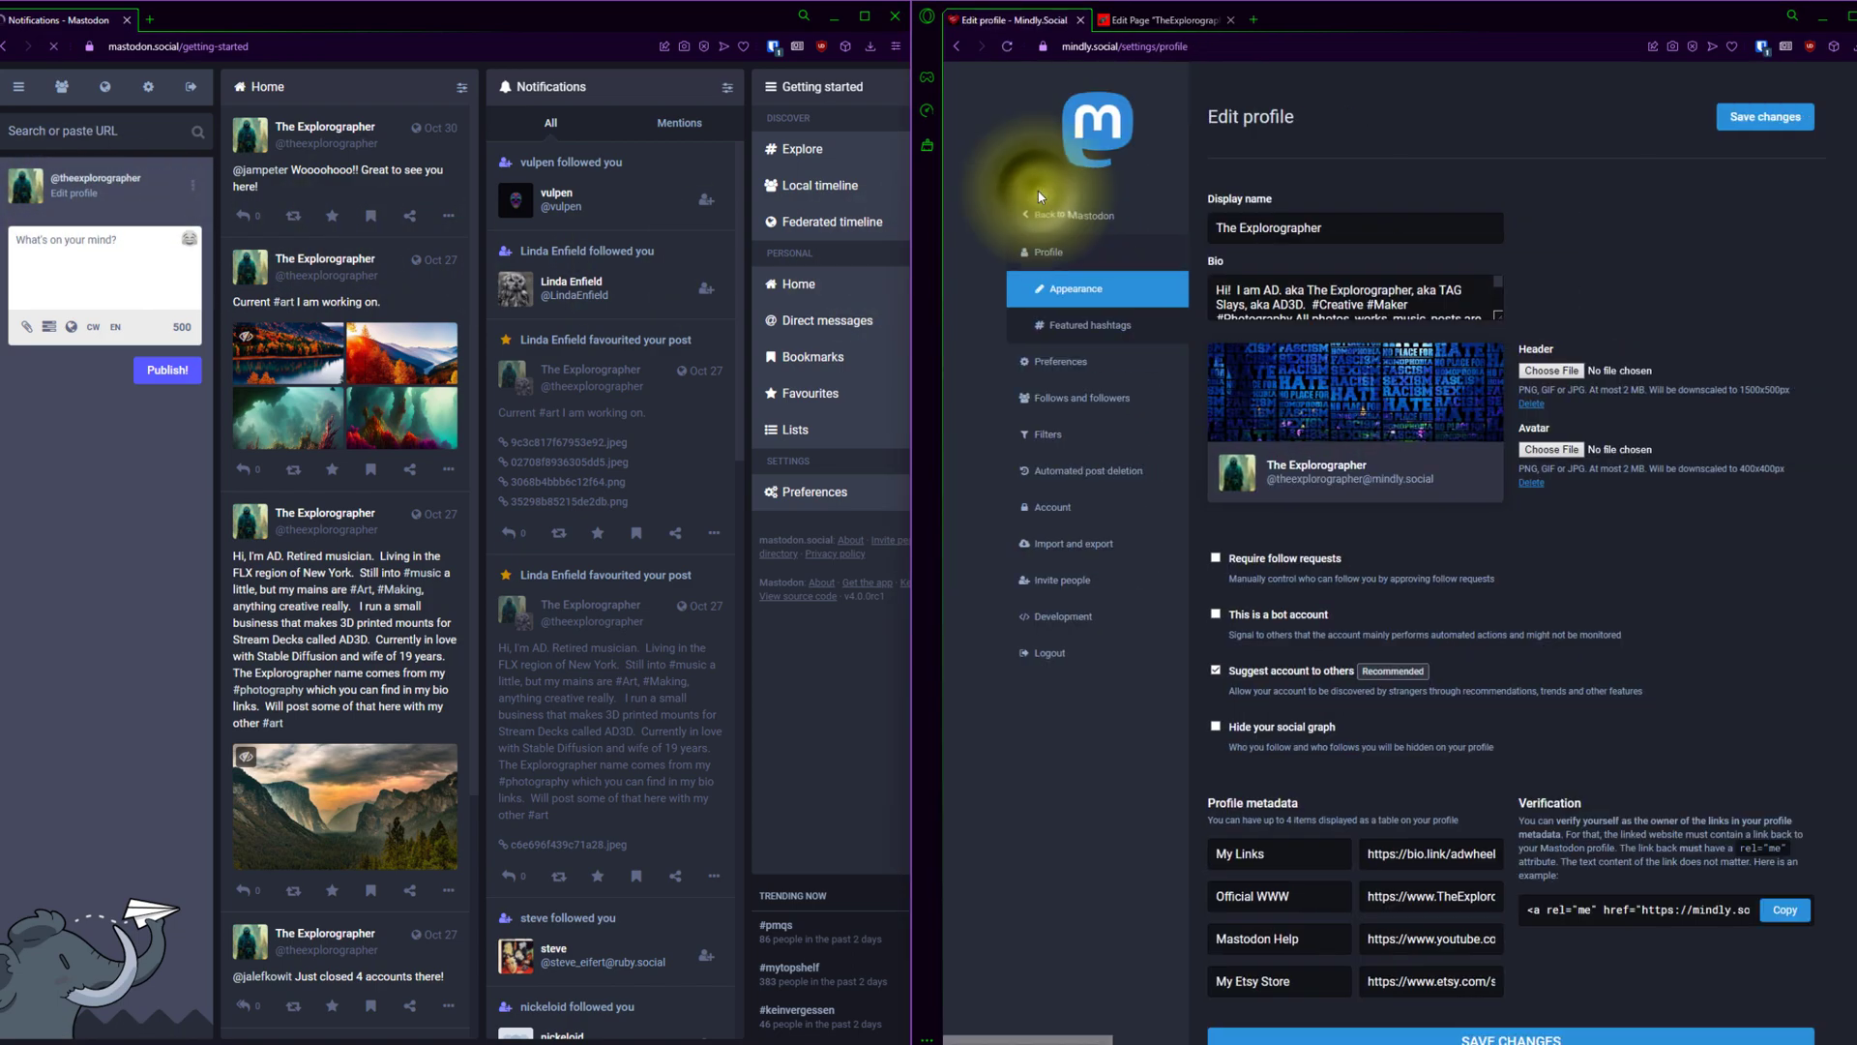
mouse_move(923, 543)
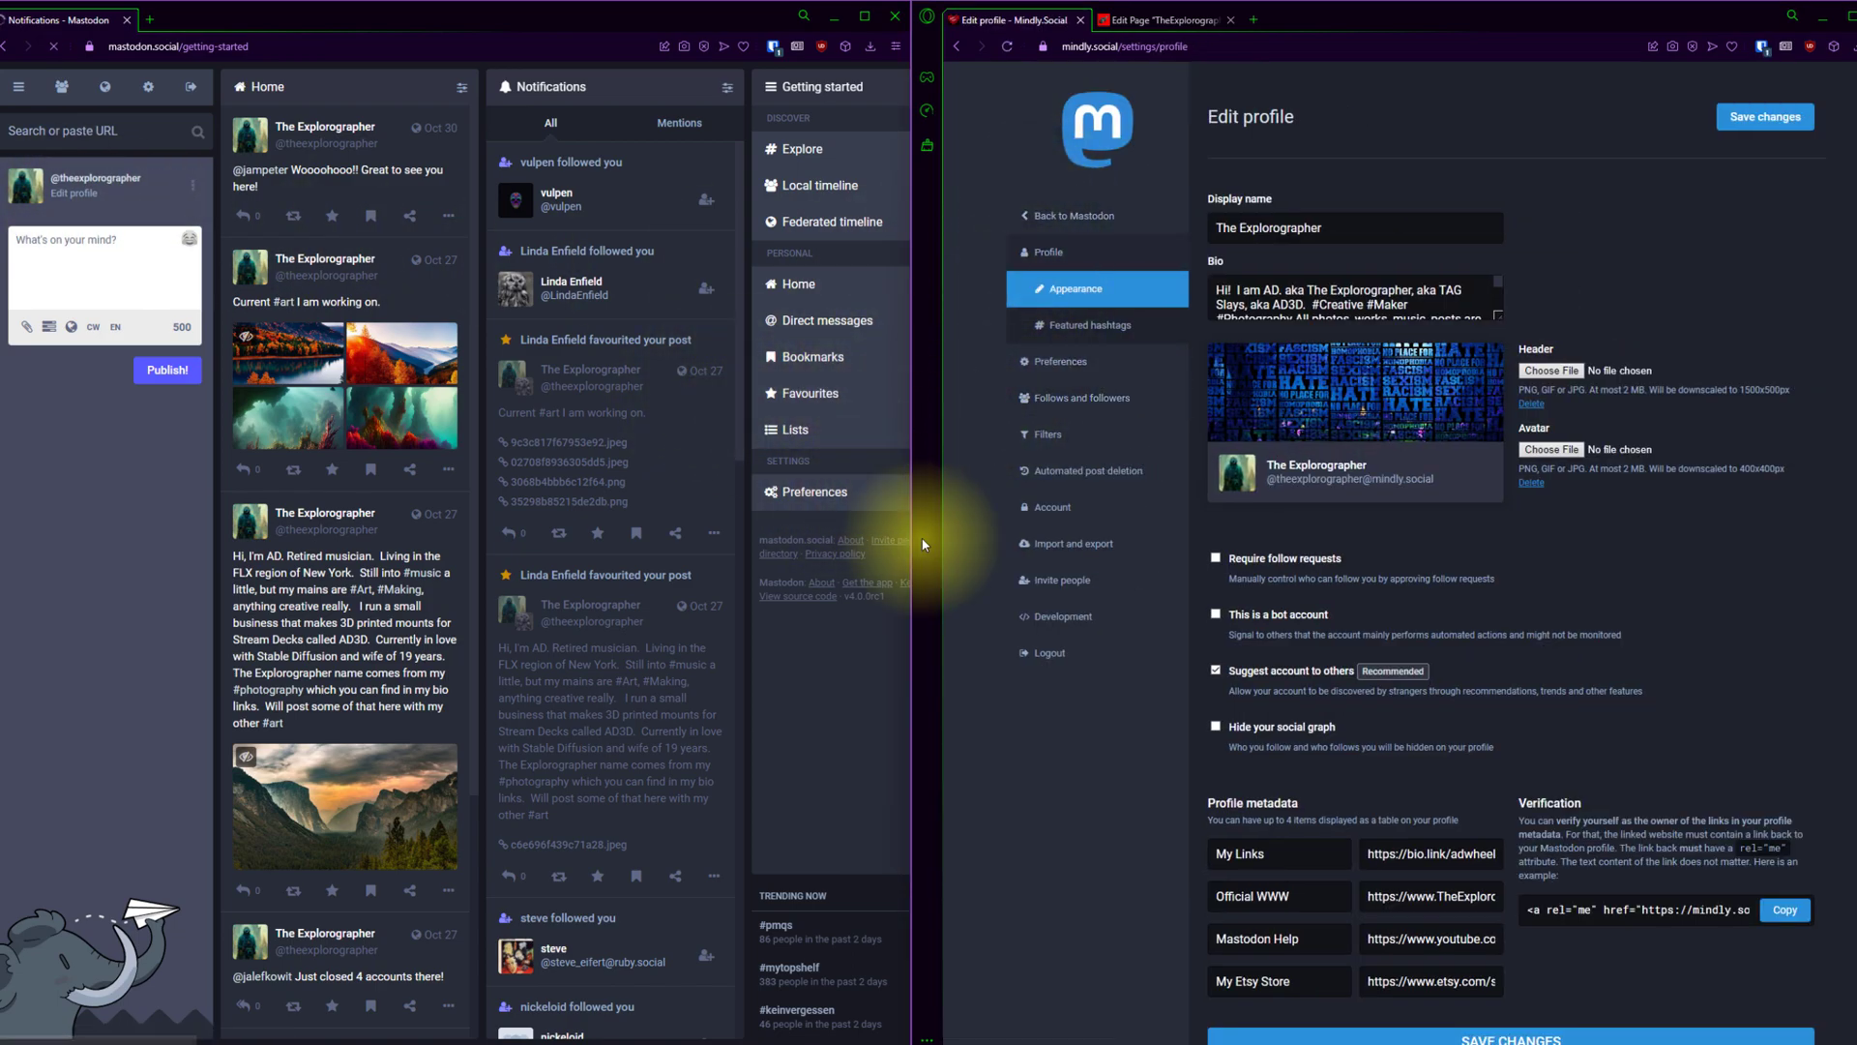
mouse_move(569, 401)
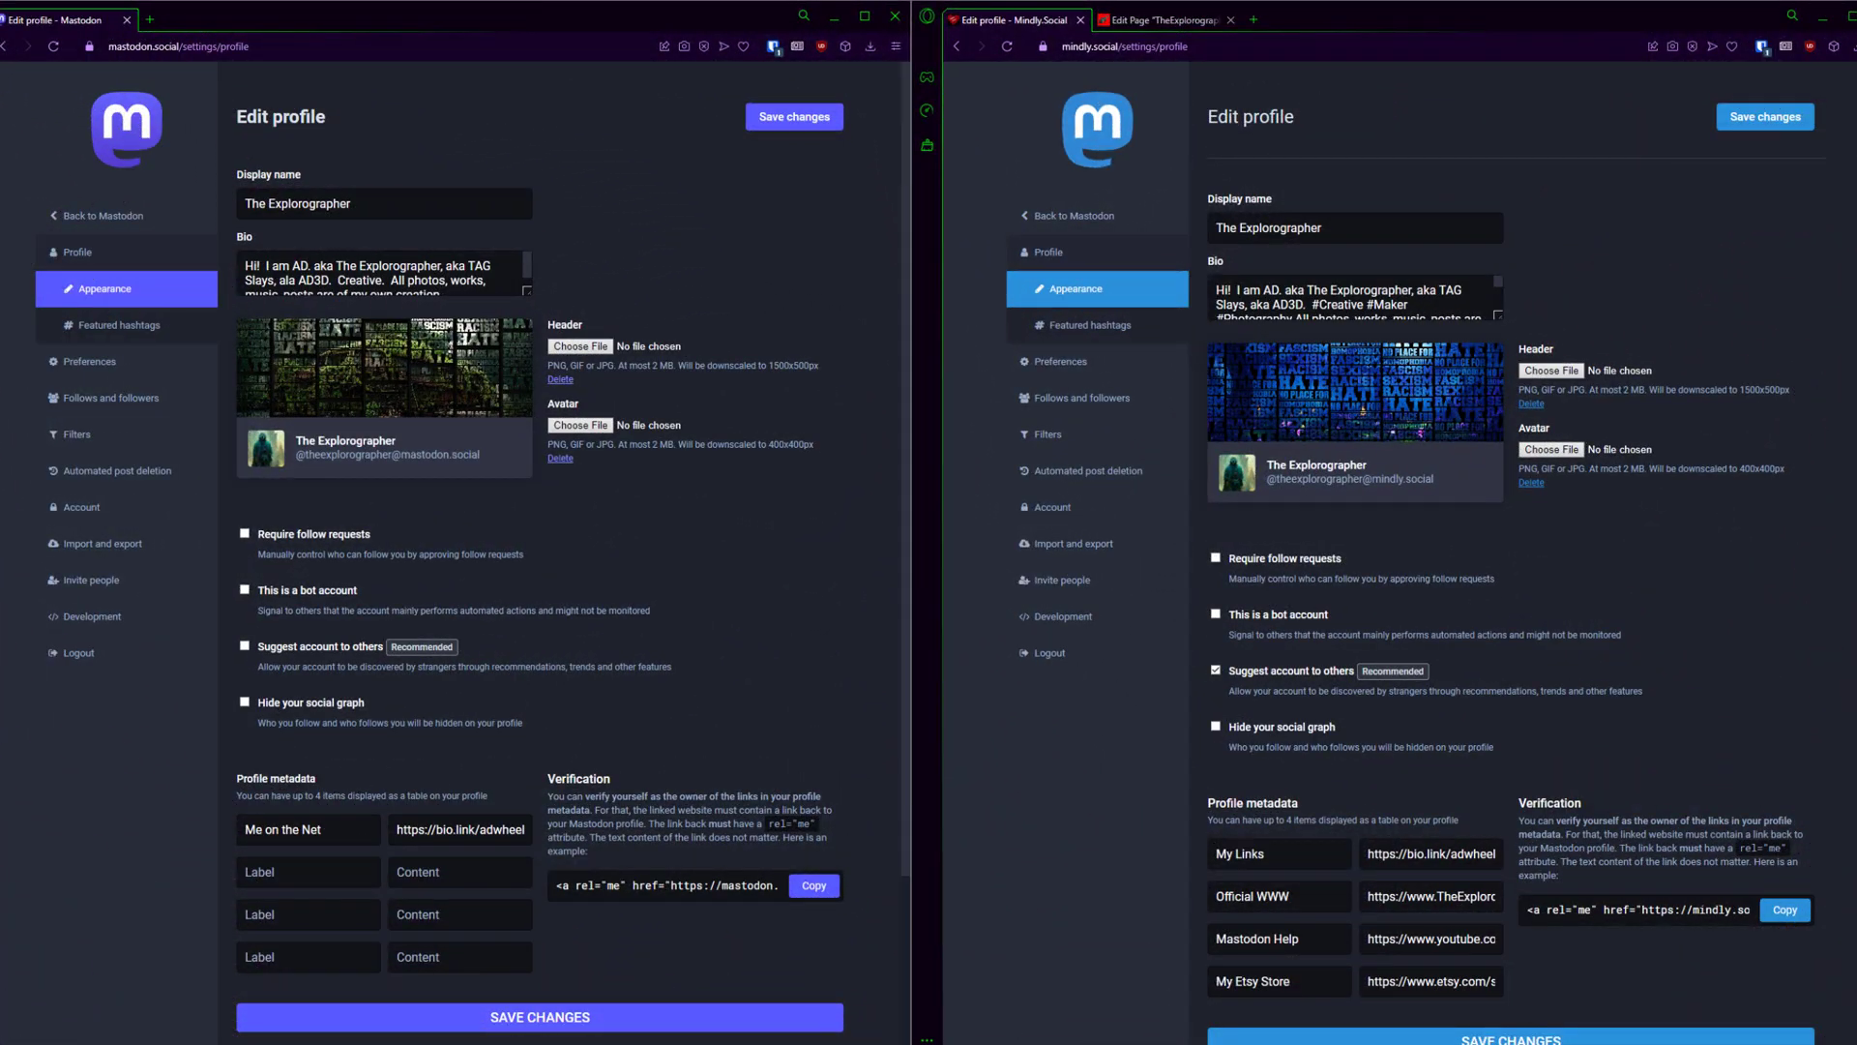
Step: Reveal the Move to a different account section below the mastodon.social profile form
click(814, 884)
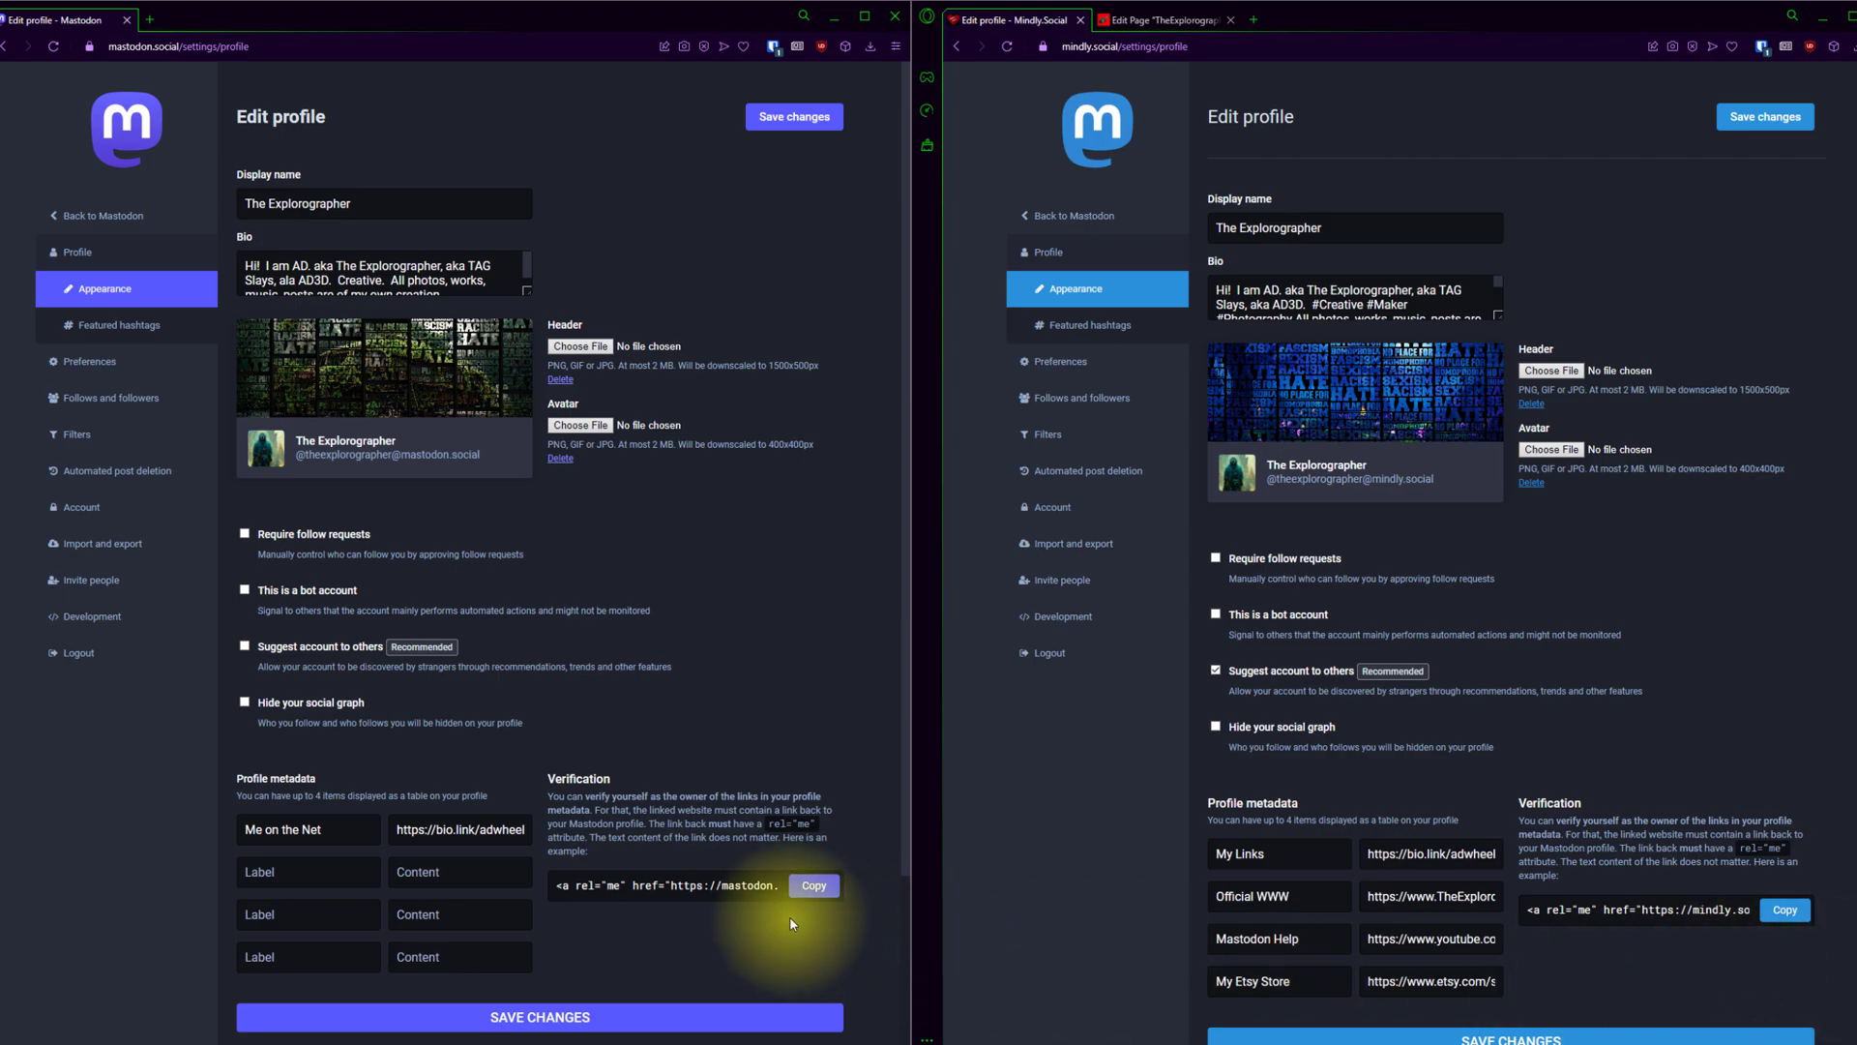
mouse_move(714, 835)
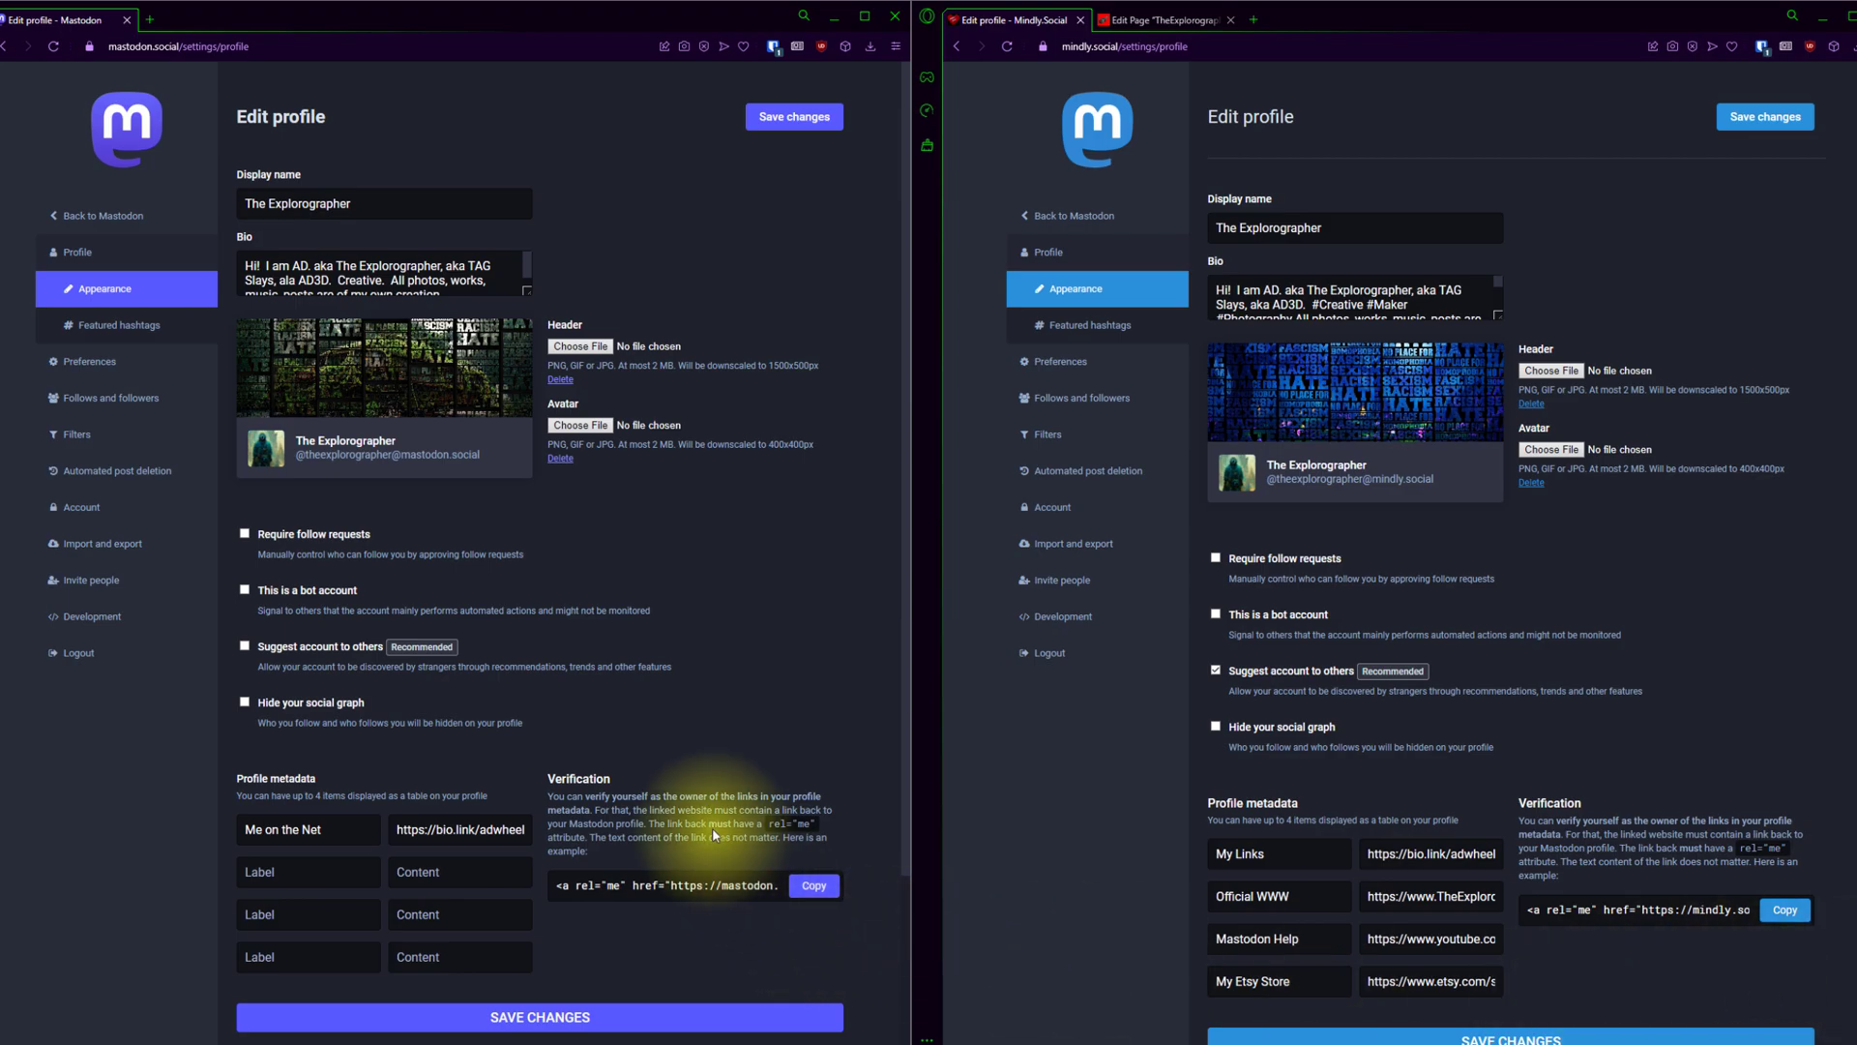
scroll(down, 3)
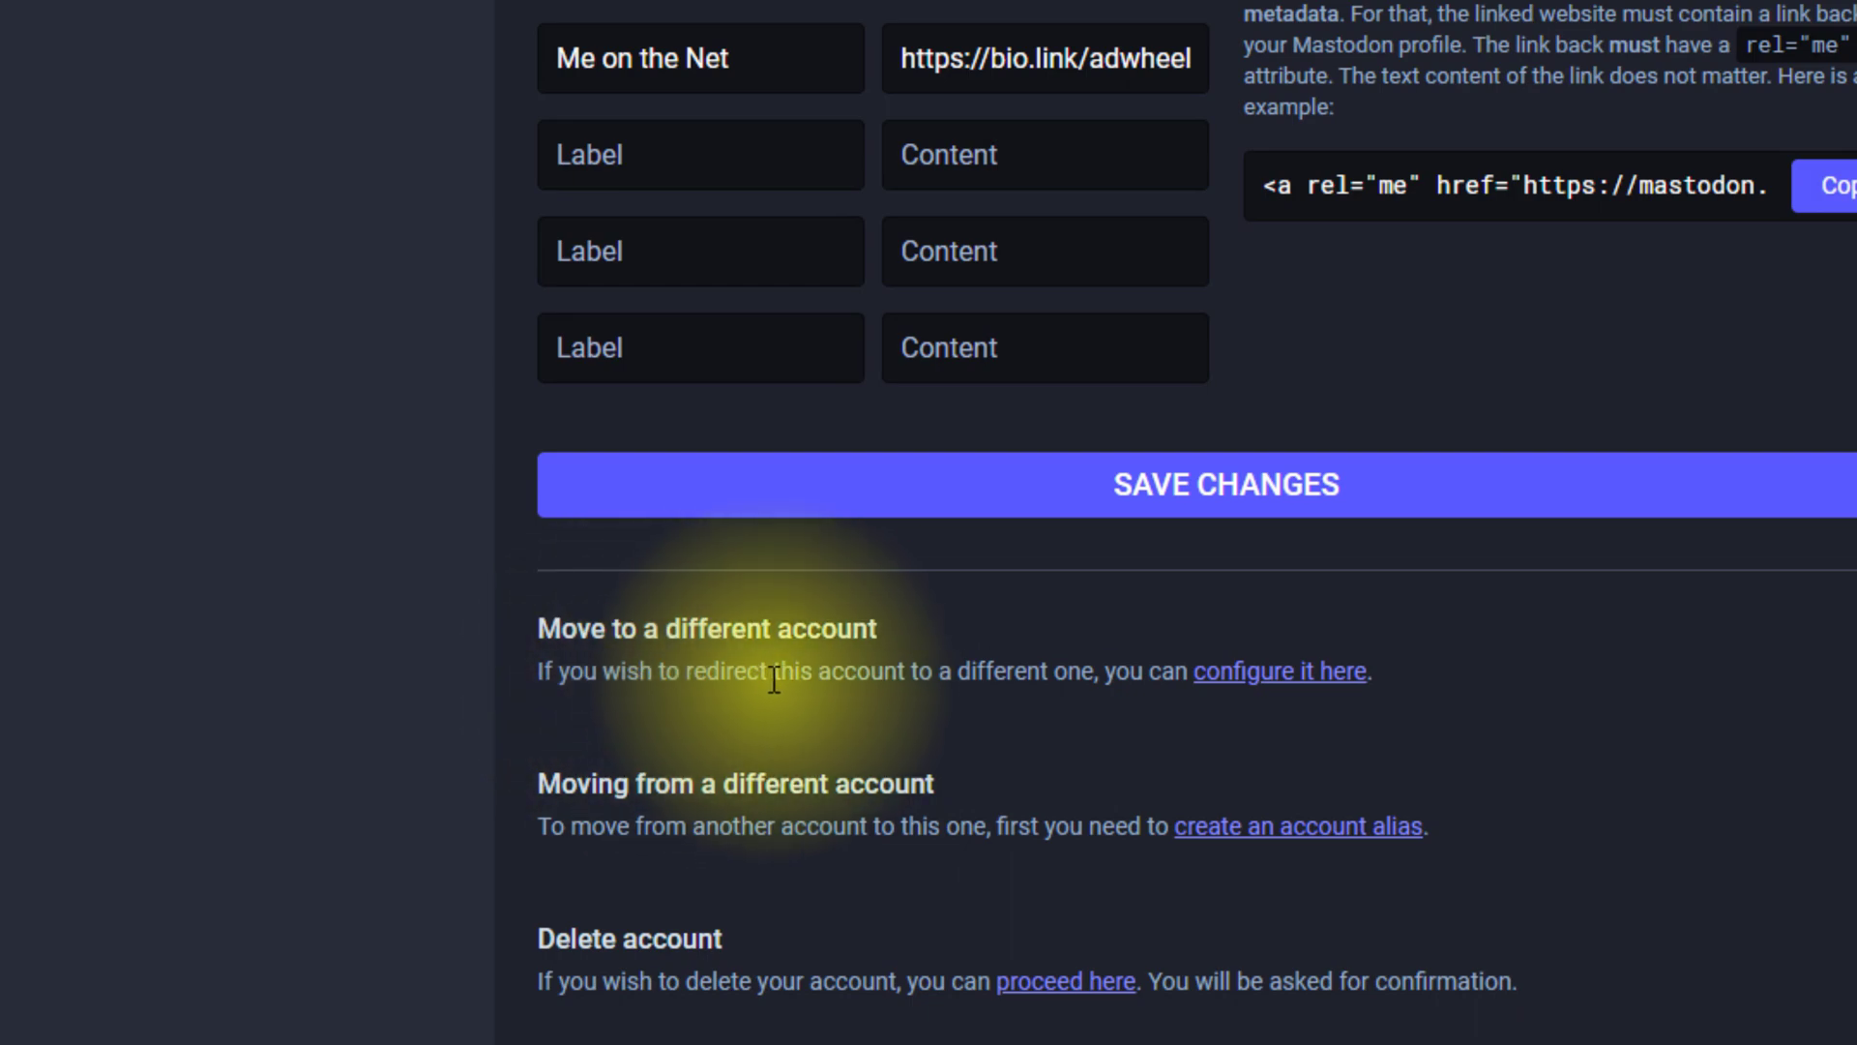
mouse_move(1098, 687)
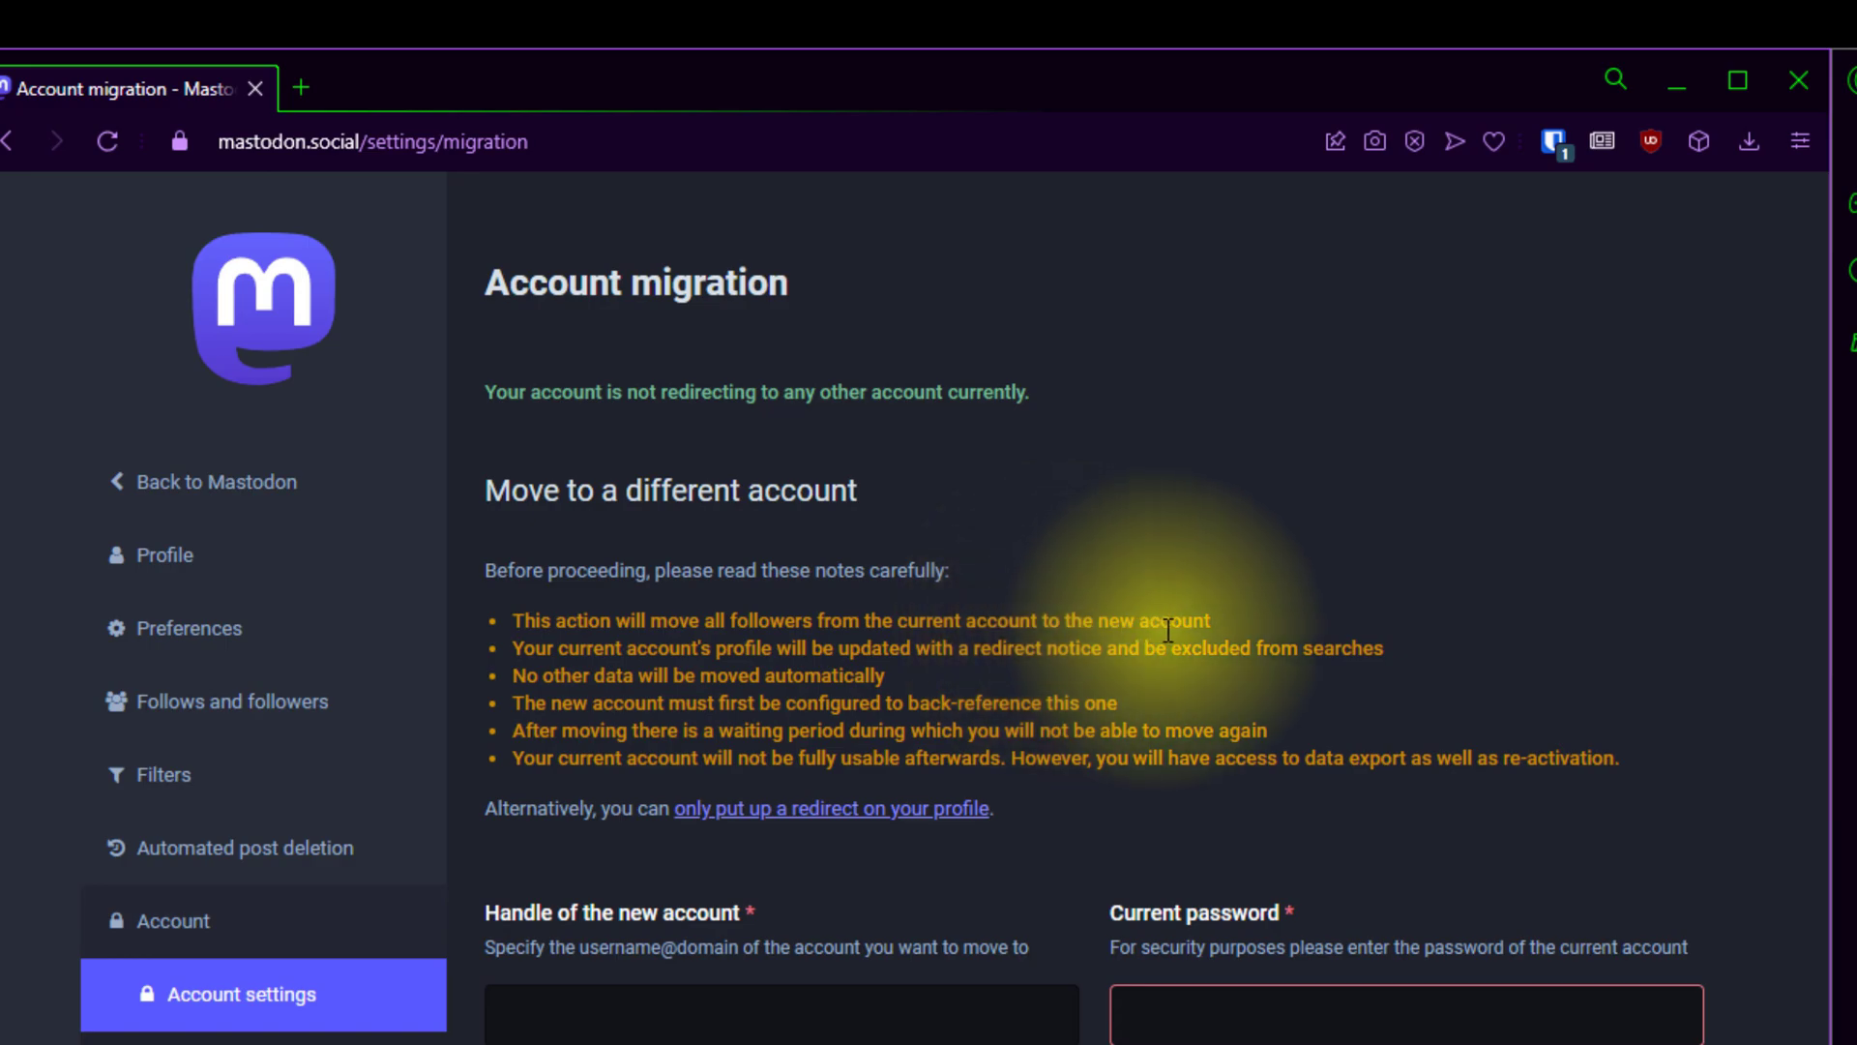
mouse_move(708, 650)
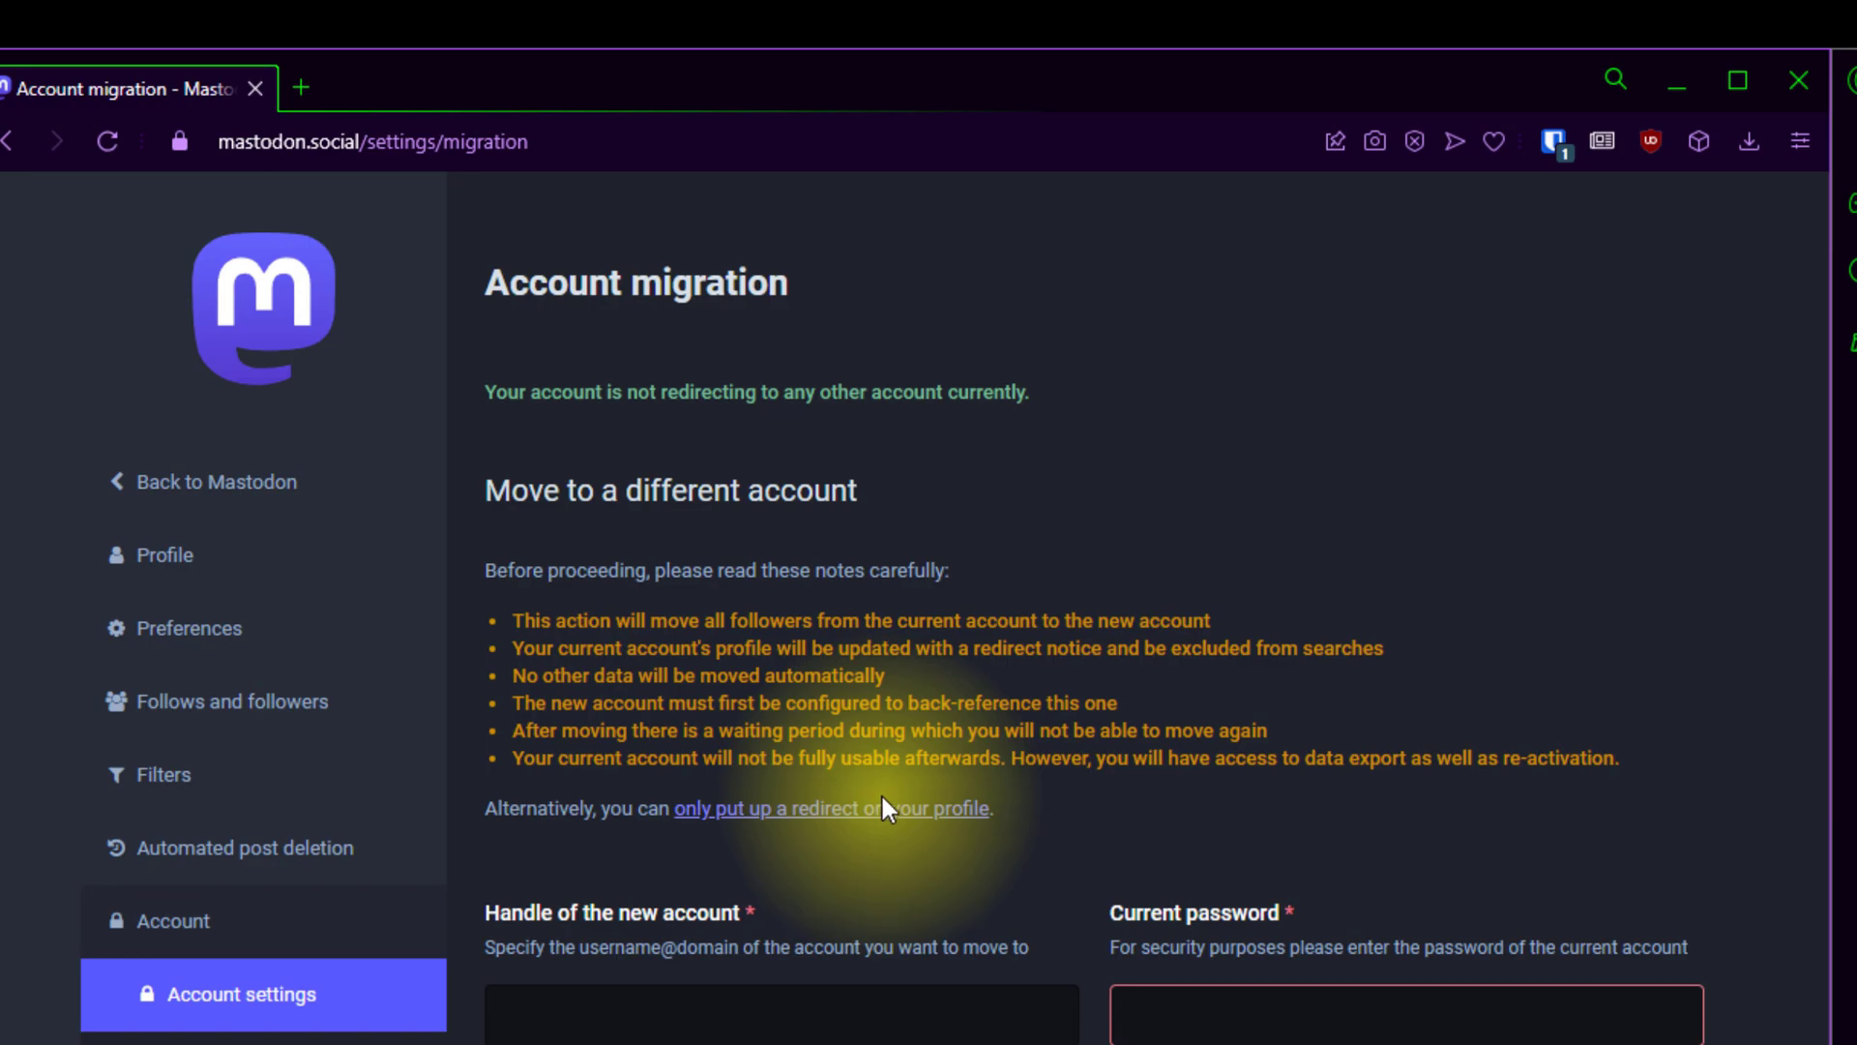
mouse_move(752, 724)
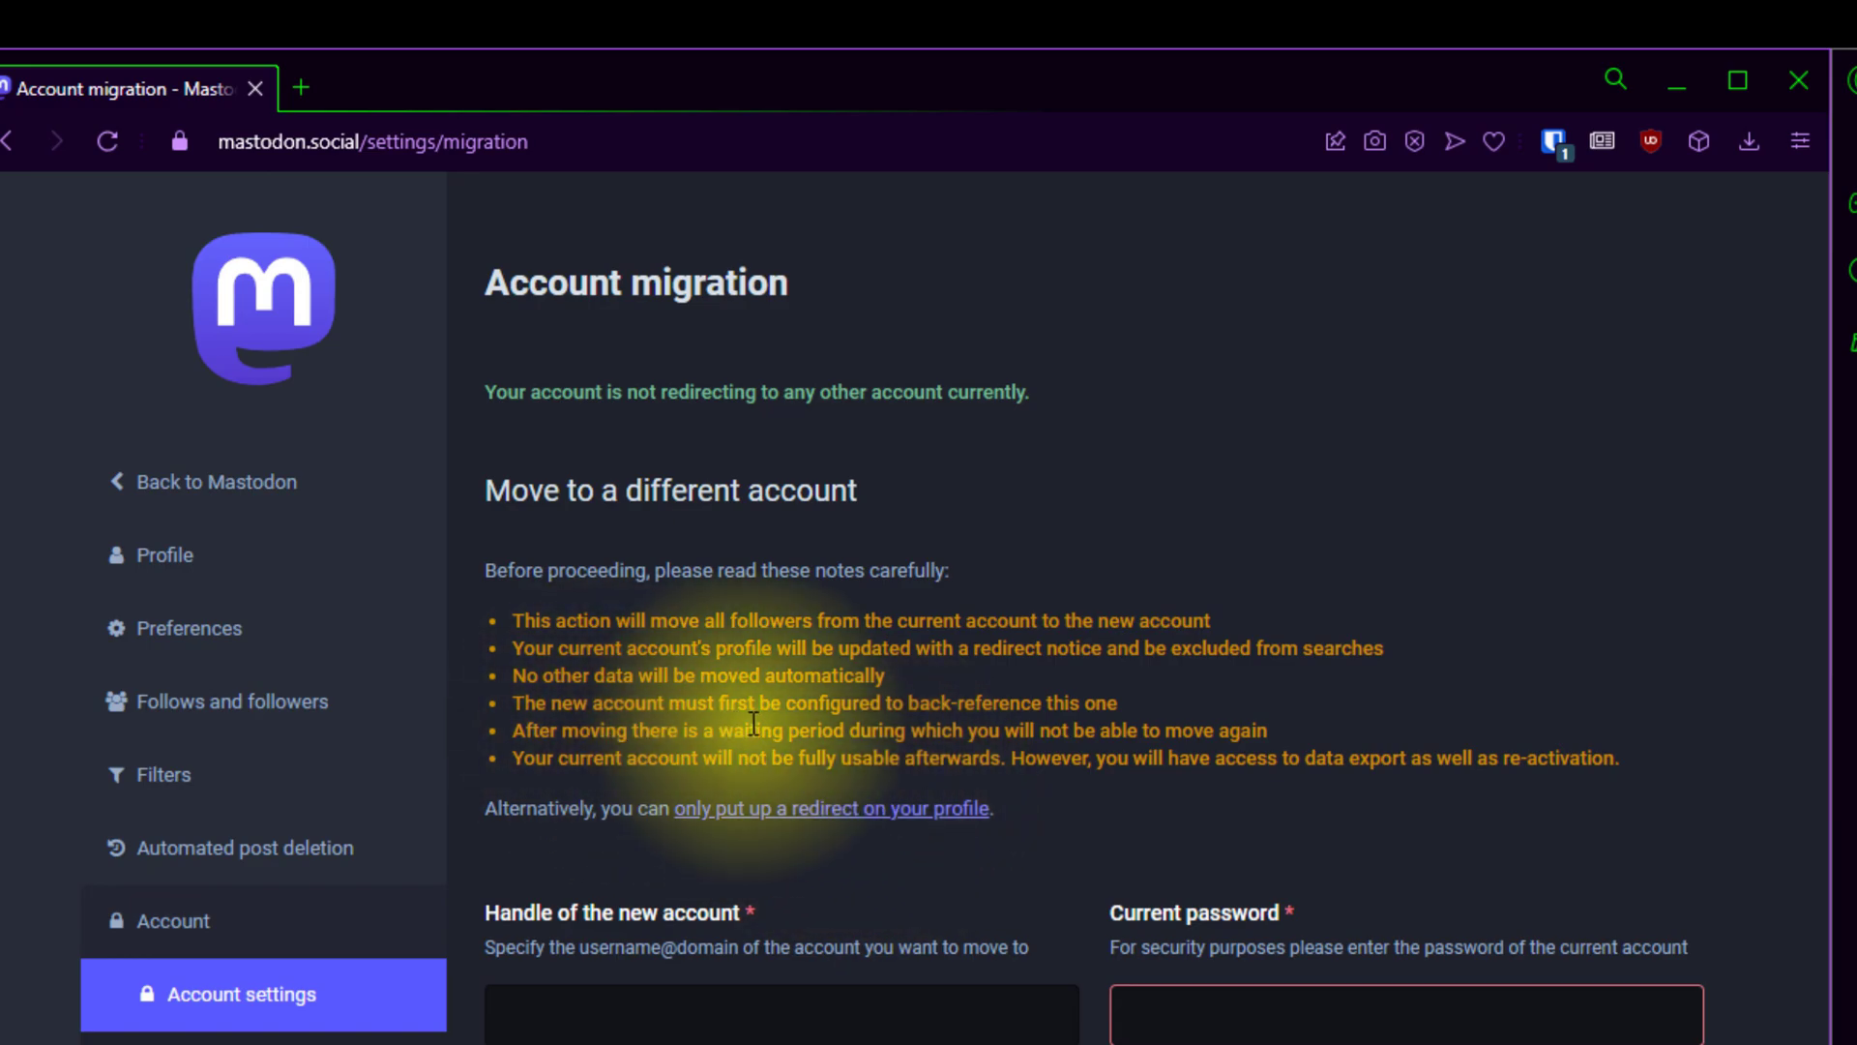
mouse_move(941, 708)
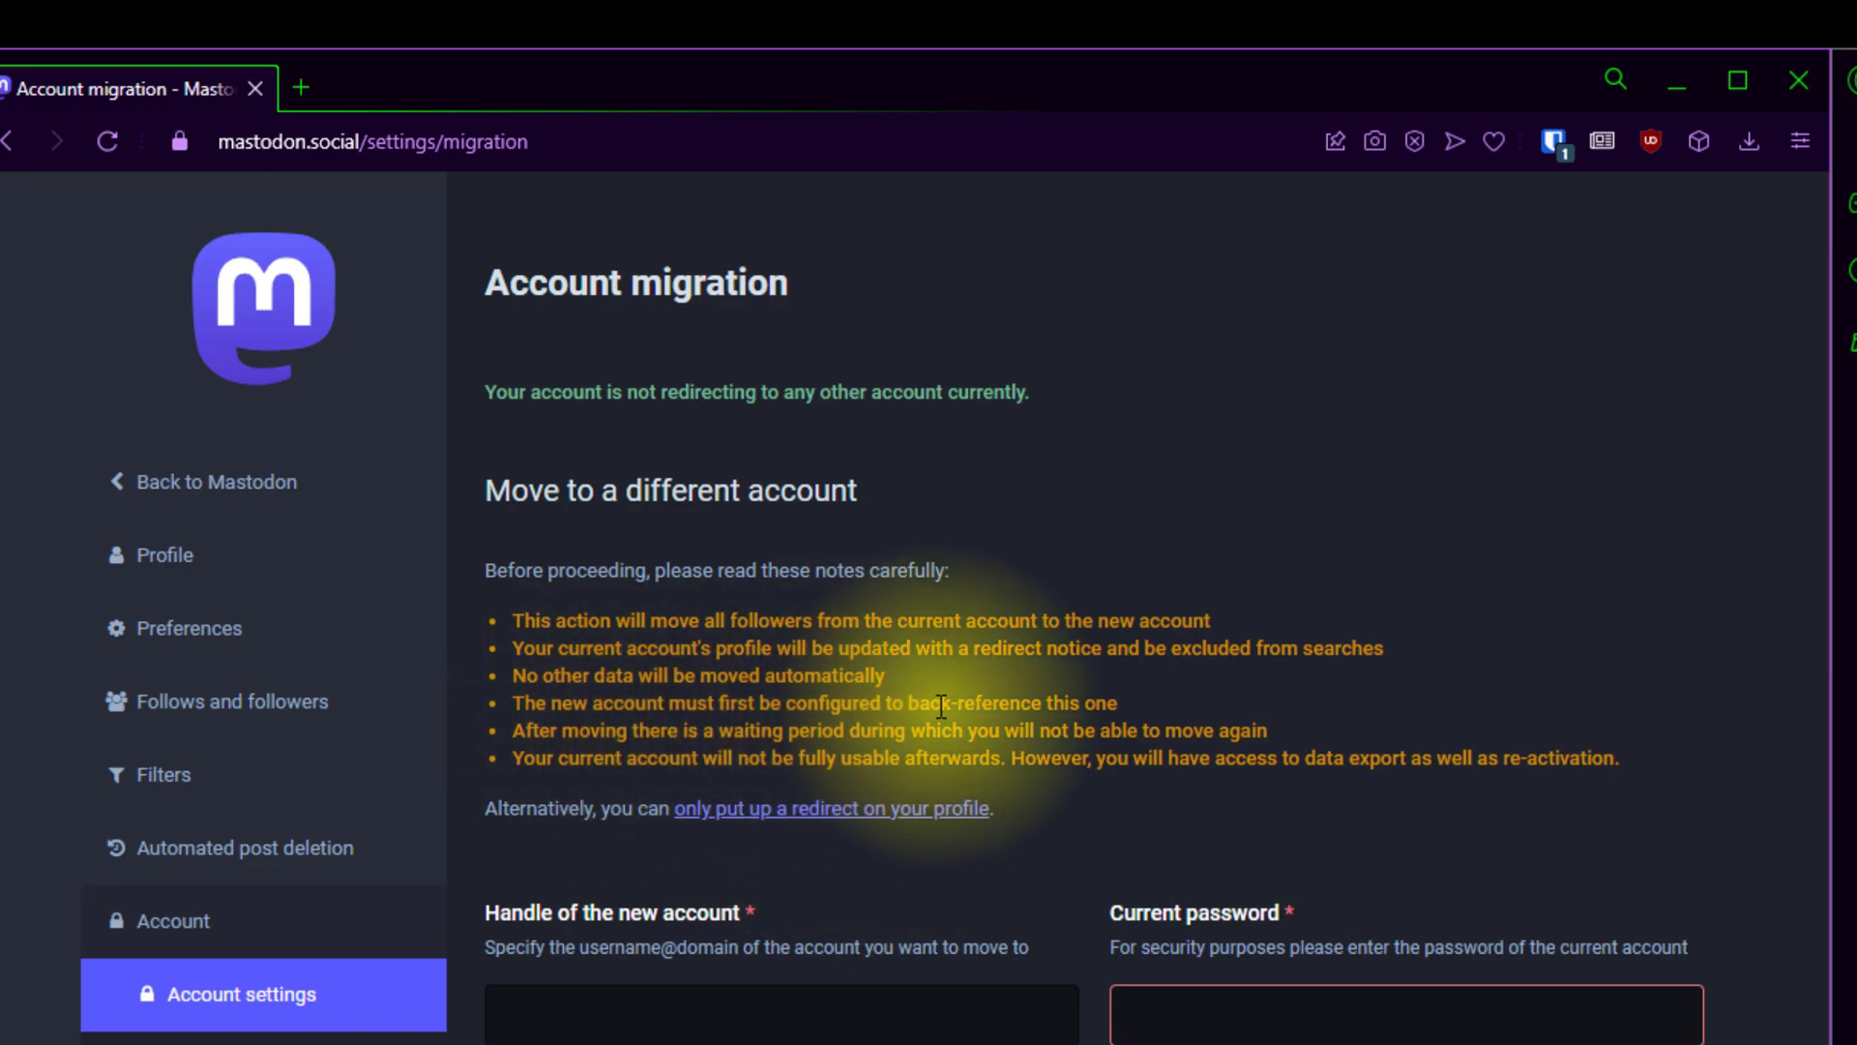
mouse_move(526, 756)
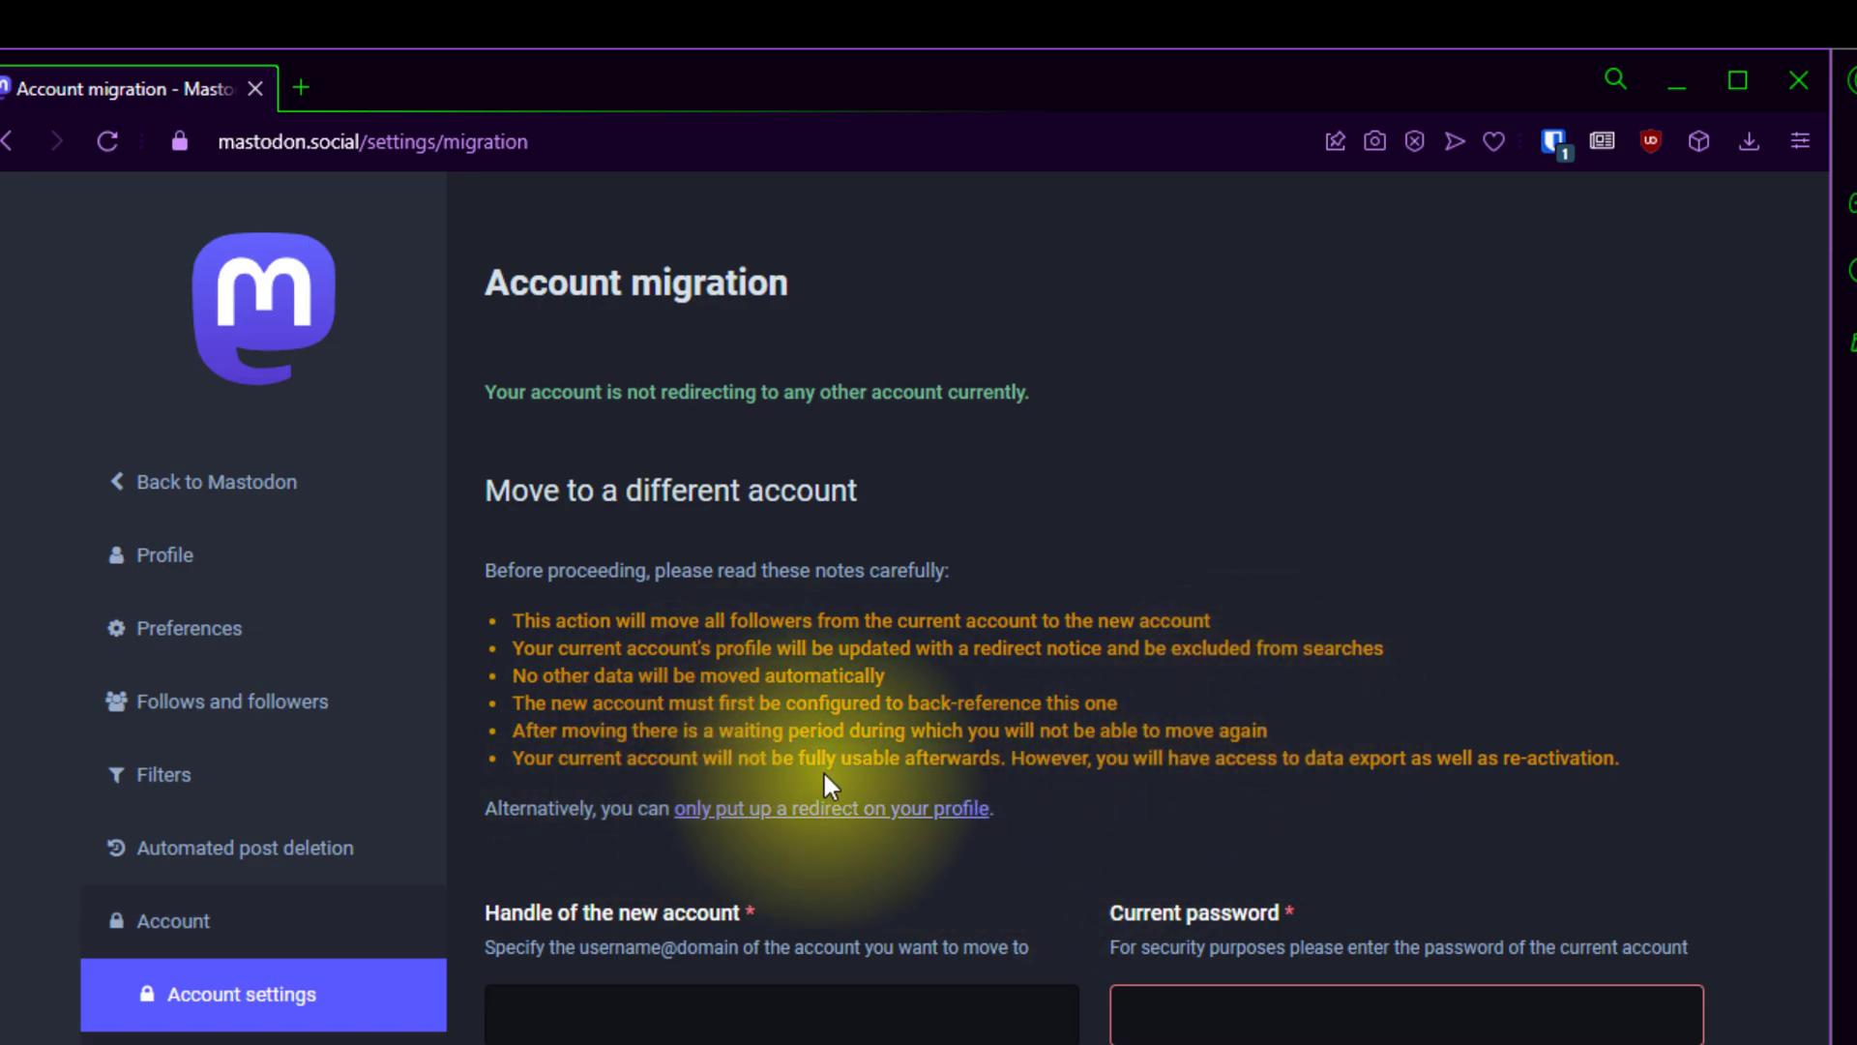
mouse_move(882, 784)
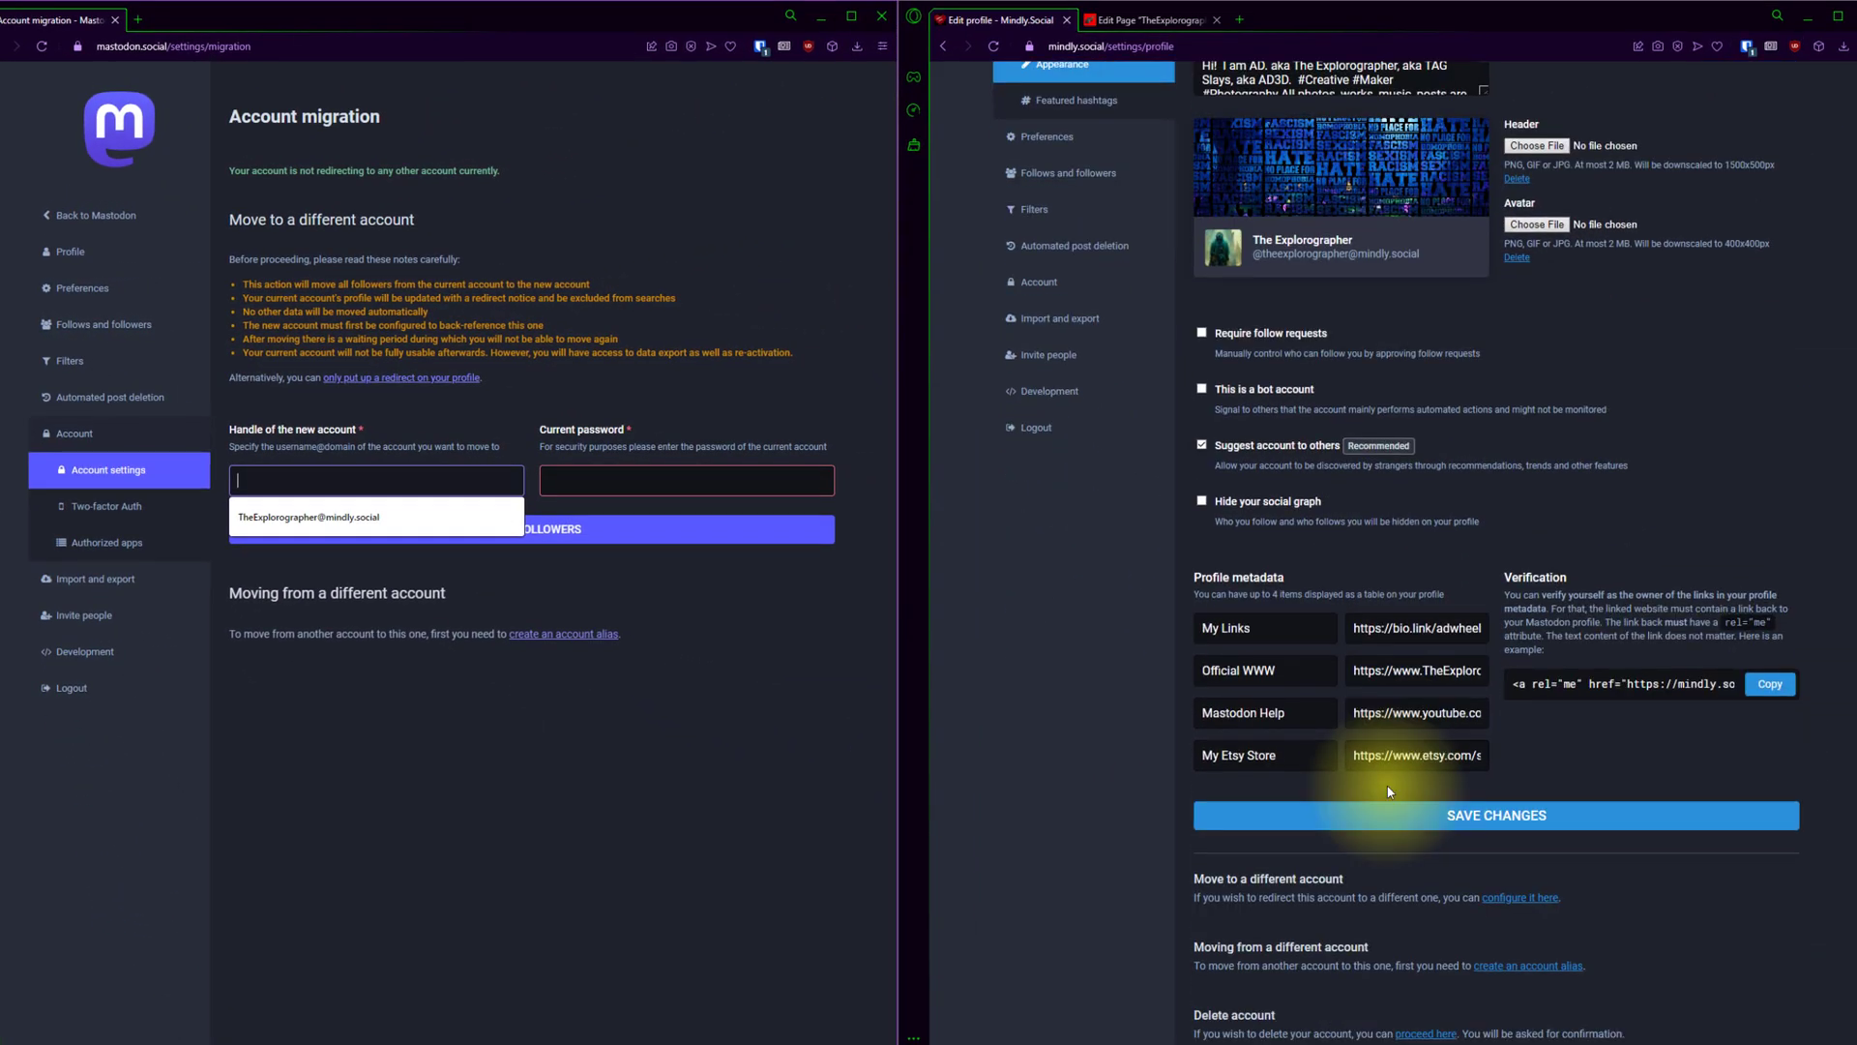
Step: Reach the 'create an account alias' link and land on mindly.social's Account aliases page
scroll(down, 3)
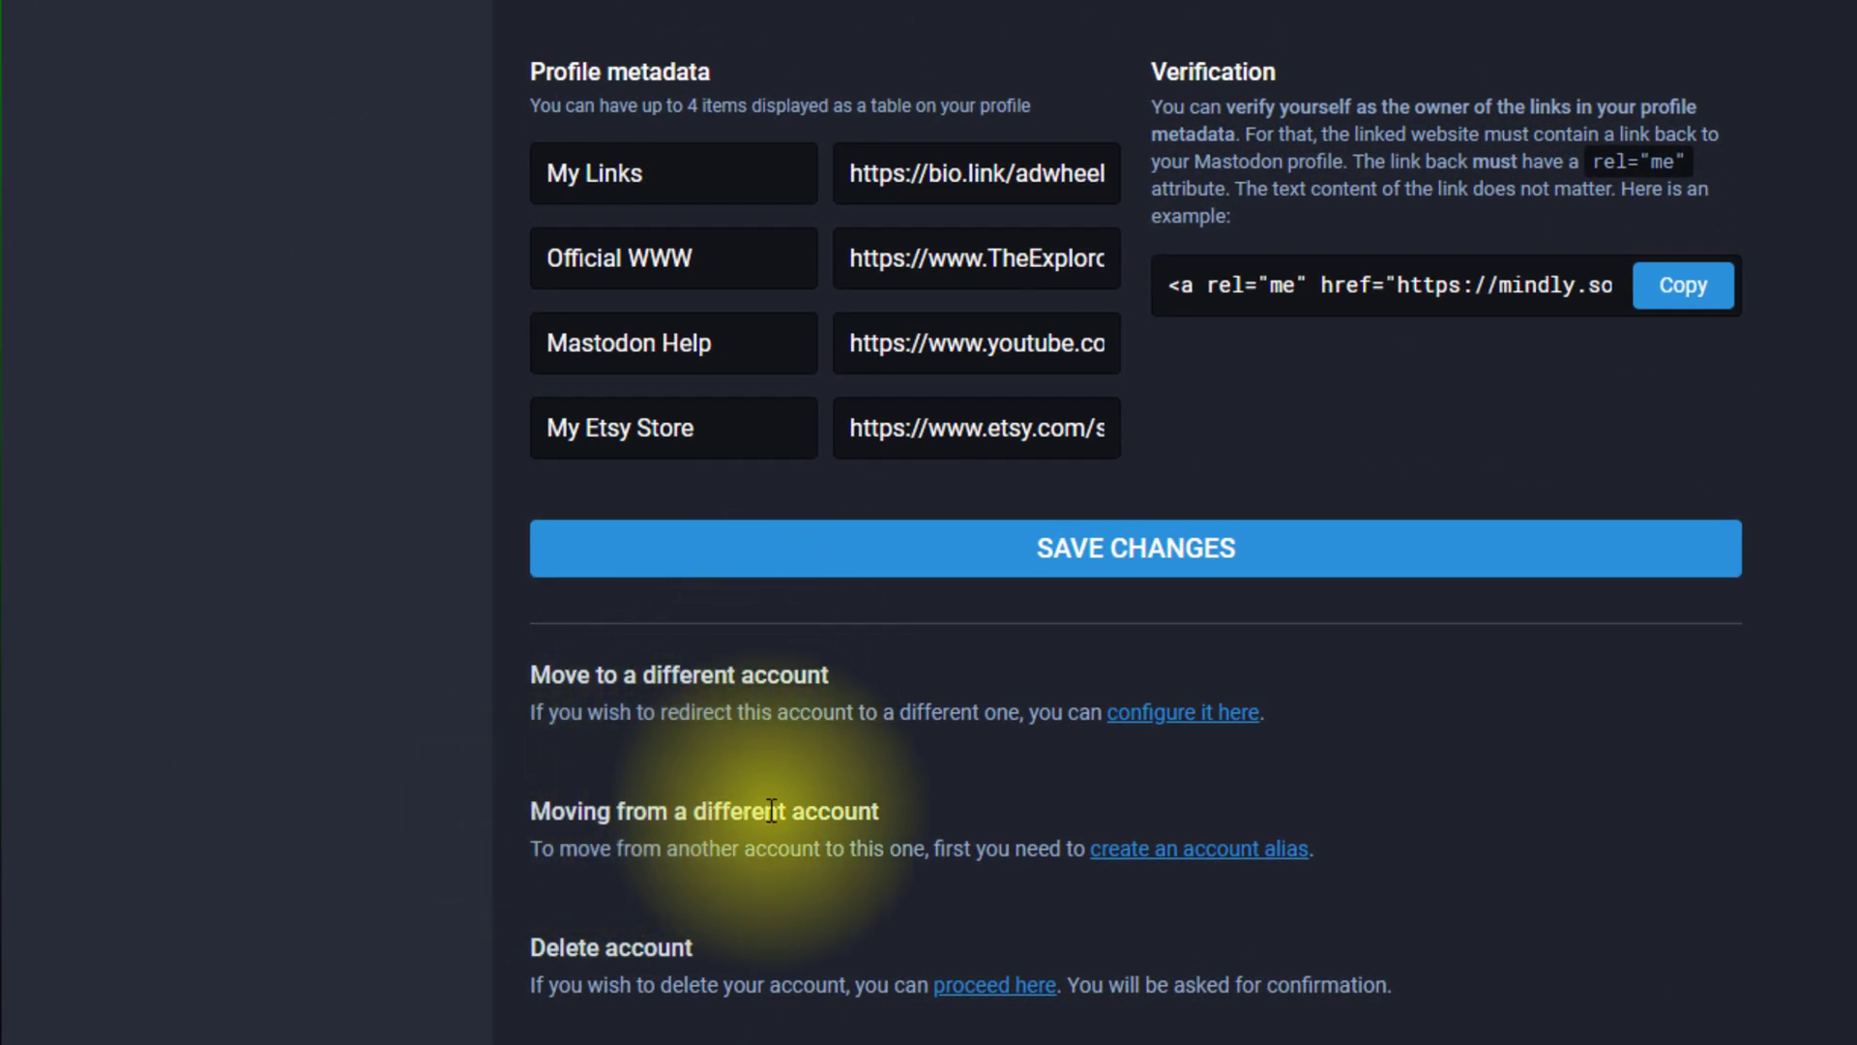
mouse_move(1178, 877)
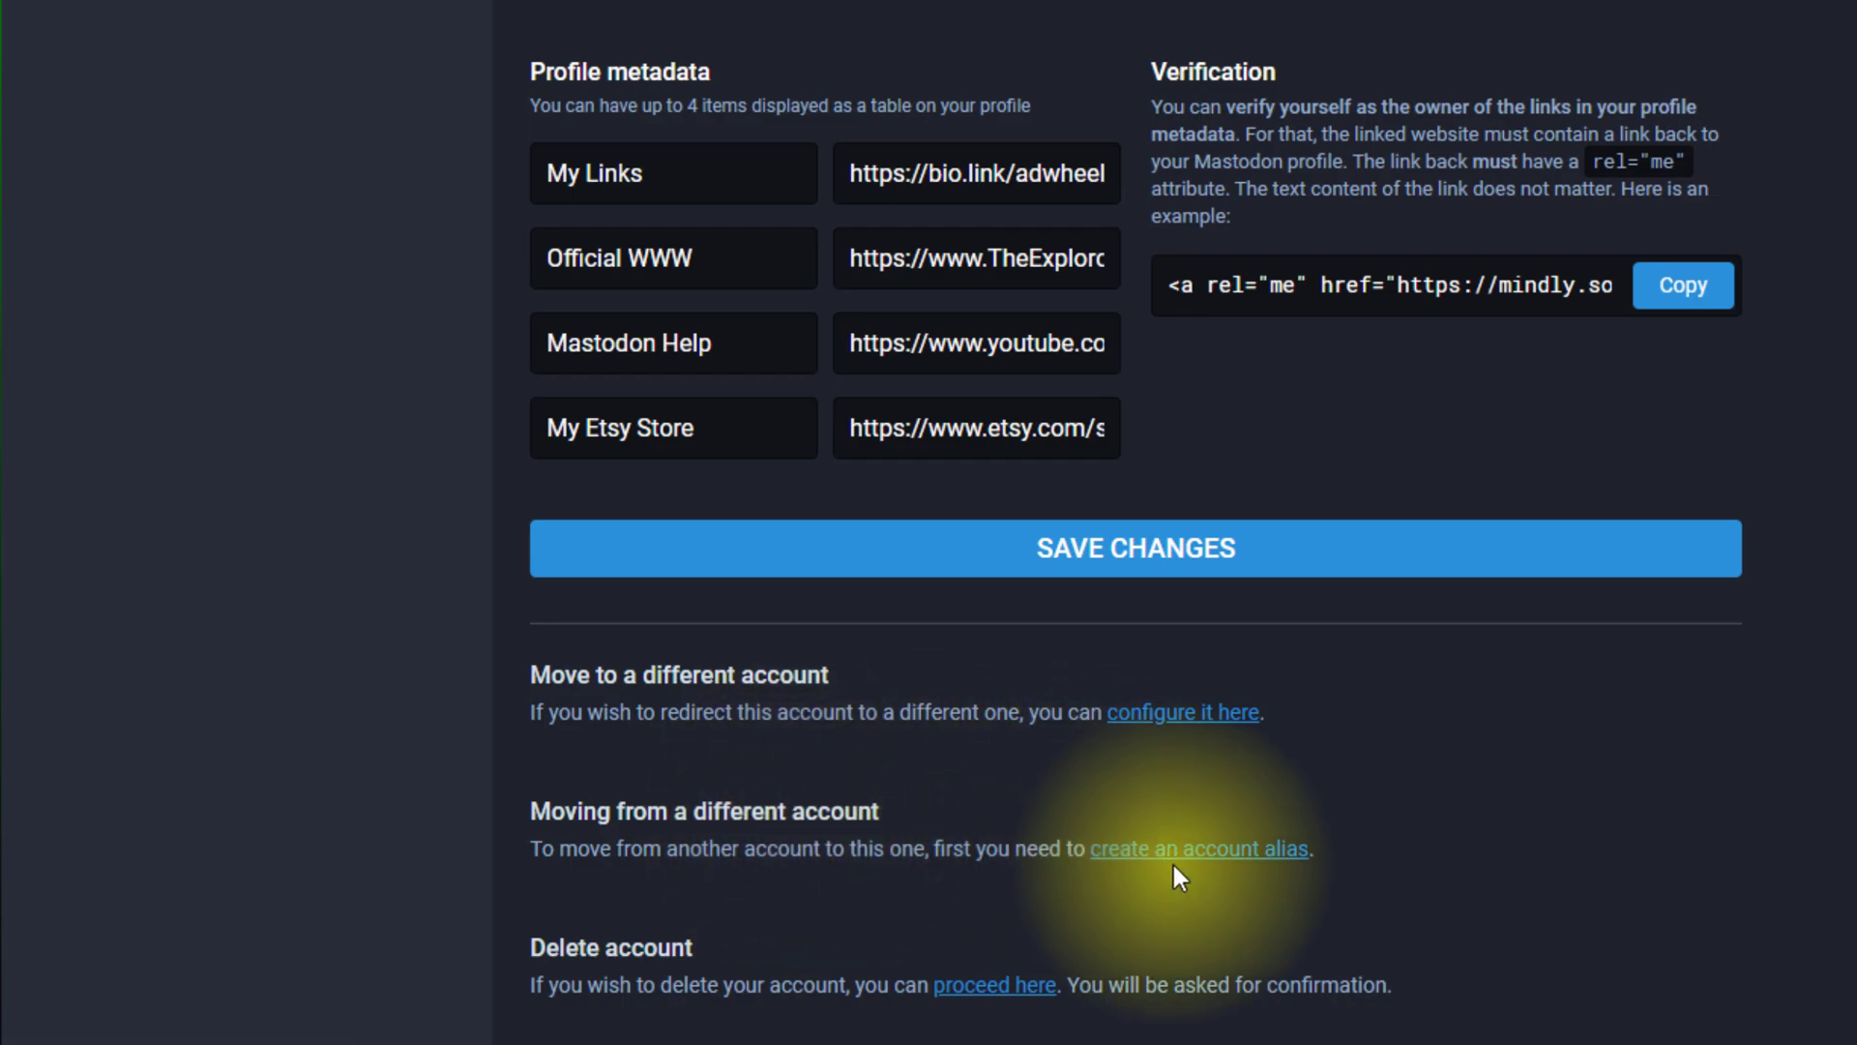
click(1197, 847)
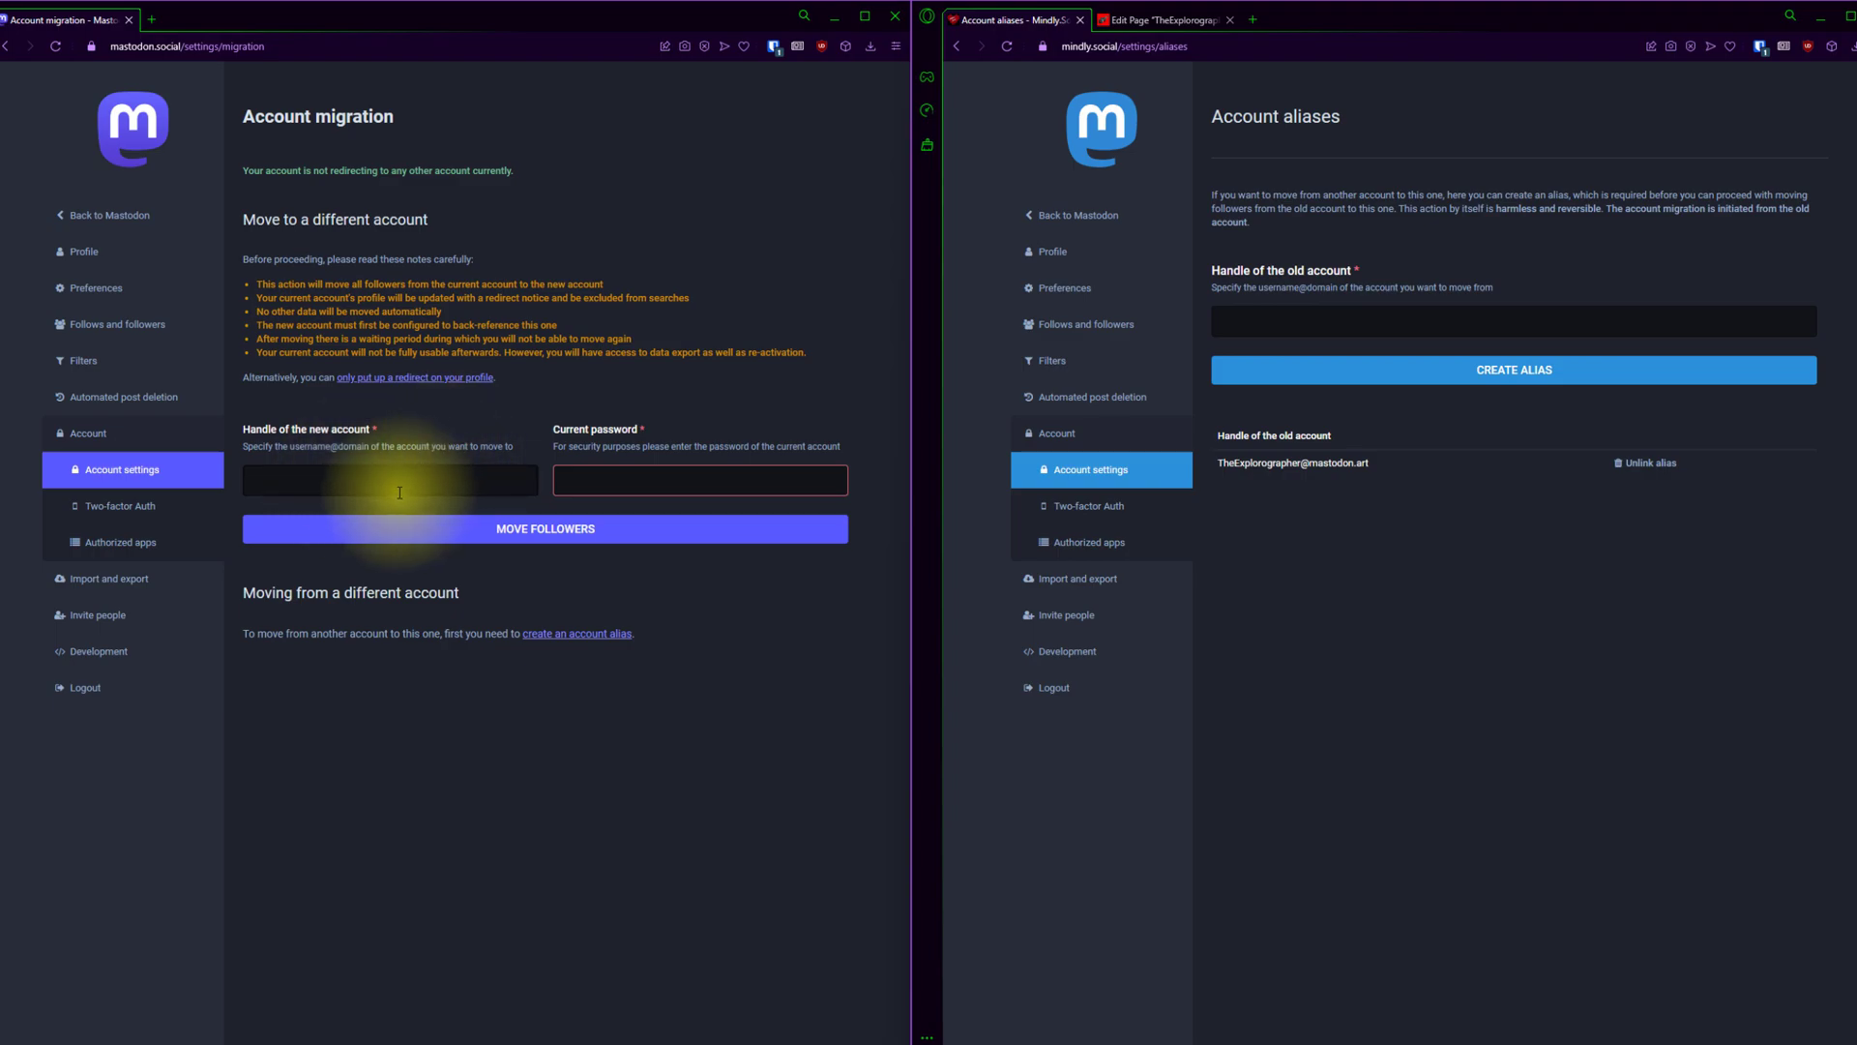
text(TheExplorographer@mindly.social)
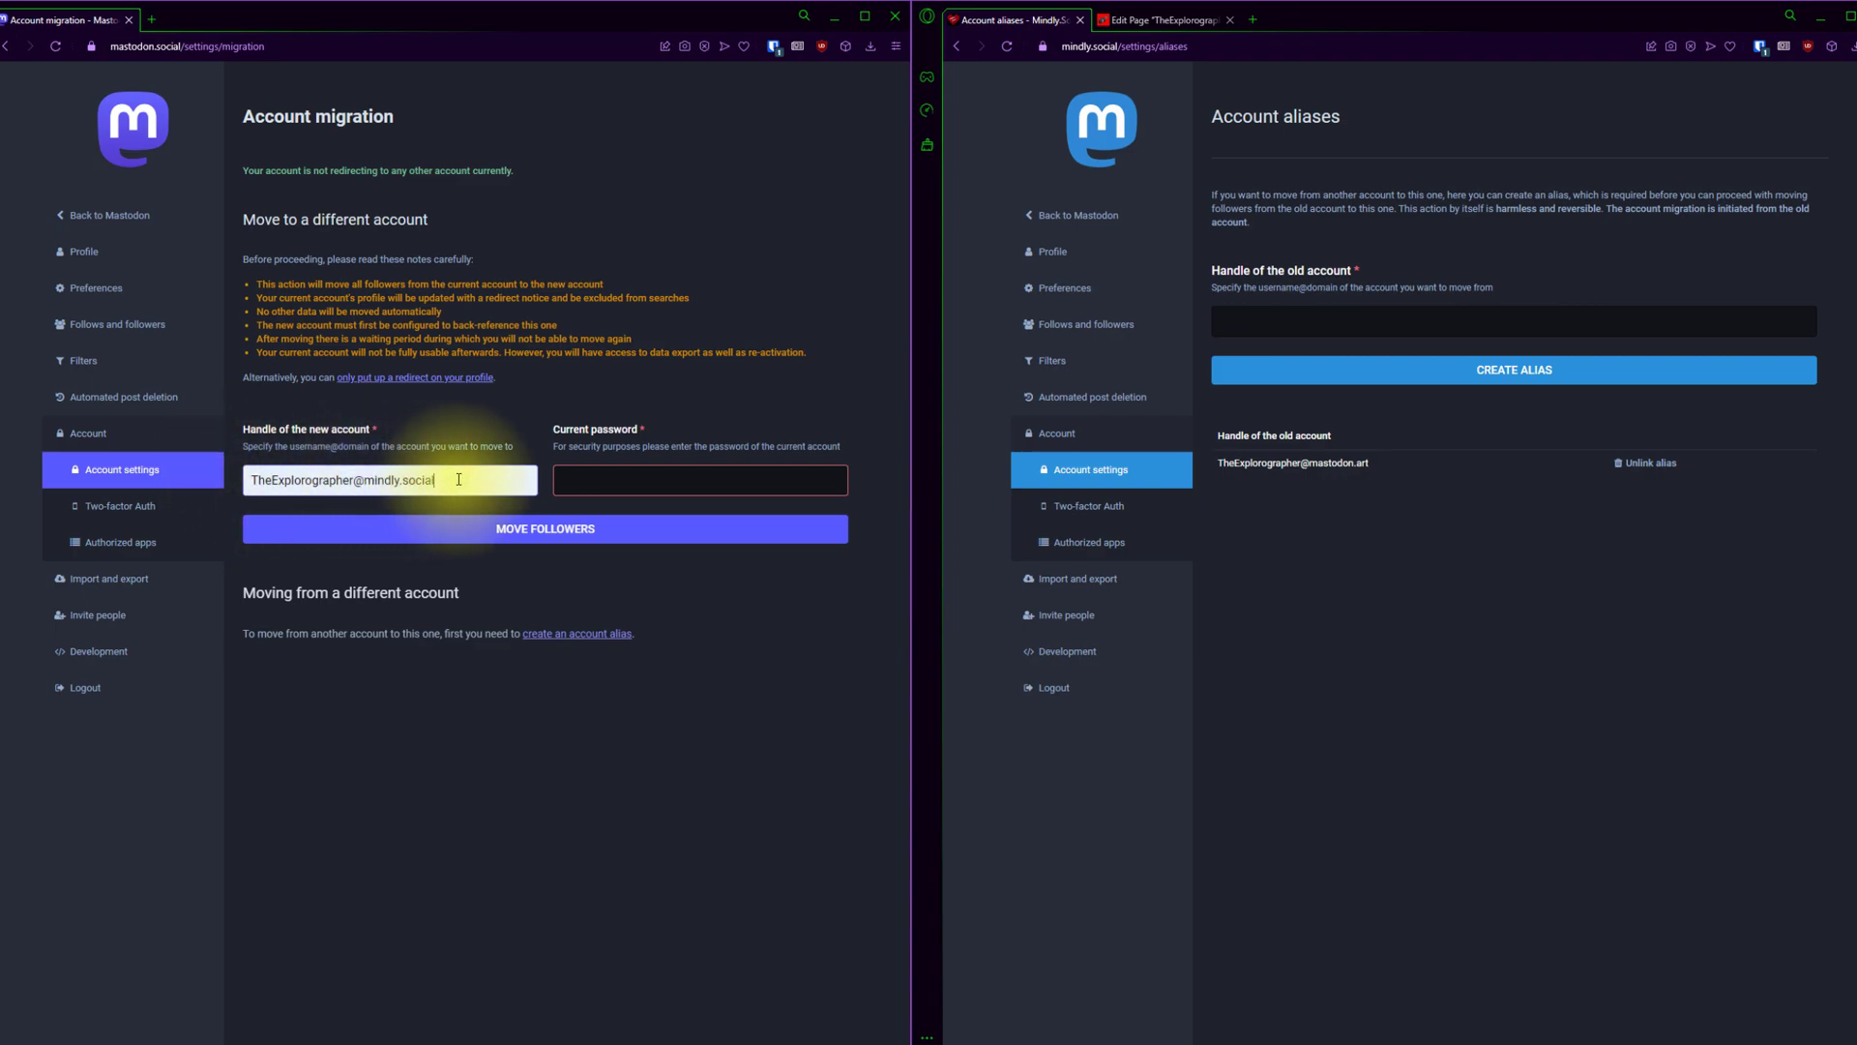
mouse_move(716, 269)
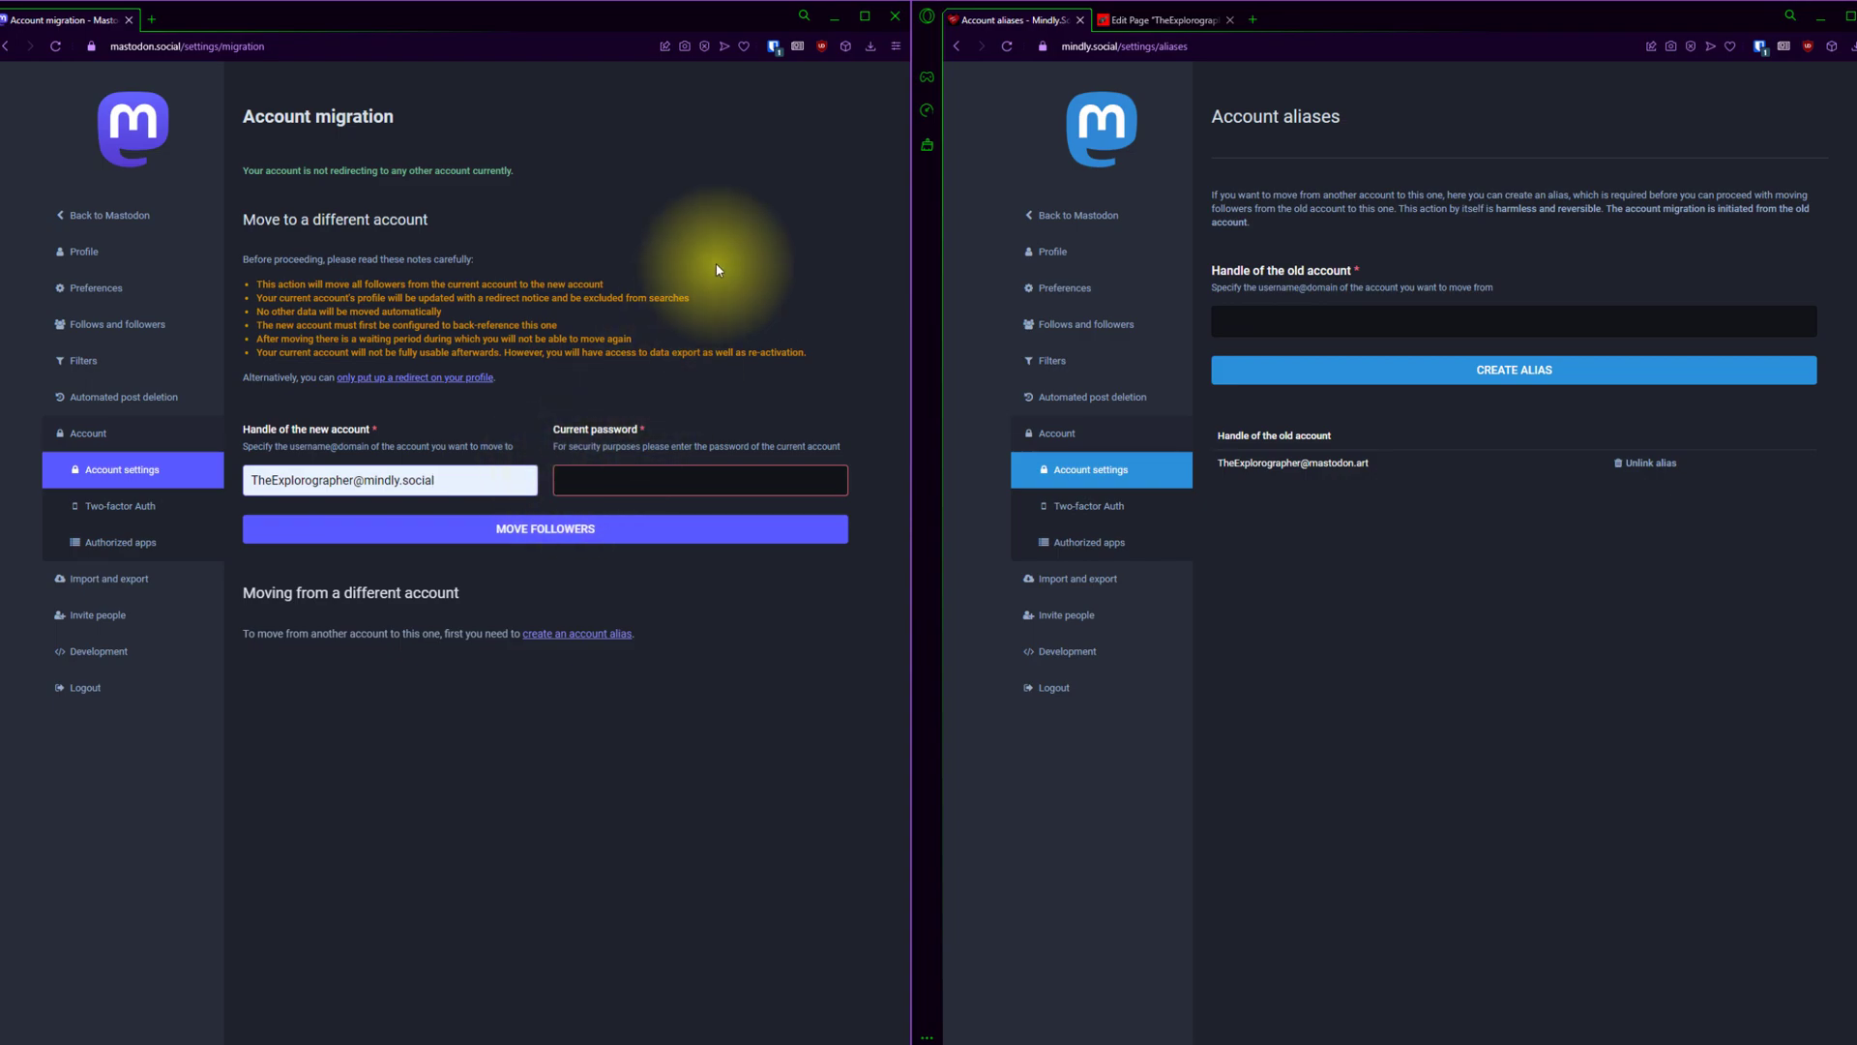
text(password)
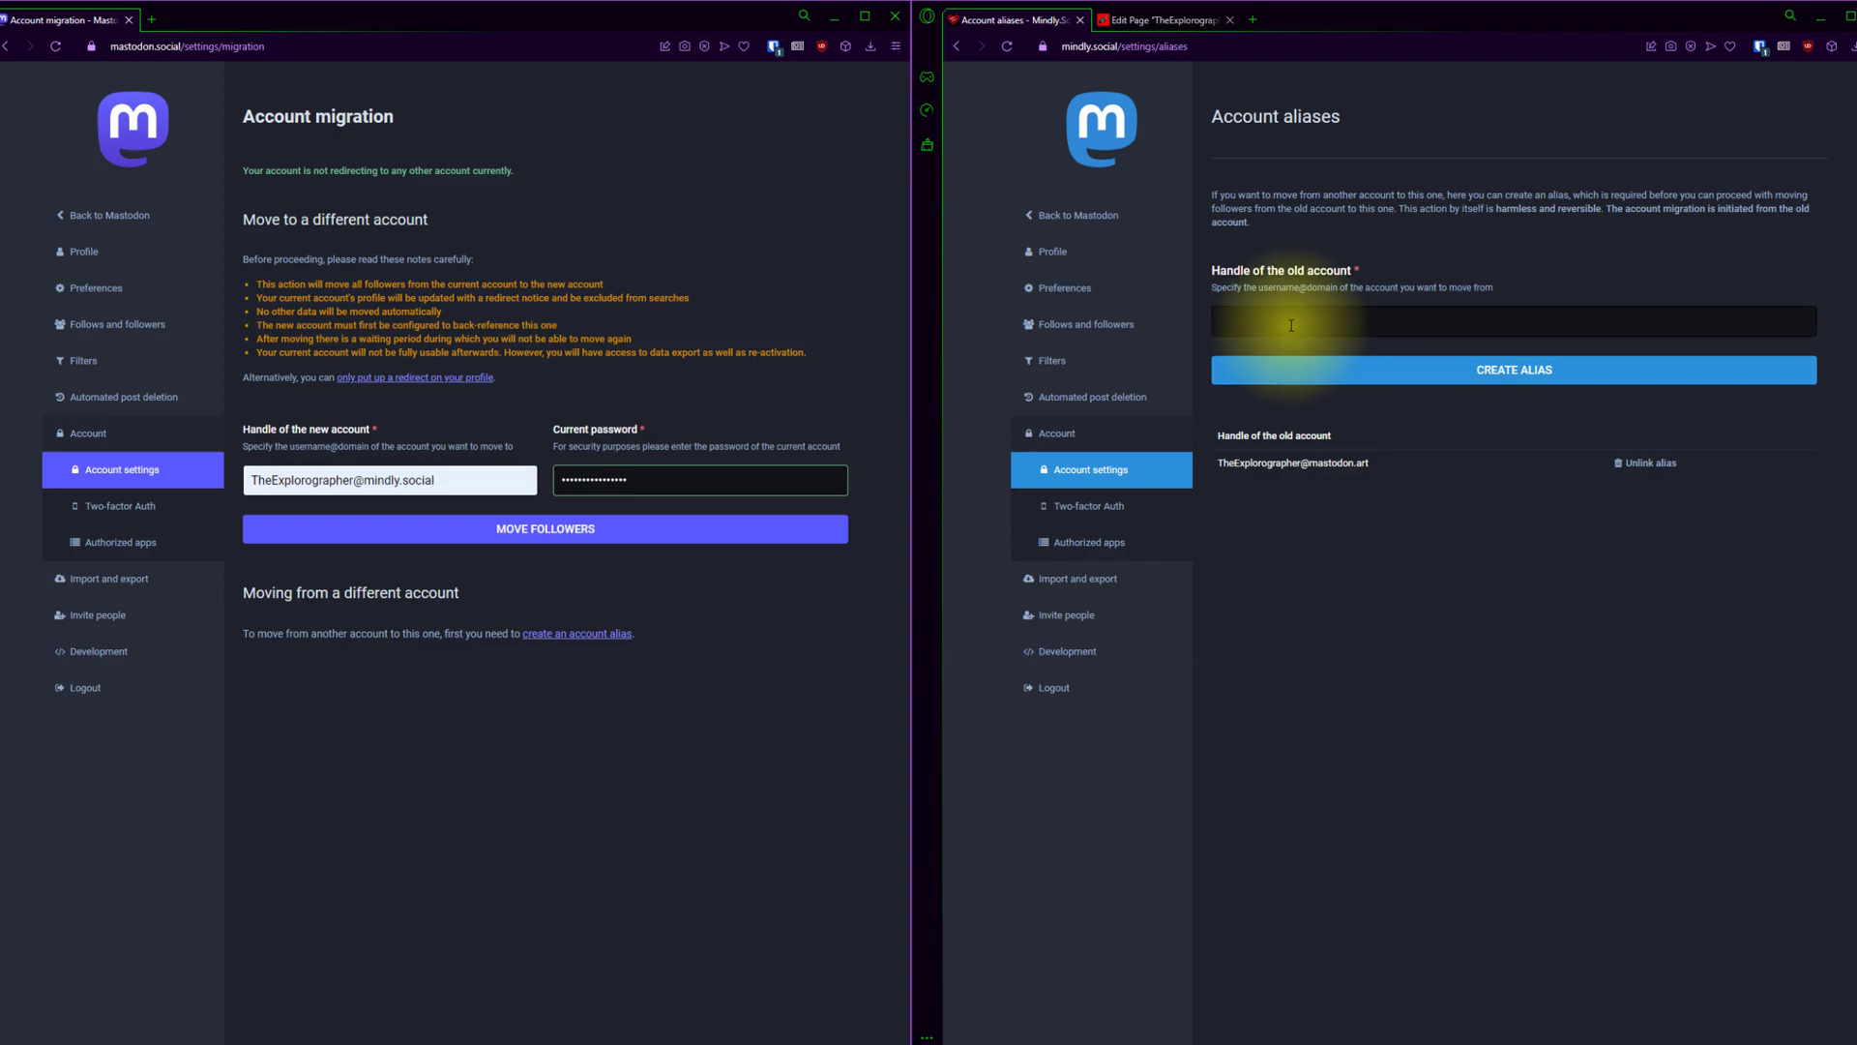
text(TheExplorographer@mastodon.social)
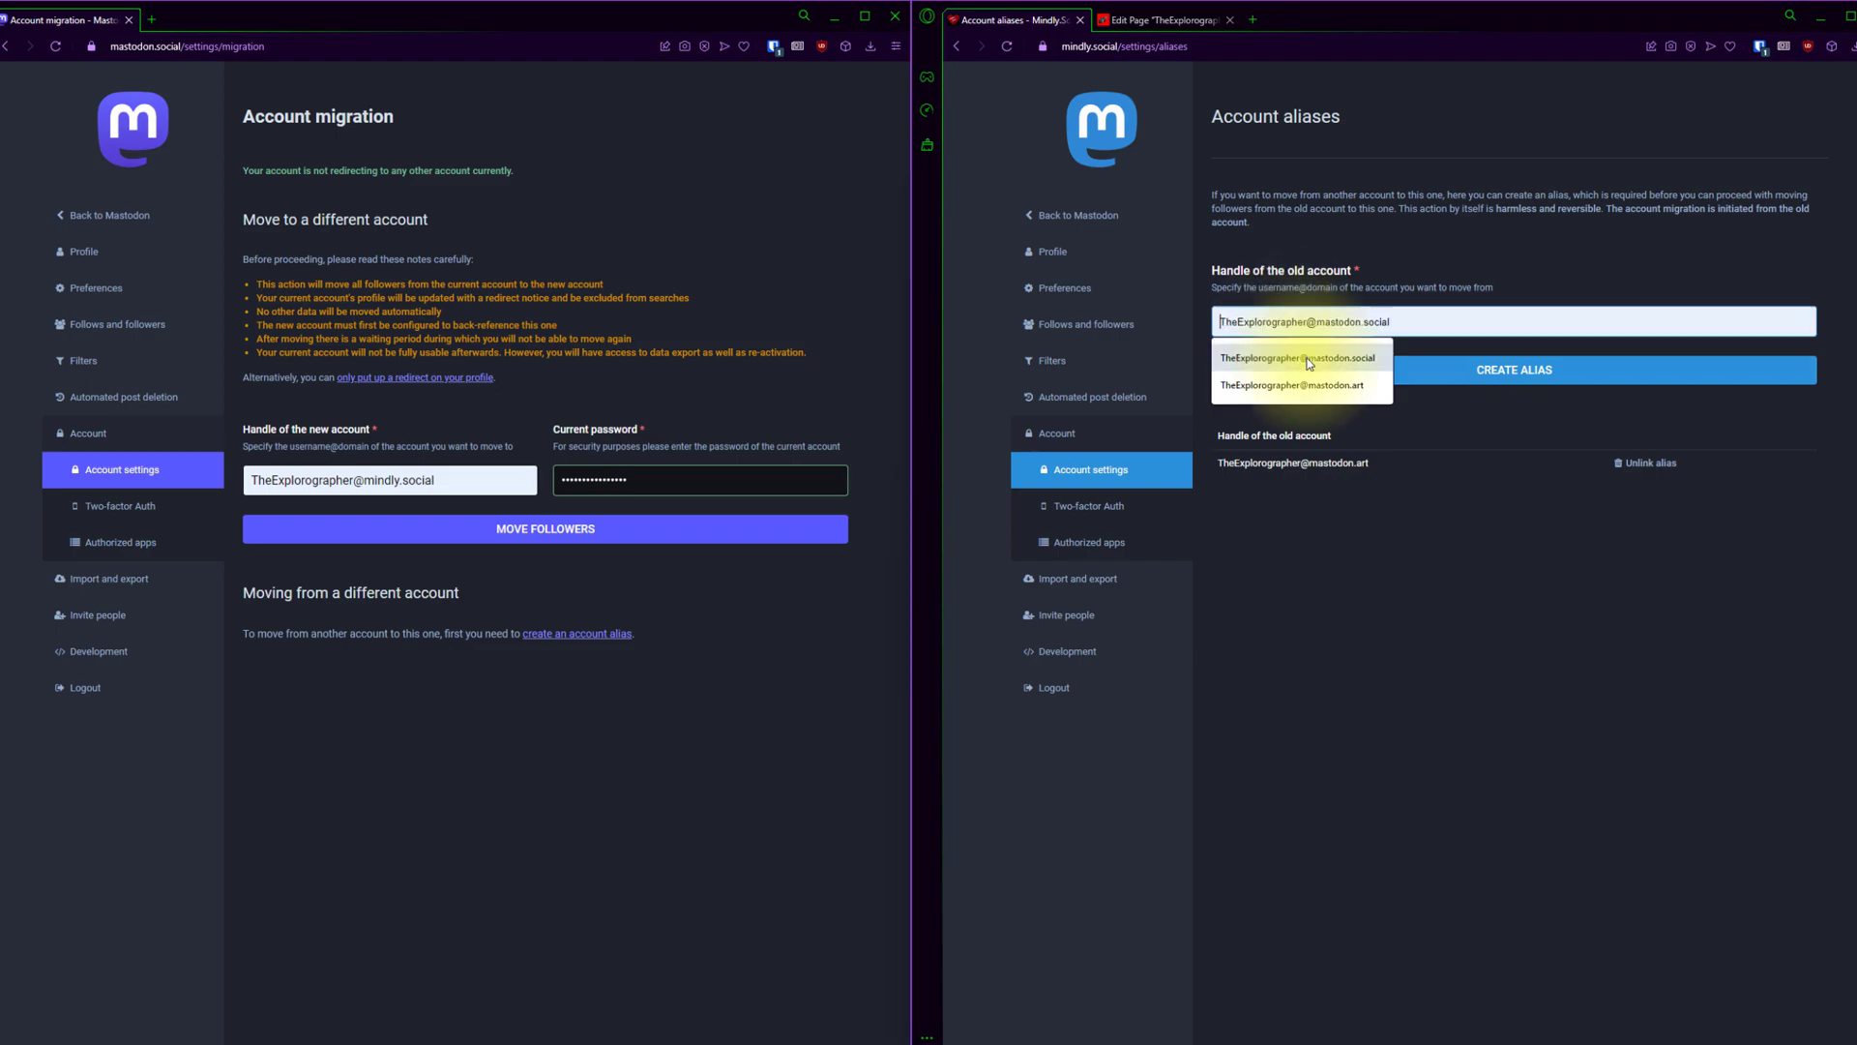
click(1300, 358)
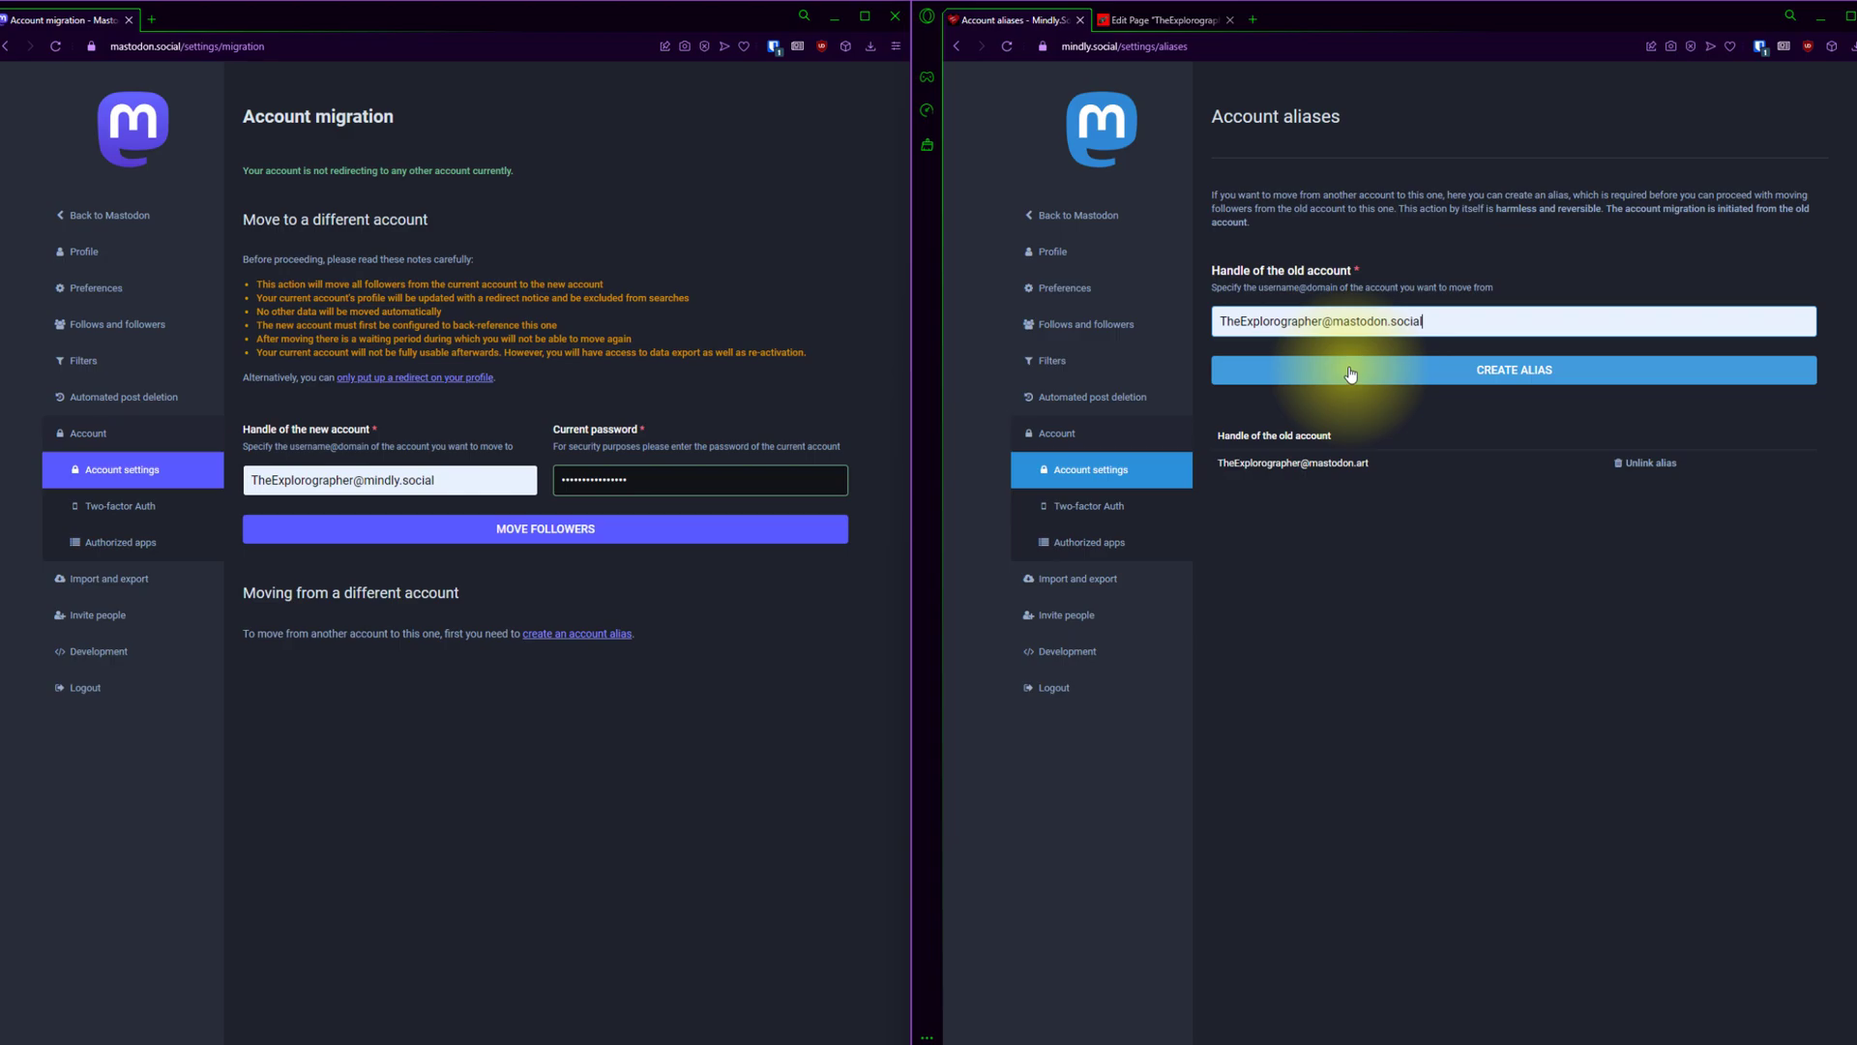
click(1513, 369)
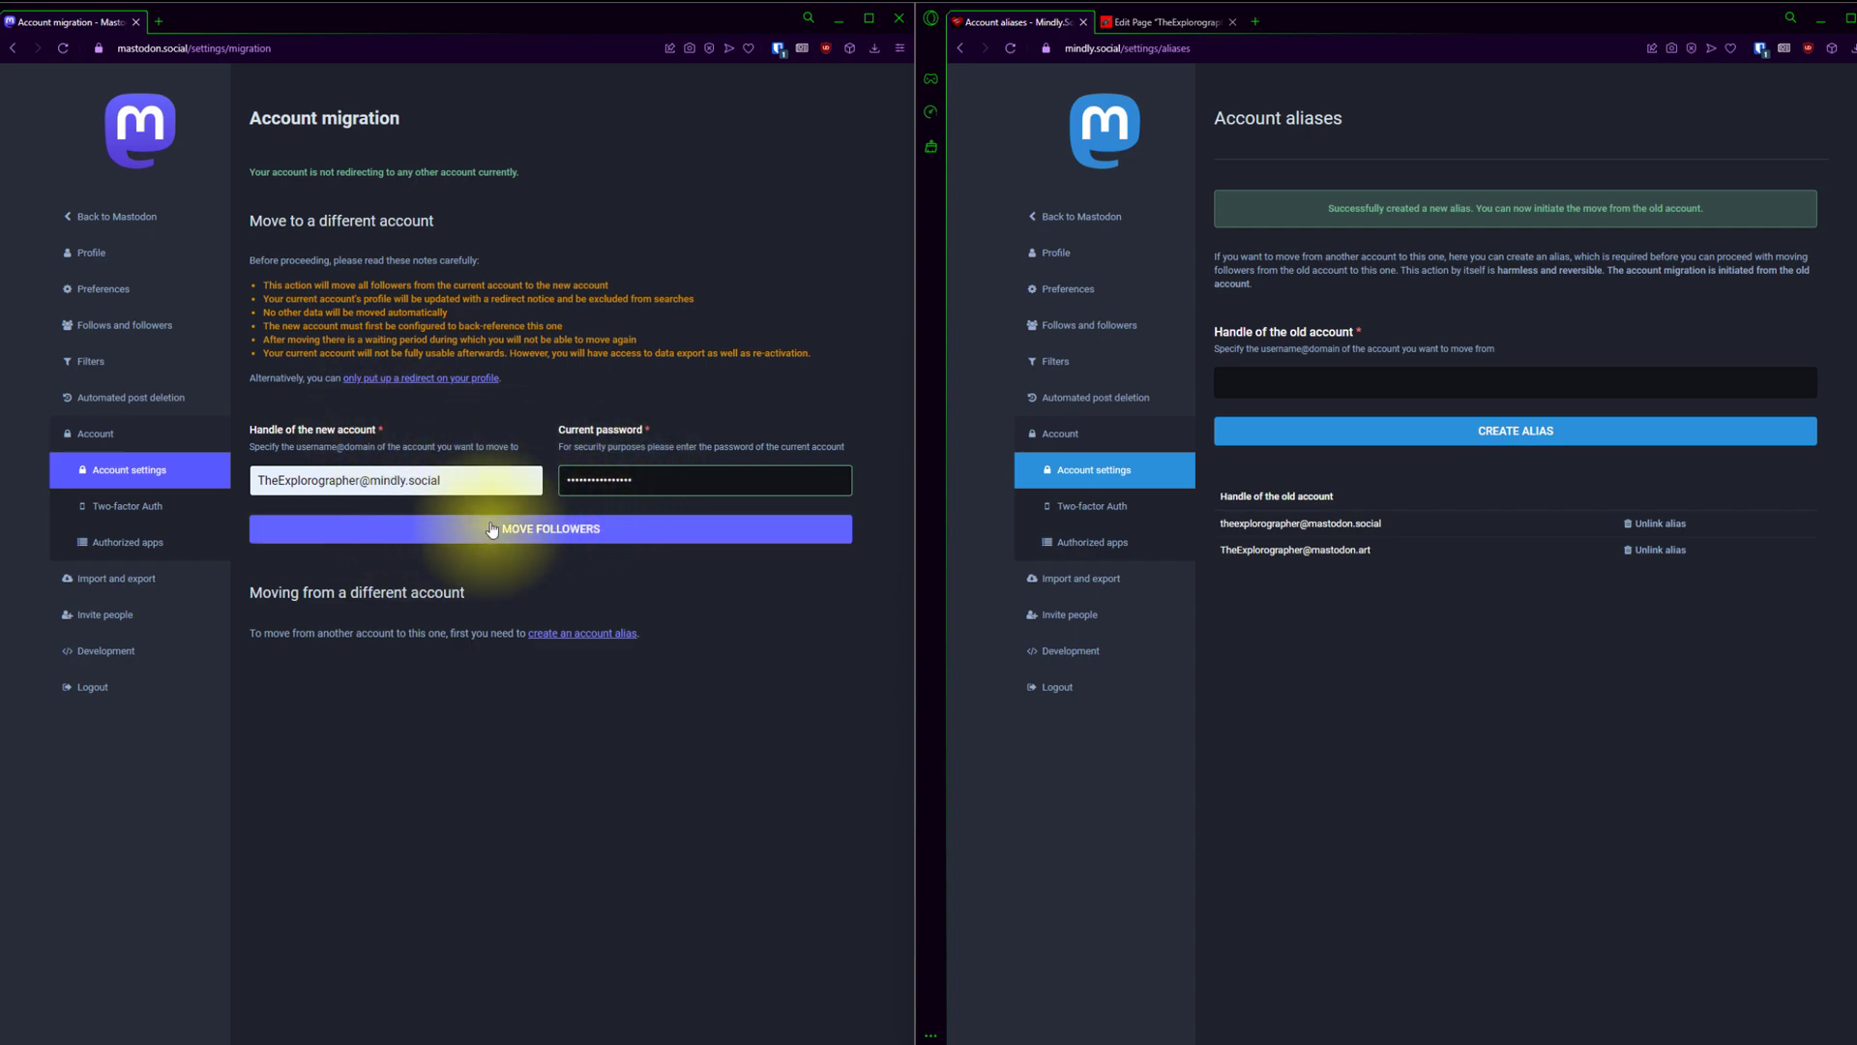
click(550, 528)
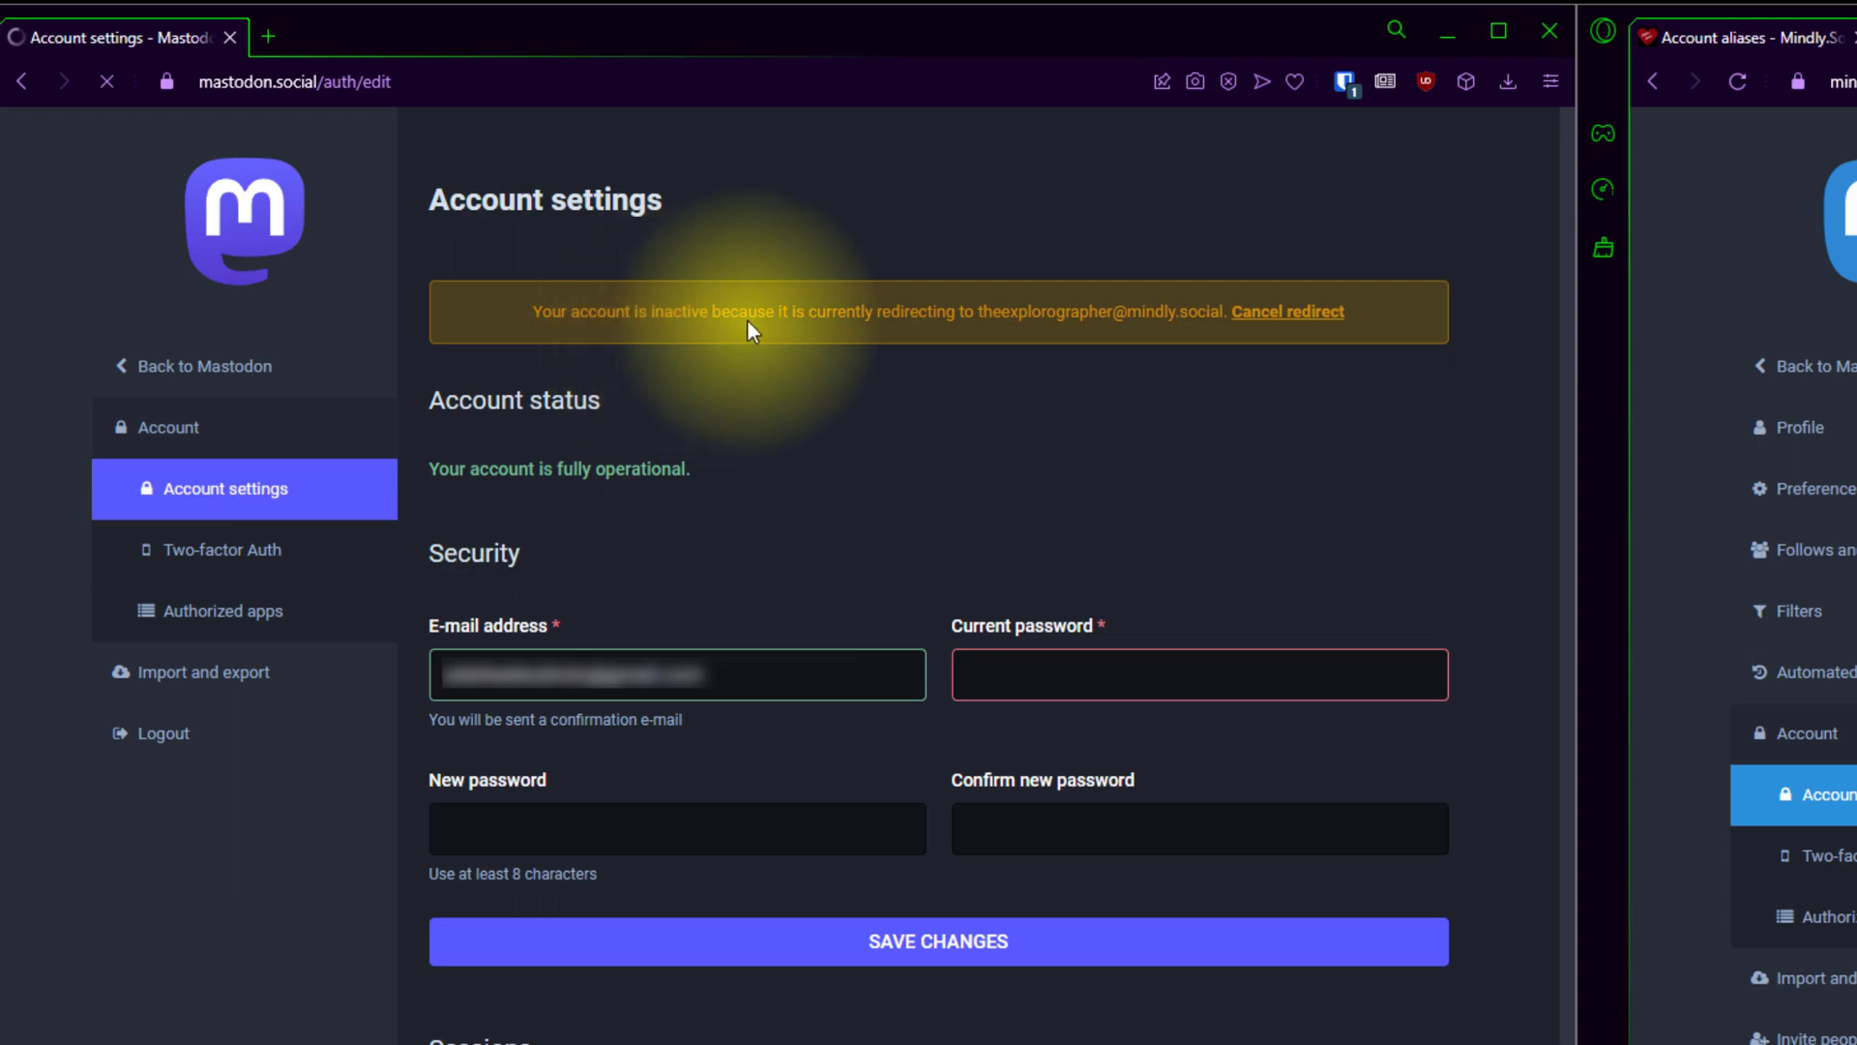
mouse_move(971, 310)
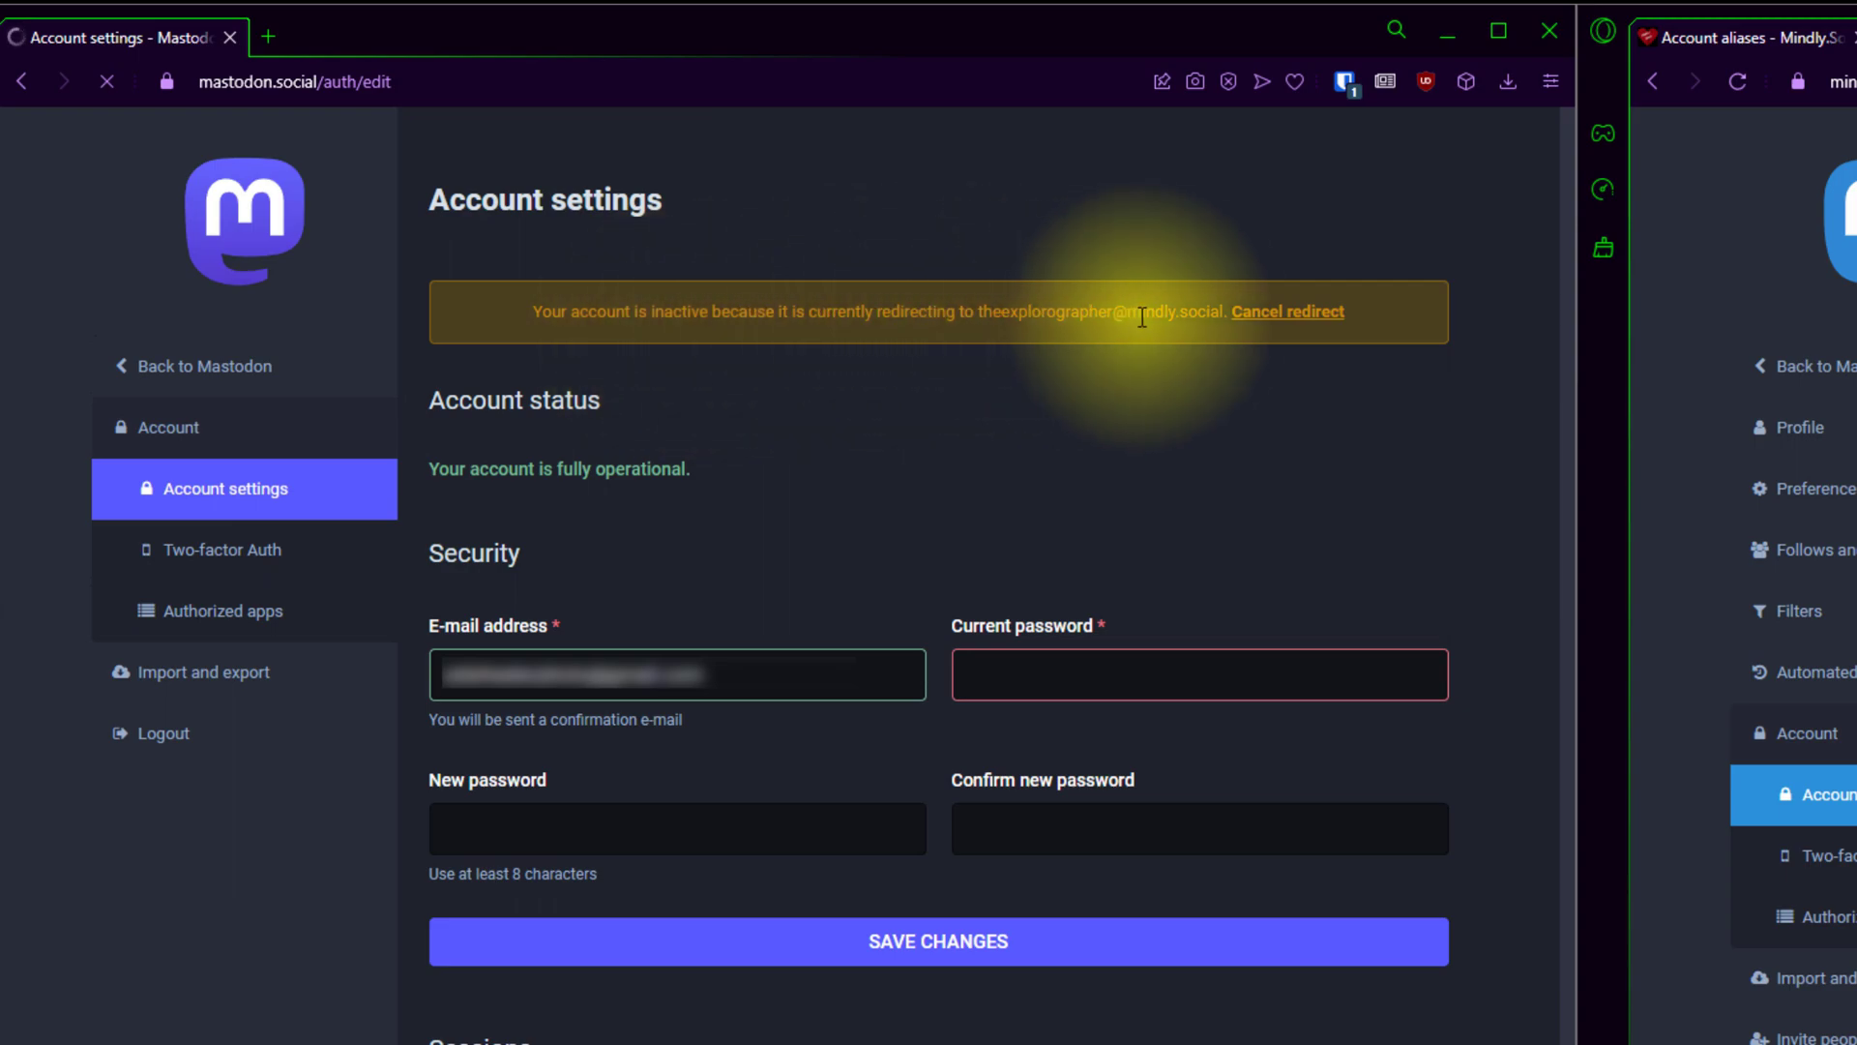
mouse_move(865, 284)
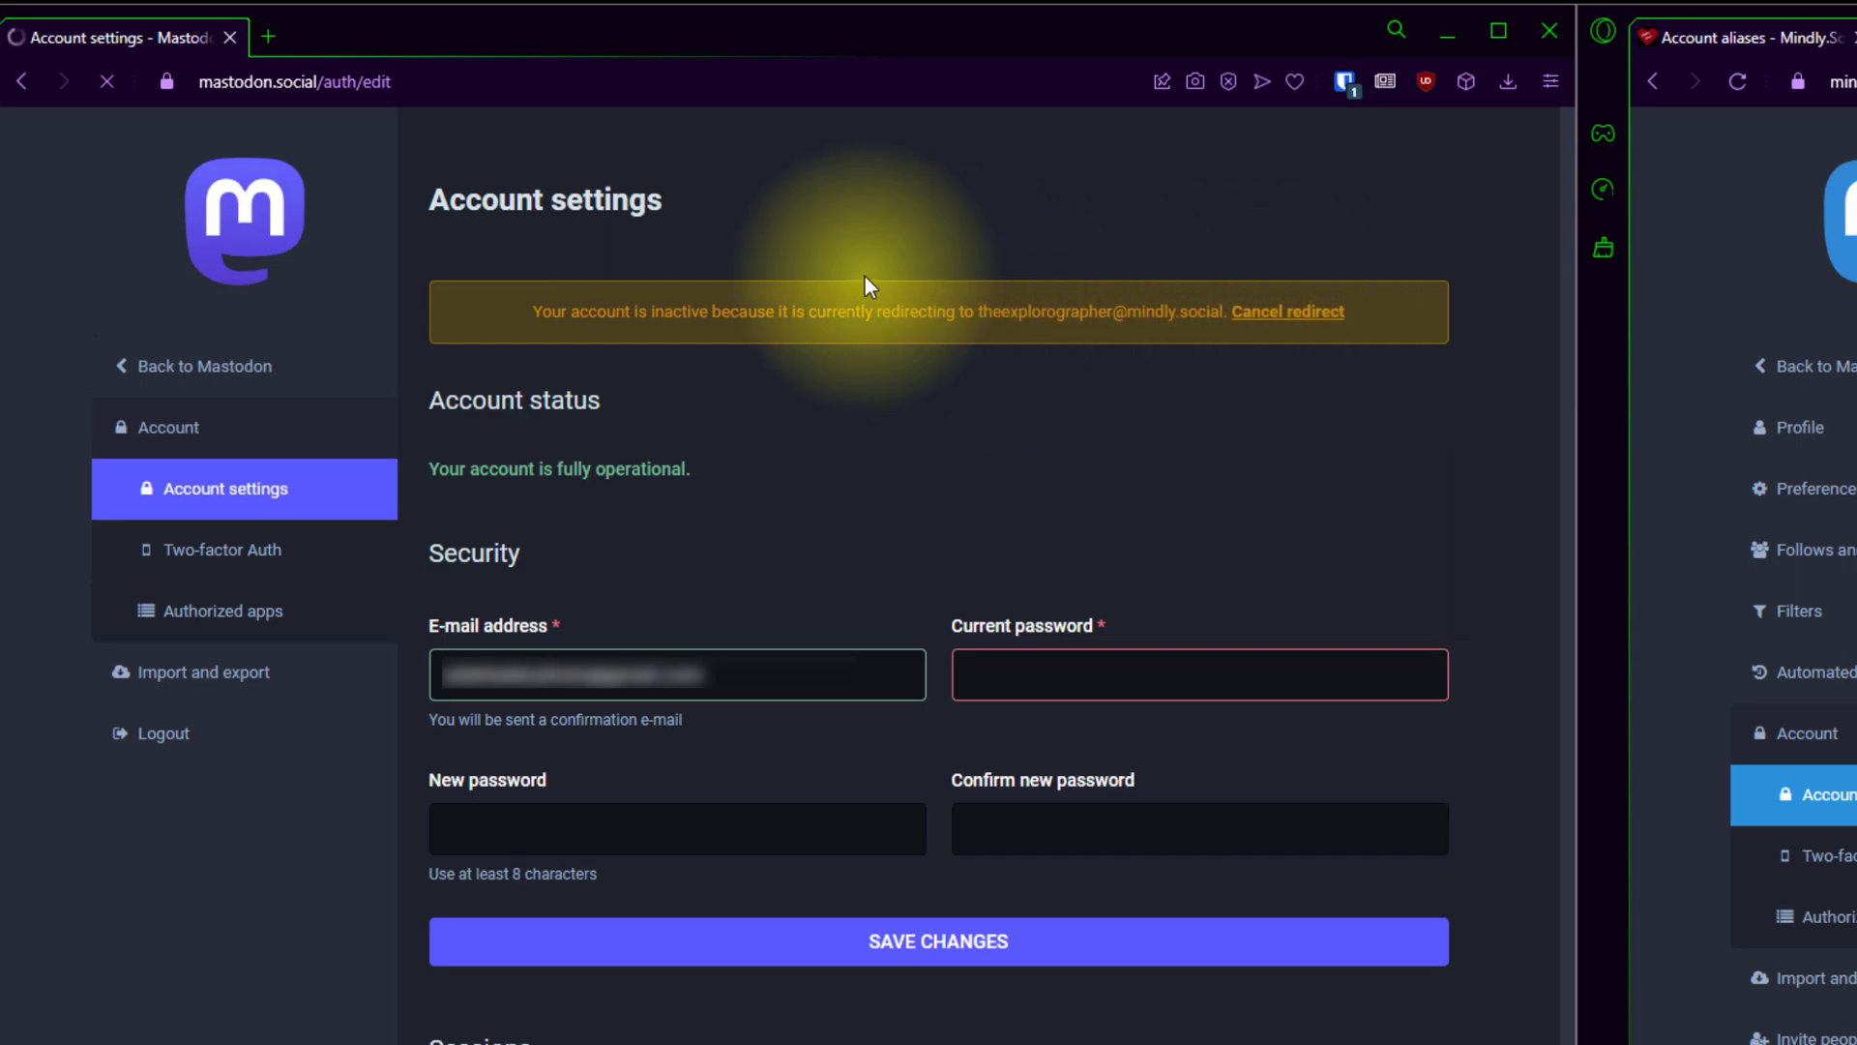
mouse_move(791, 519)
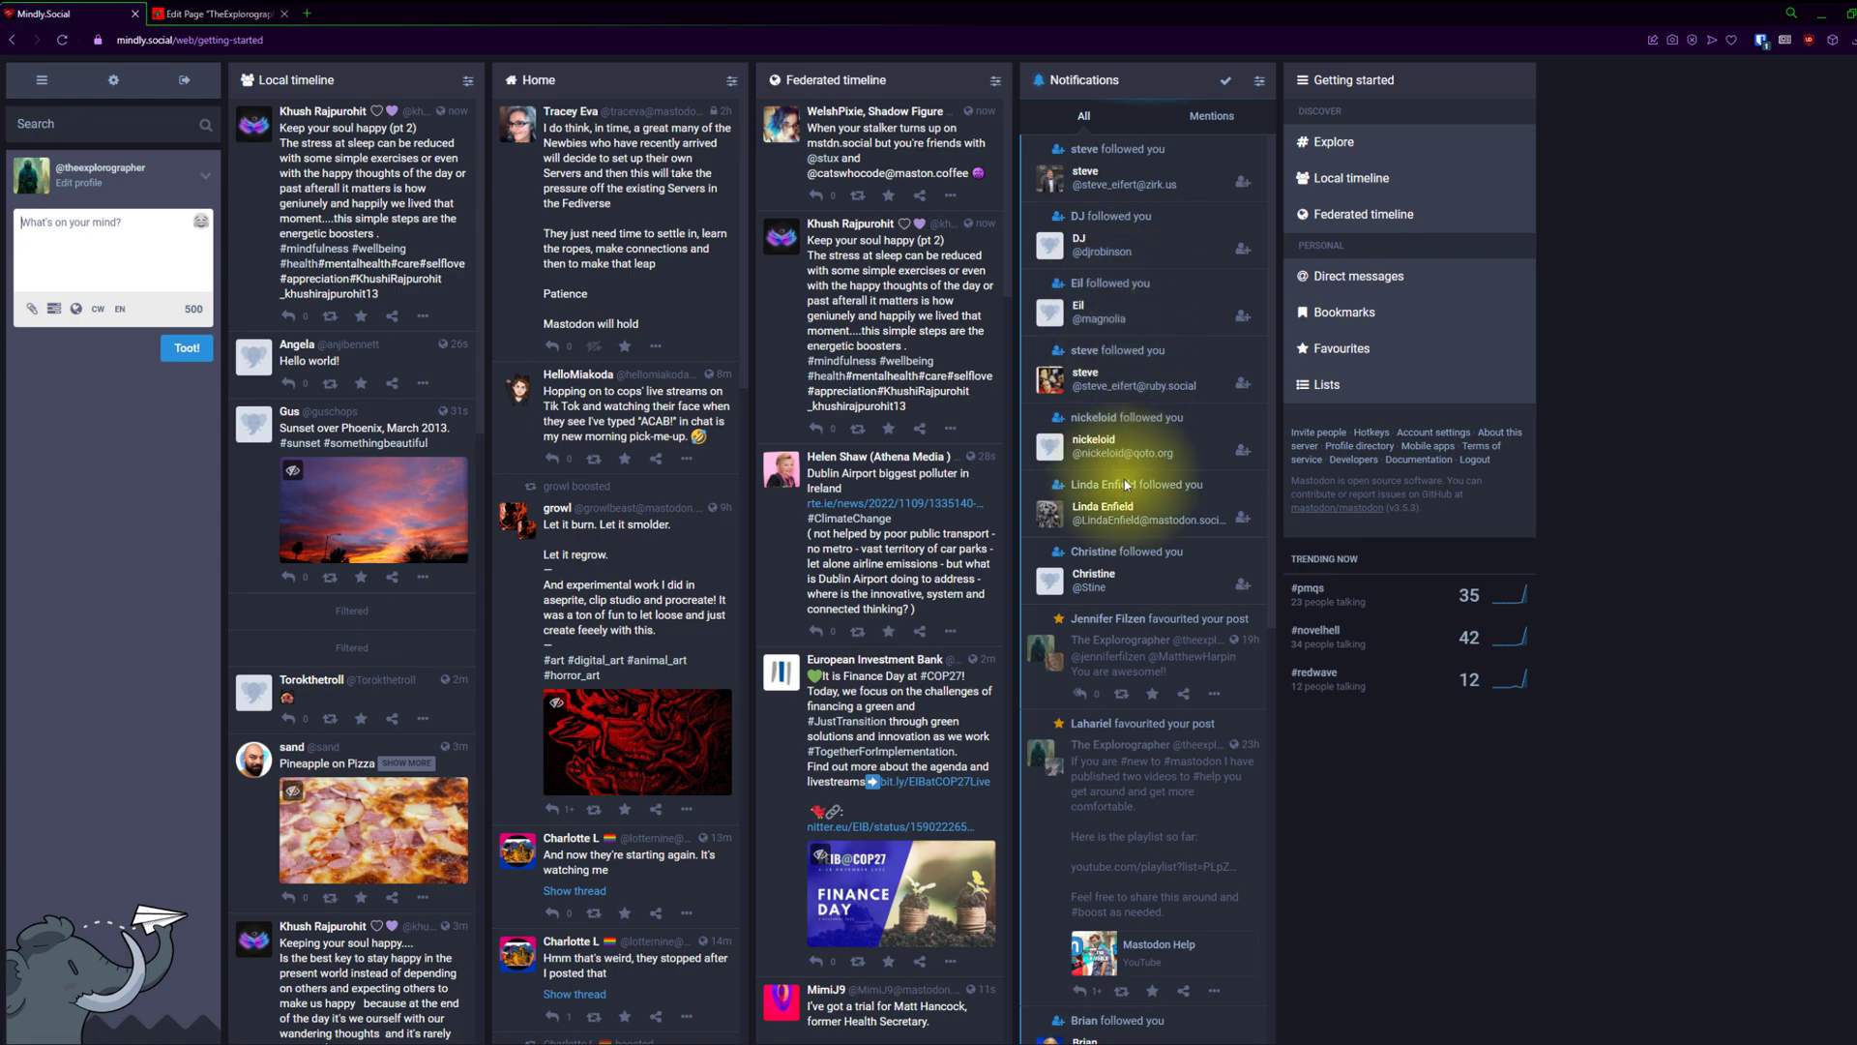
mouse_move(1111, 609)
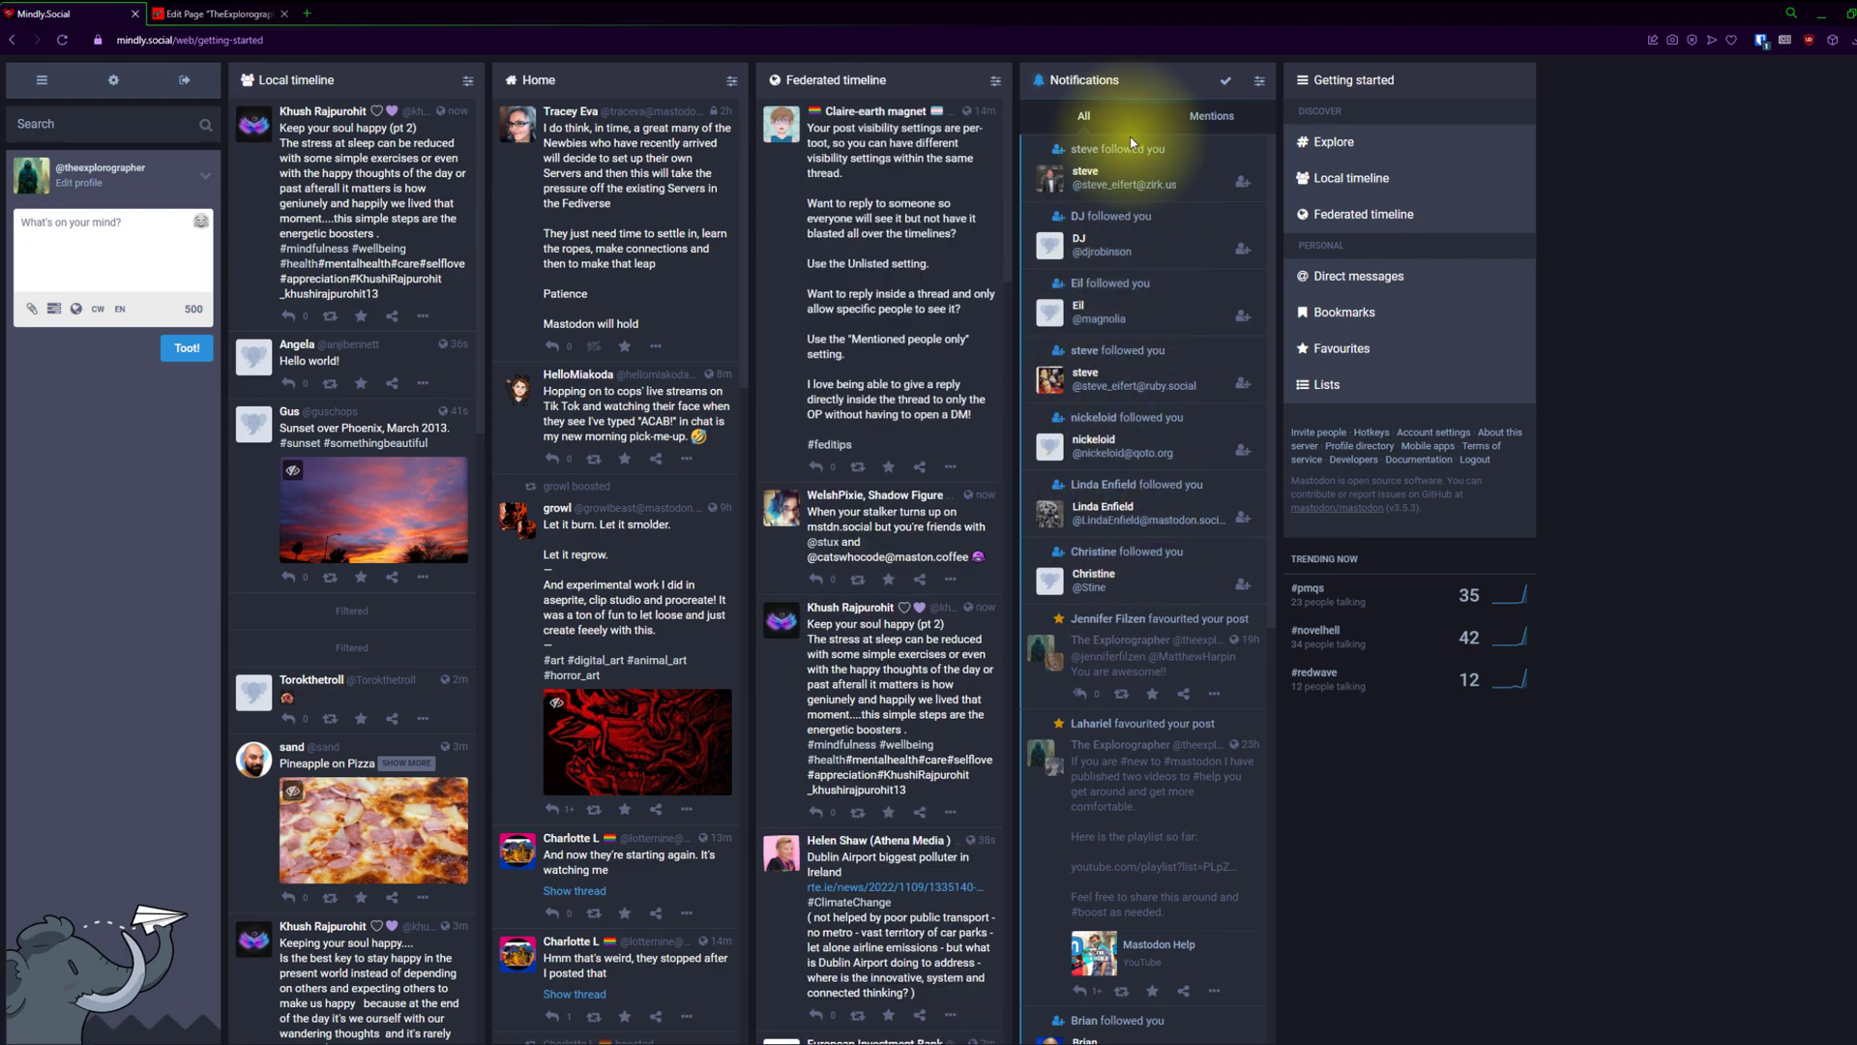
mouse_move(698, 561)
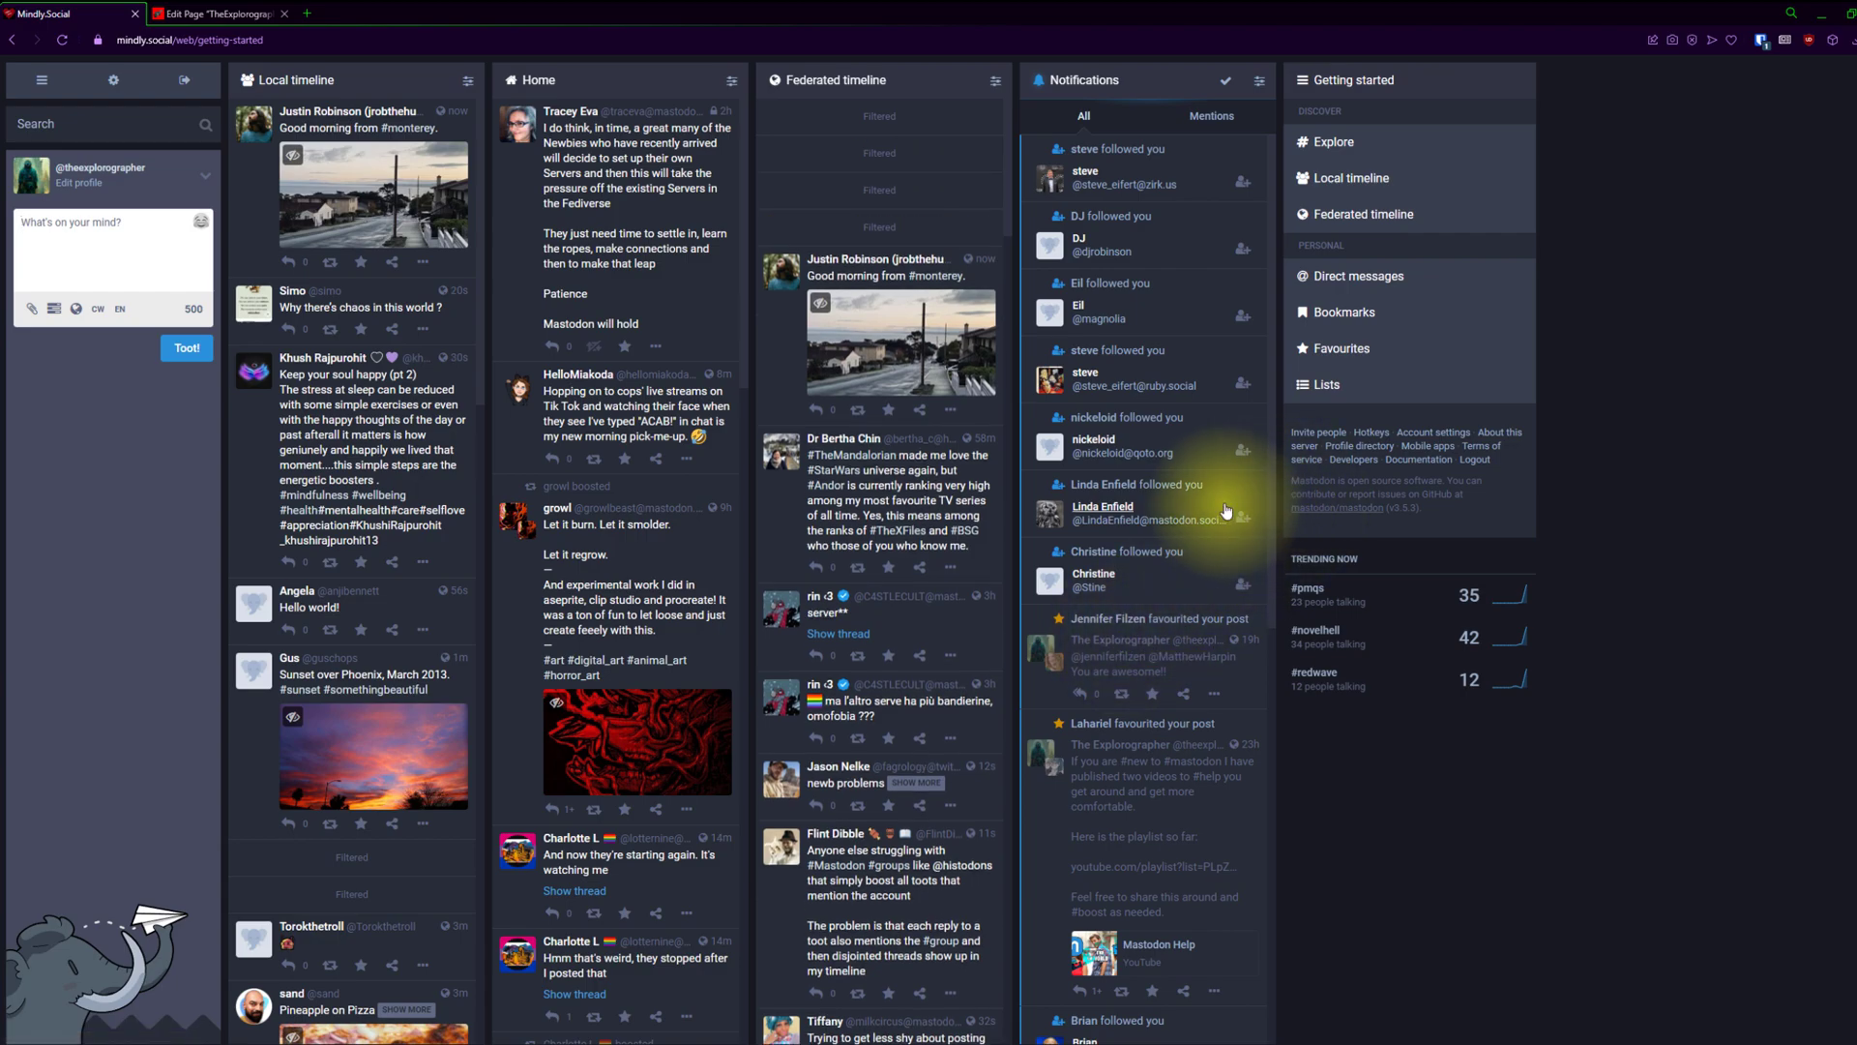
mouse_move(1201, 447)
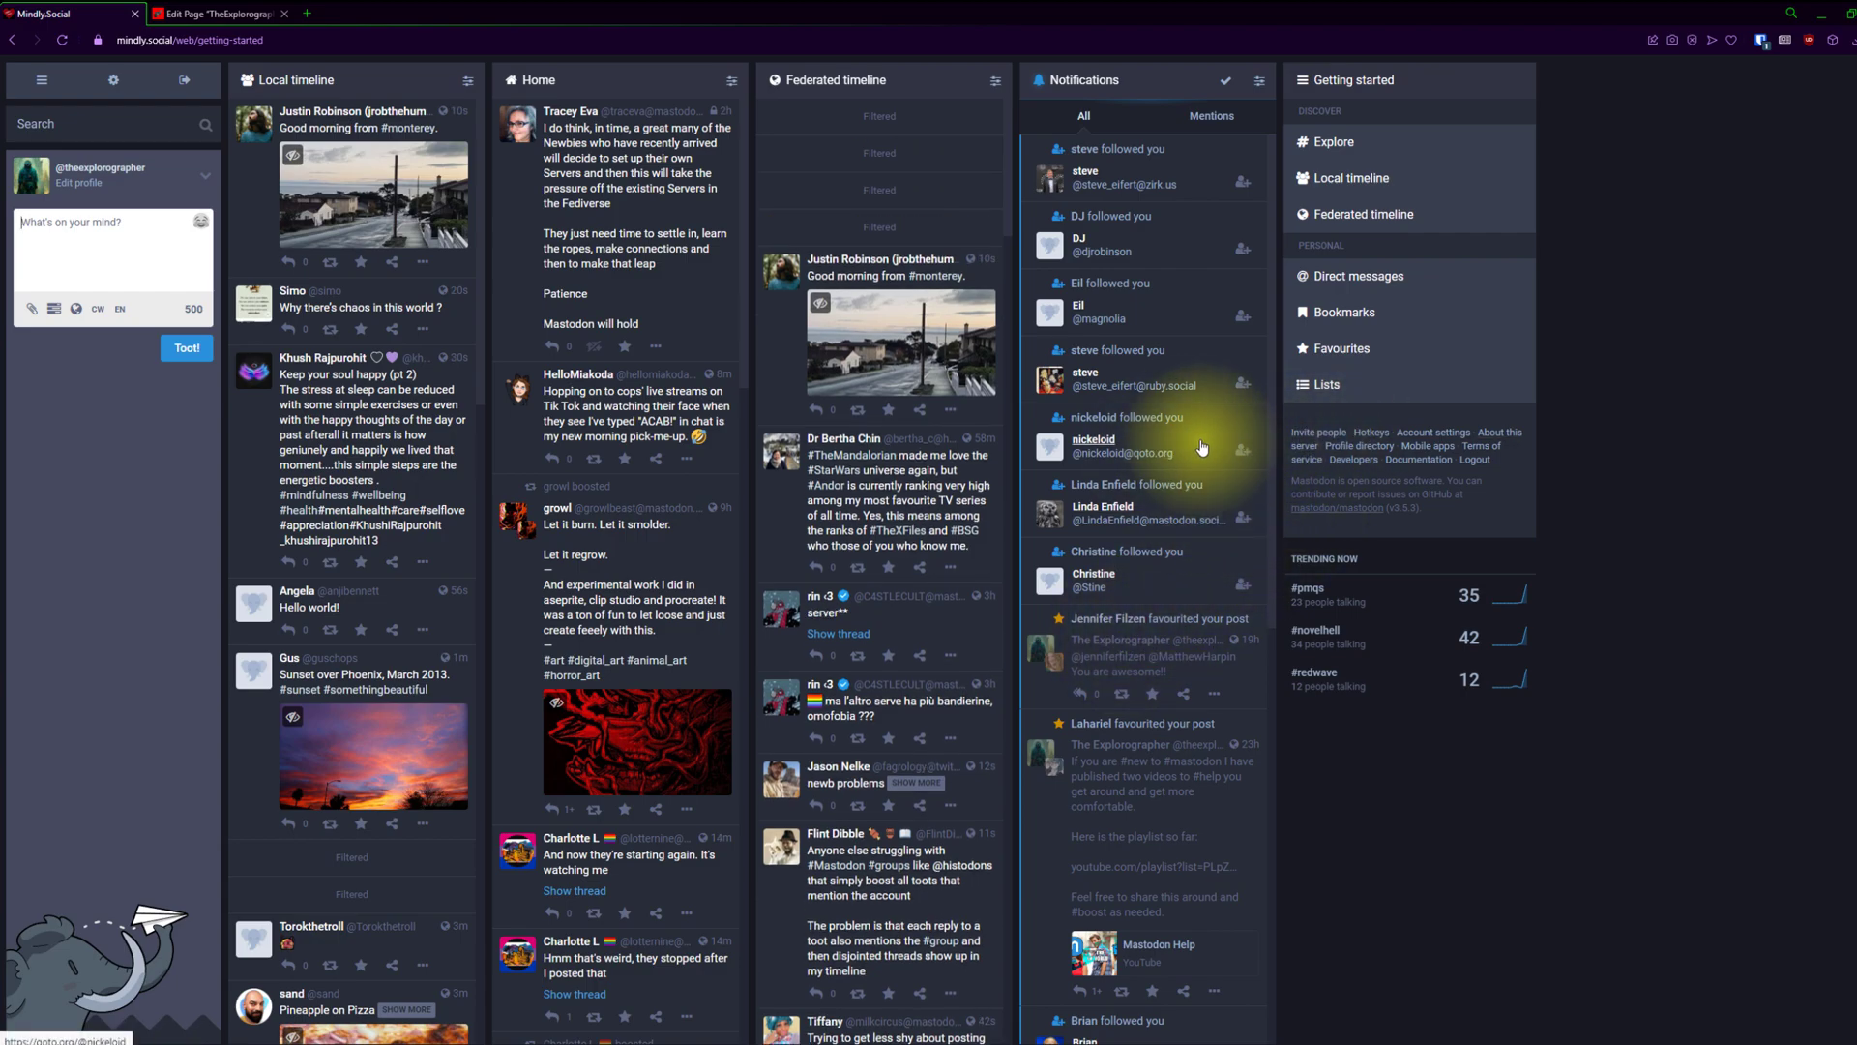
mouse_move(1200, 449)
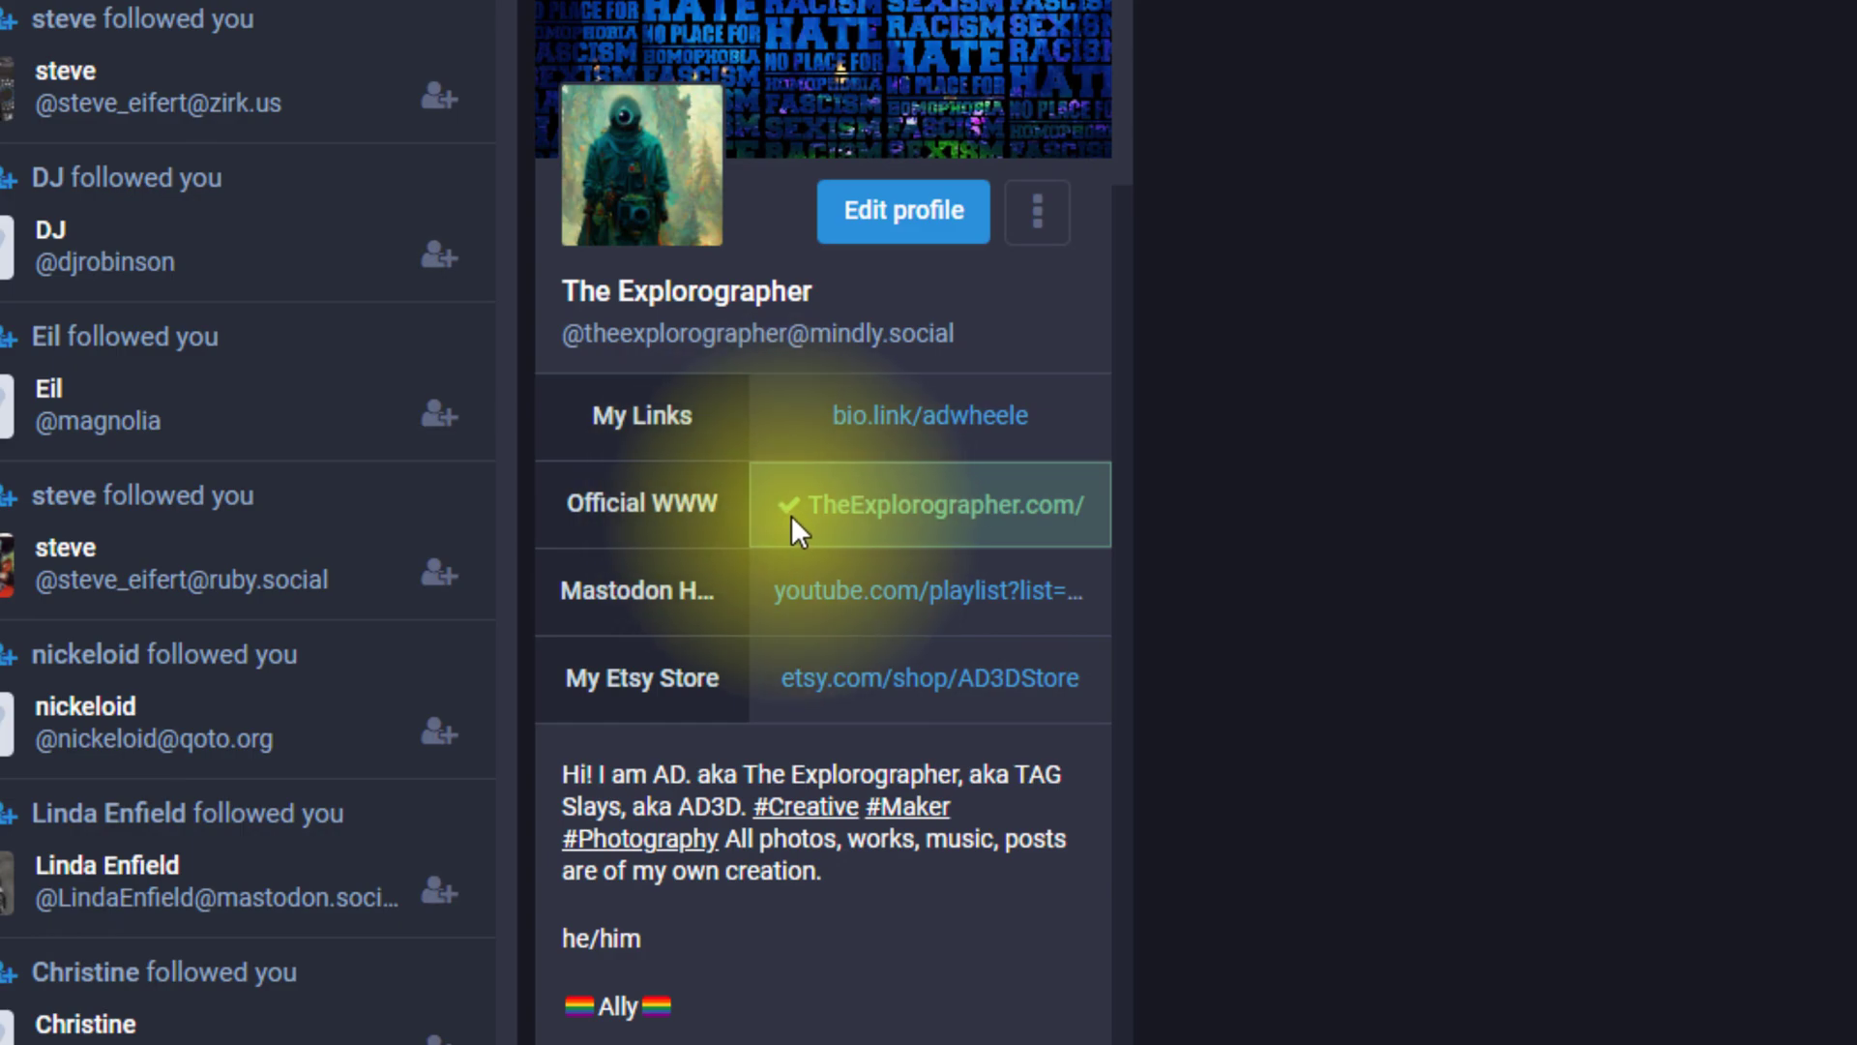
mouse_move(844, 555)
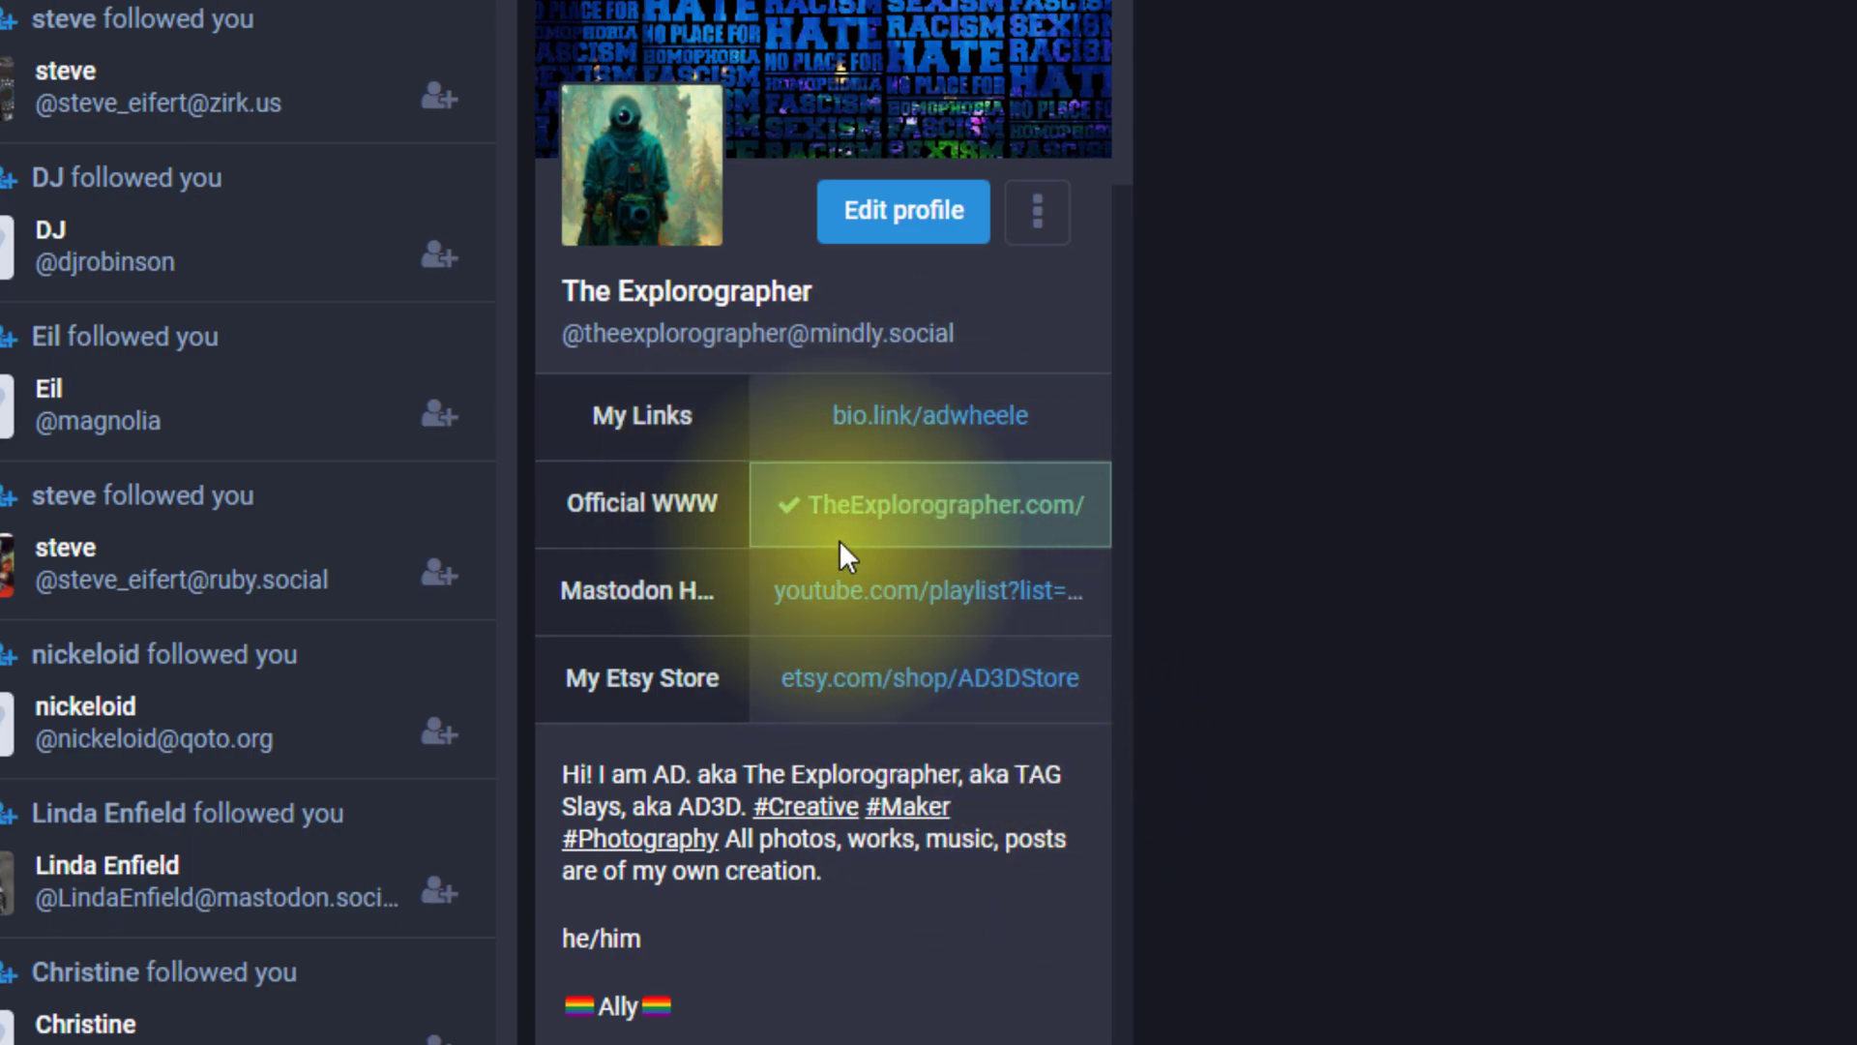
mouse_move(927, 521)
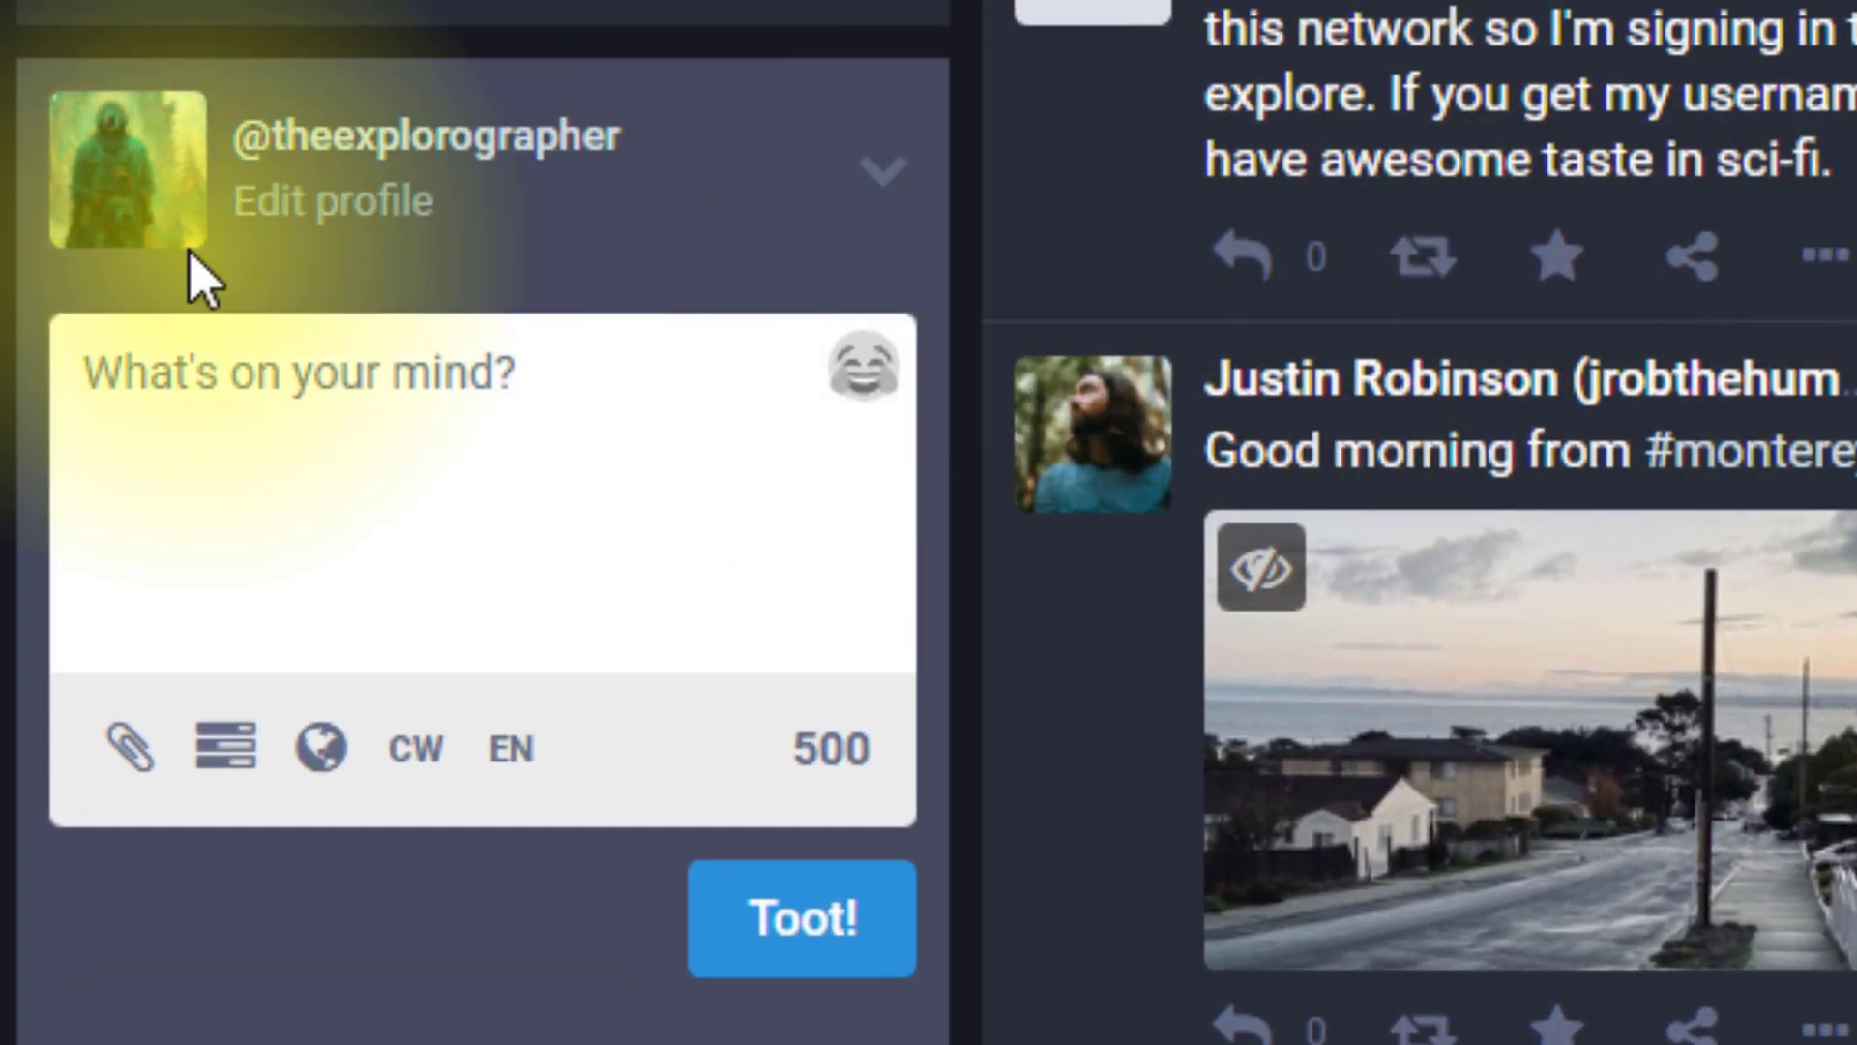
Step: Check the Official WWW URL in Profile metadata and copy the verification link-back example
click(331, 199)
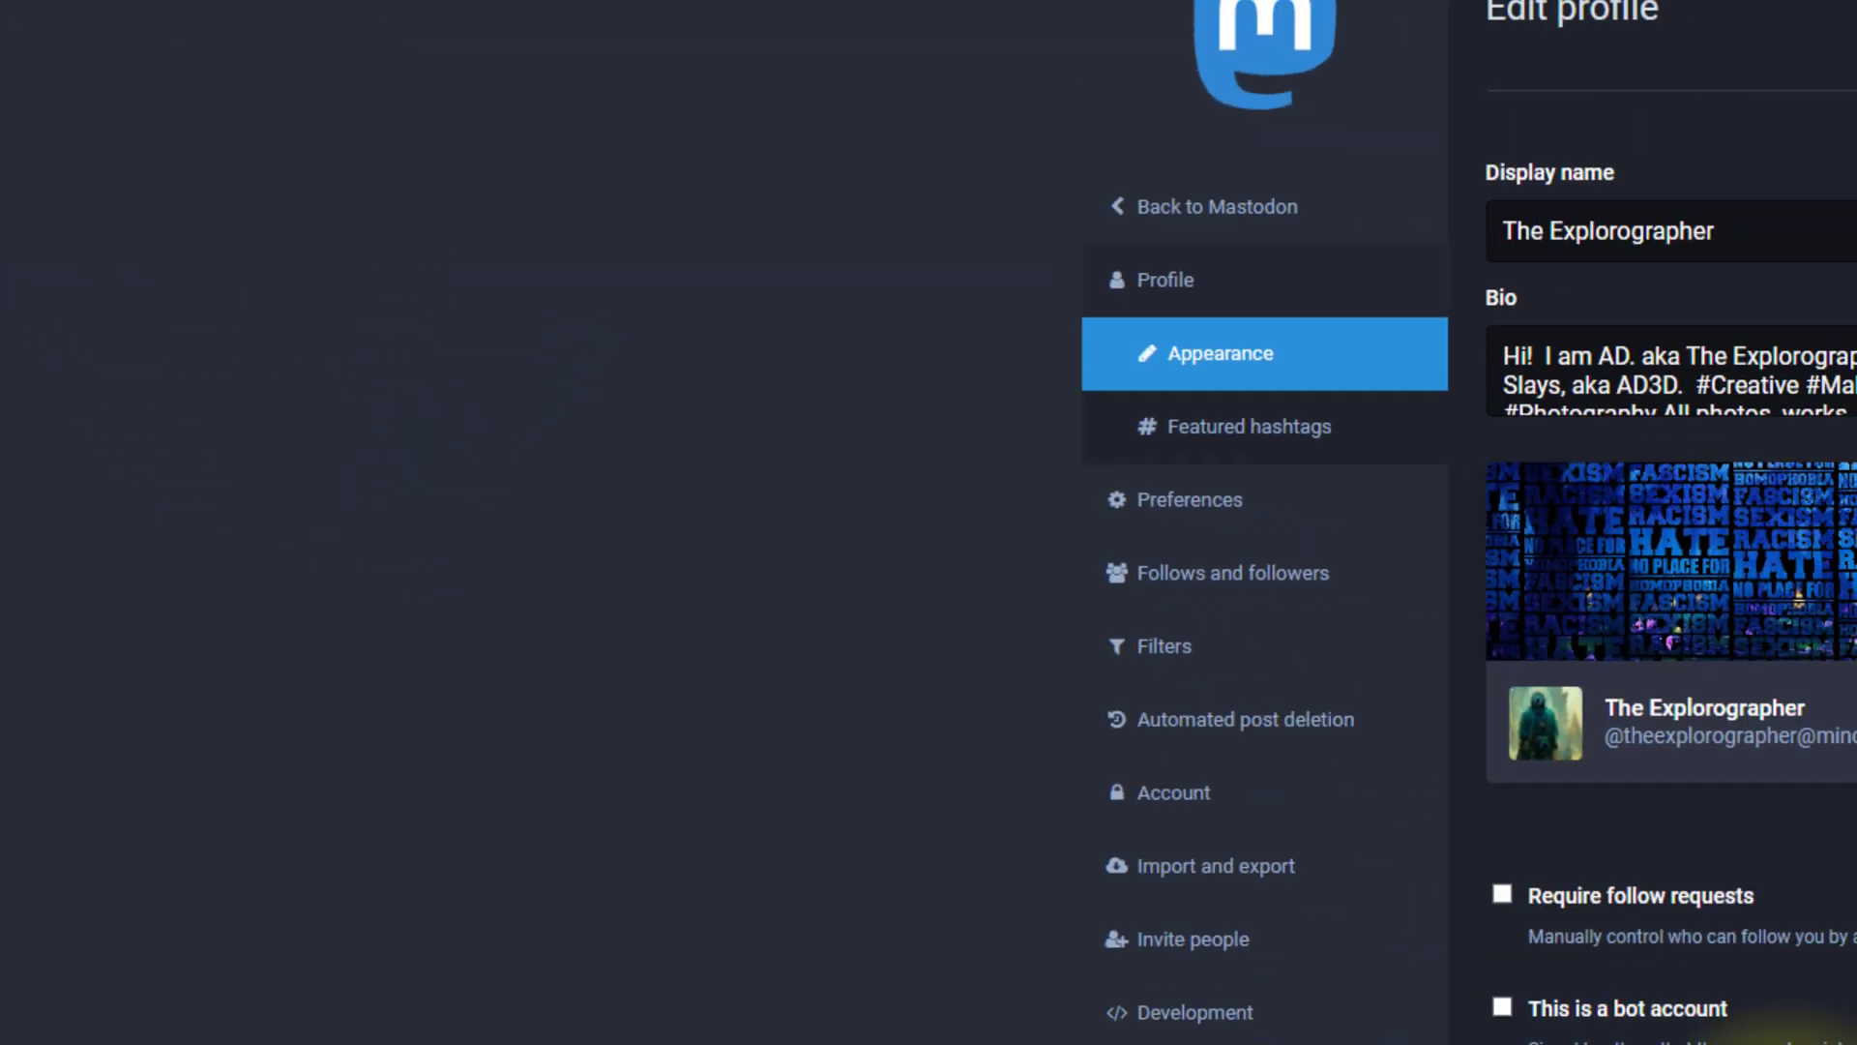
scroll(down, 3)
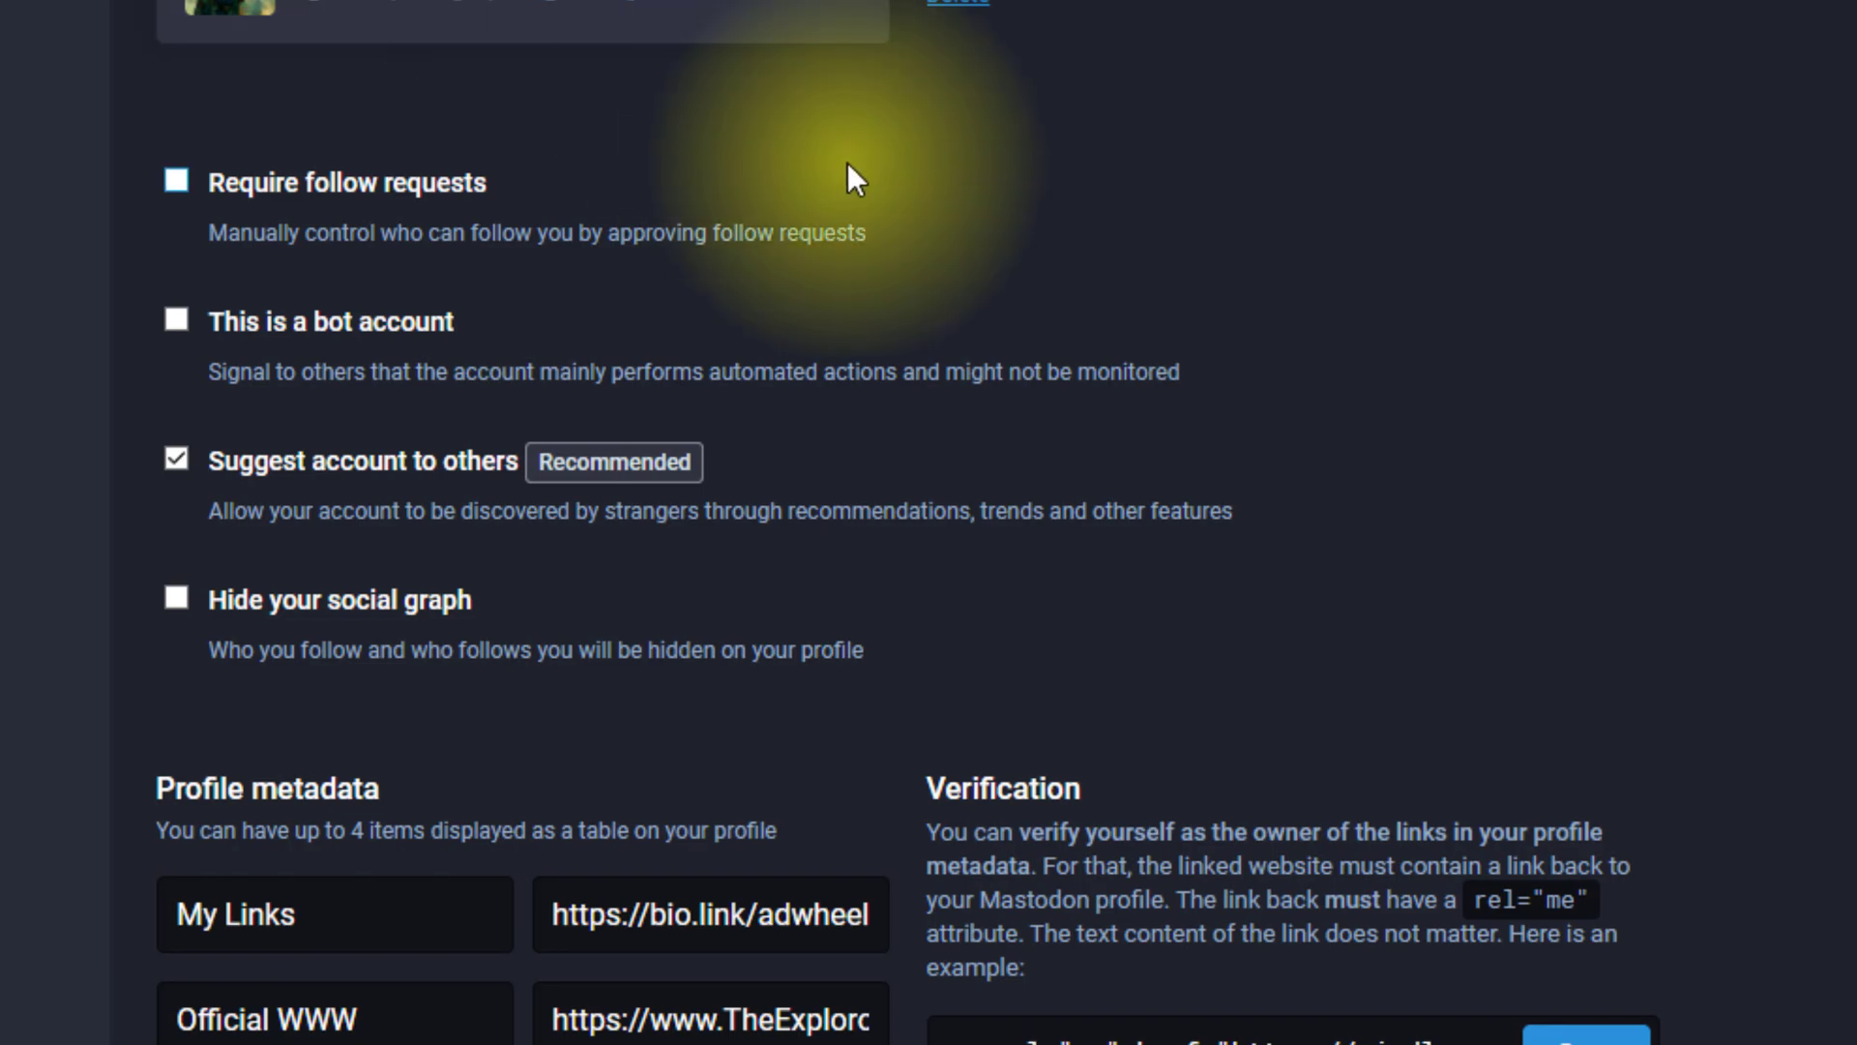
scroll(down, 3)
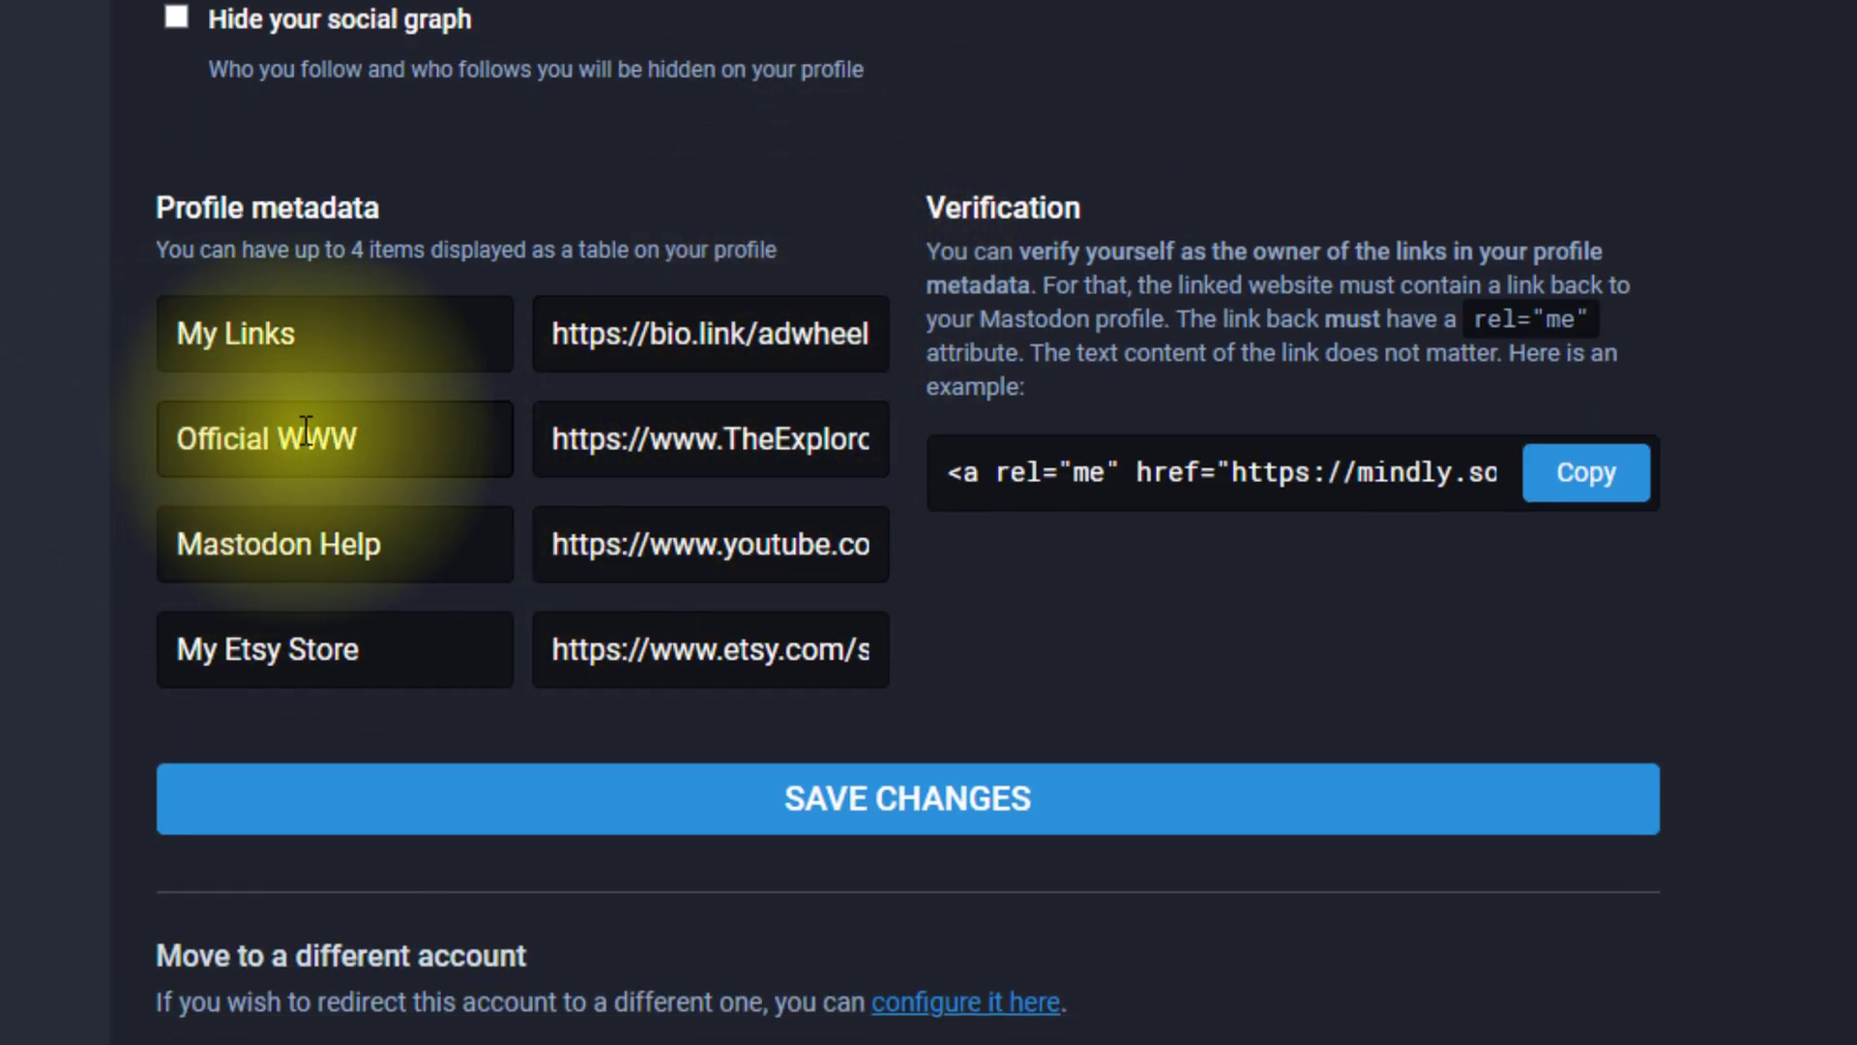
click(710, 439)
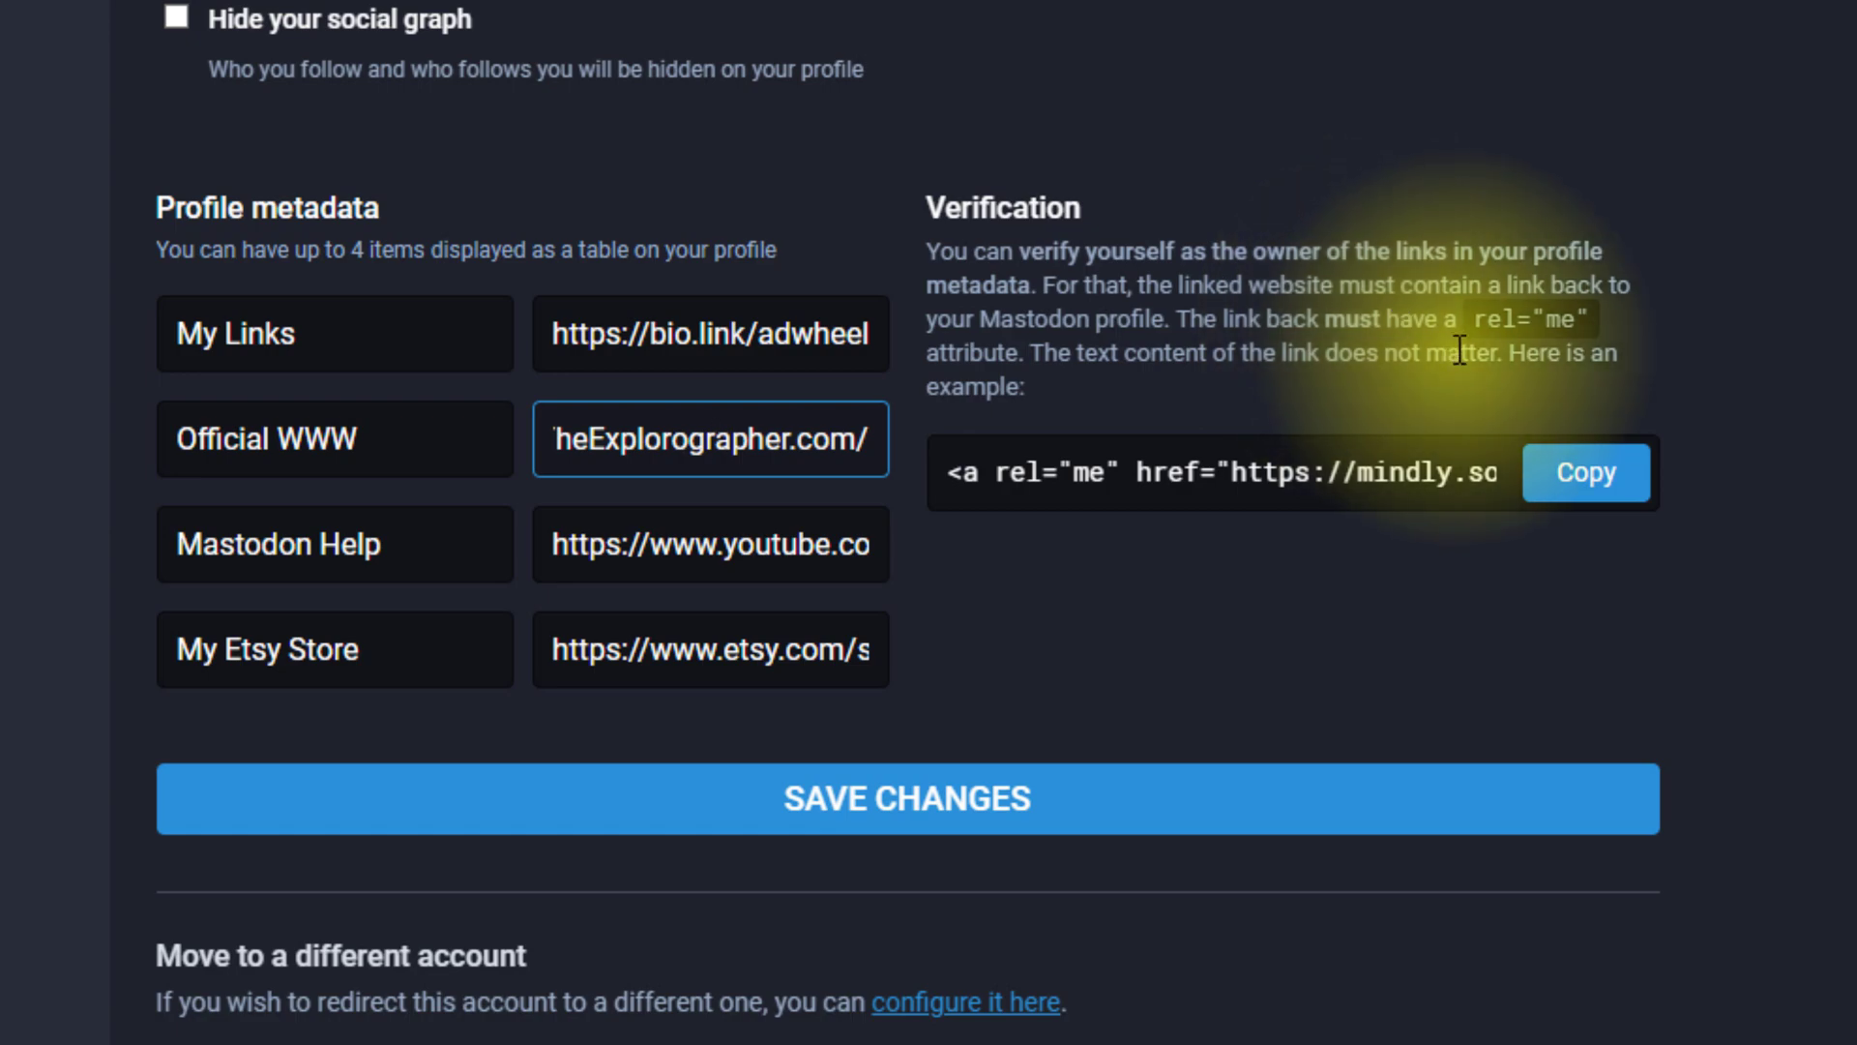
mouse_move(1190, 348)
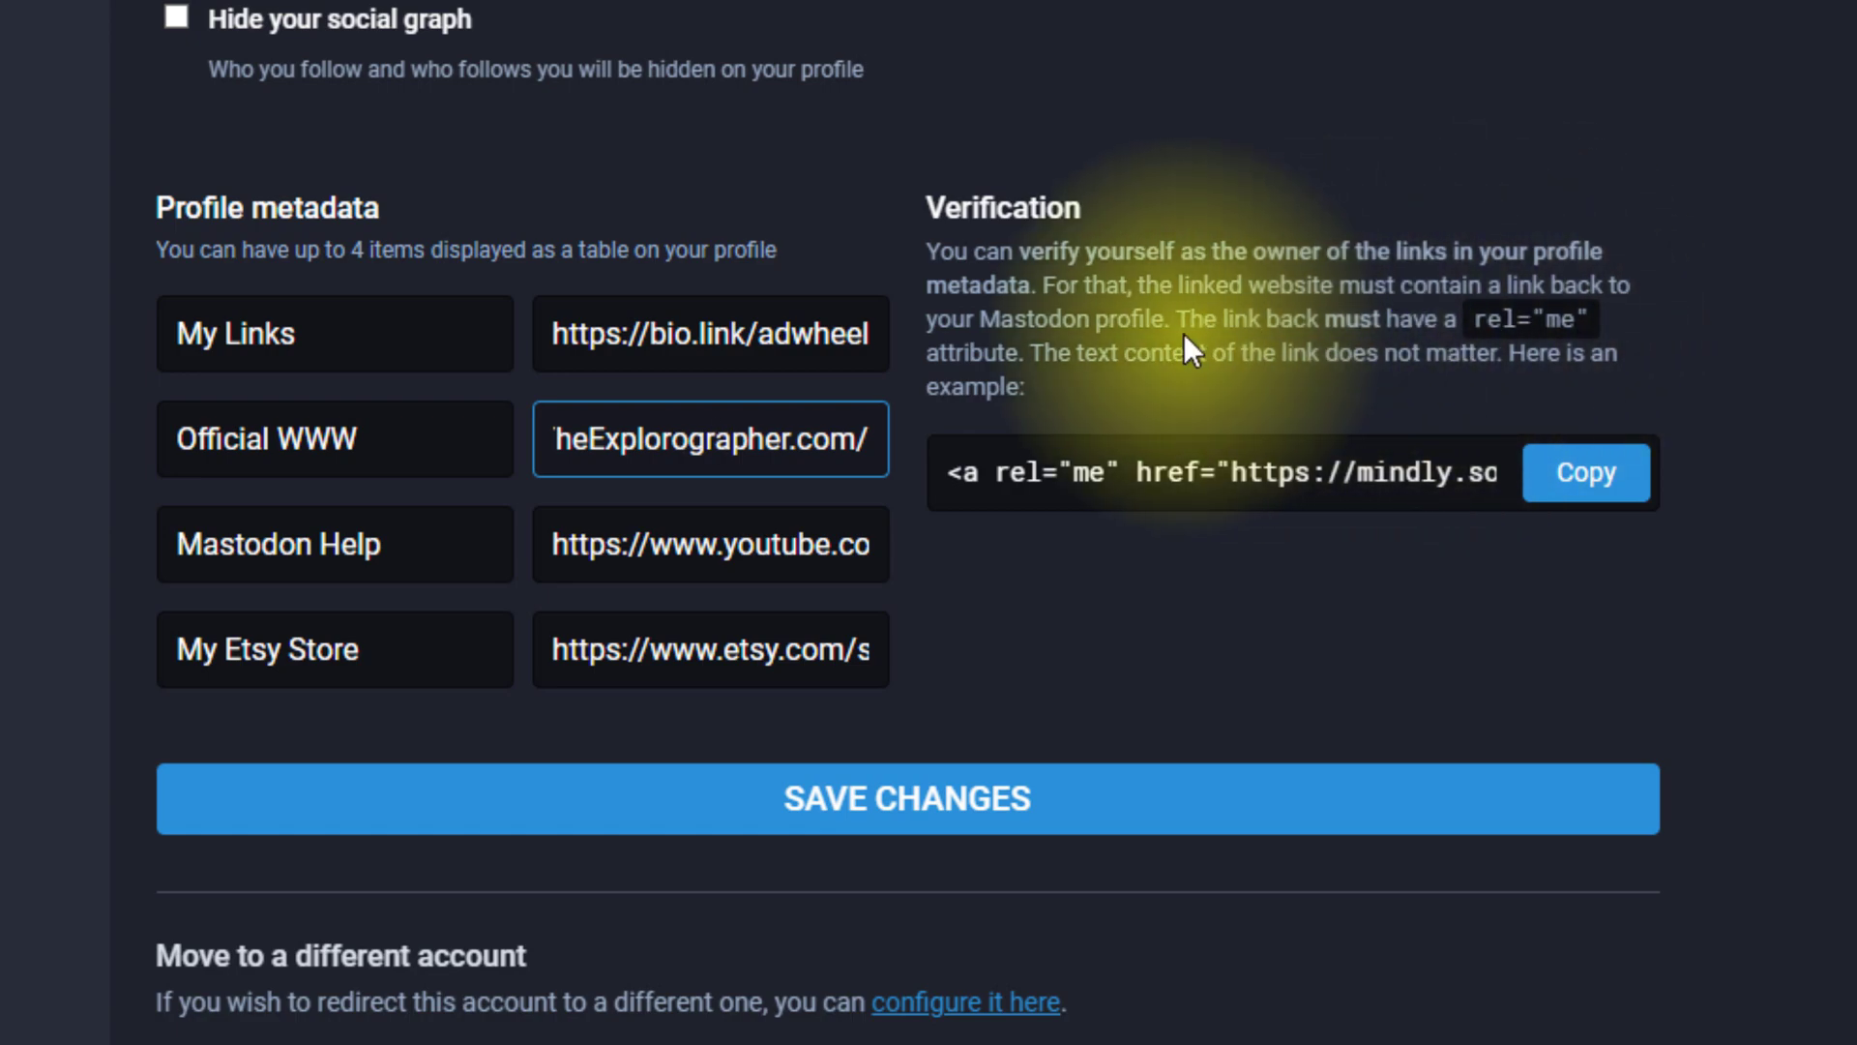
mouse_move(1451, 356)
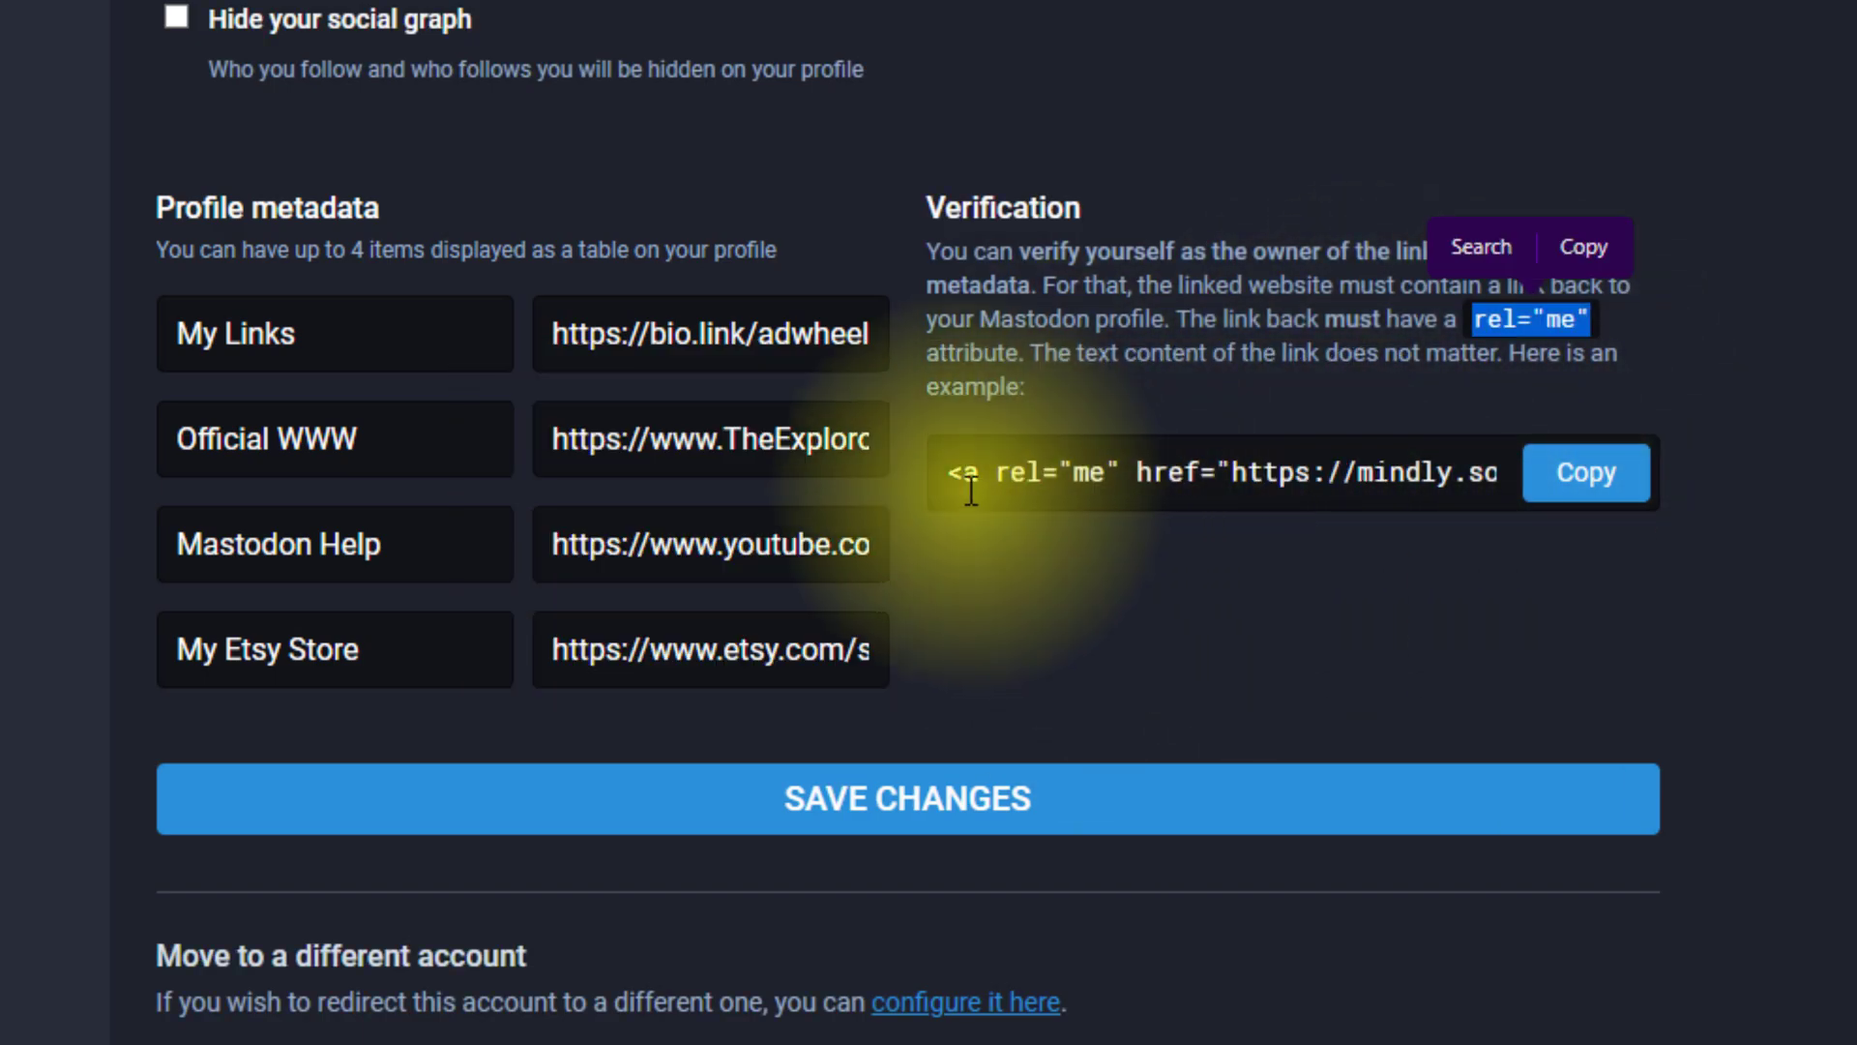
click(1584, 472)
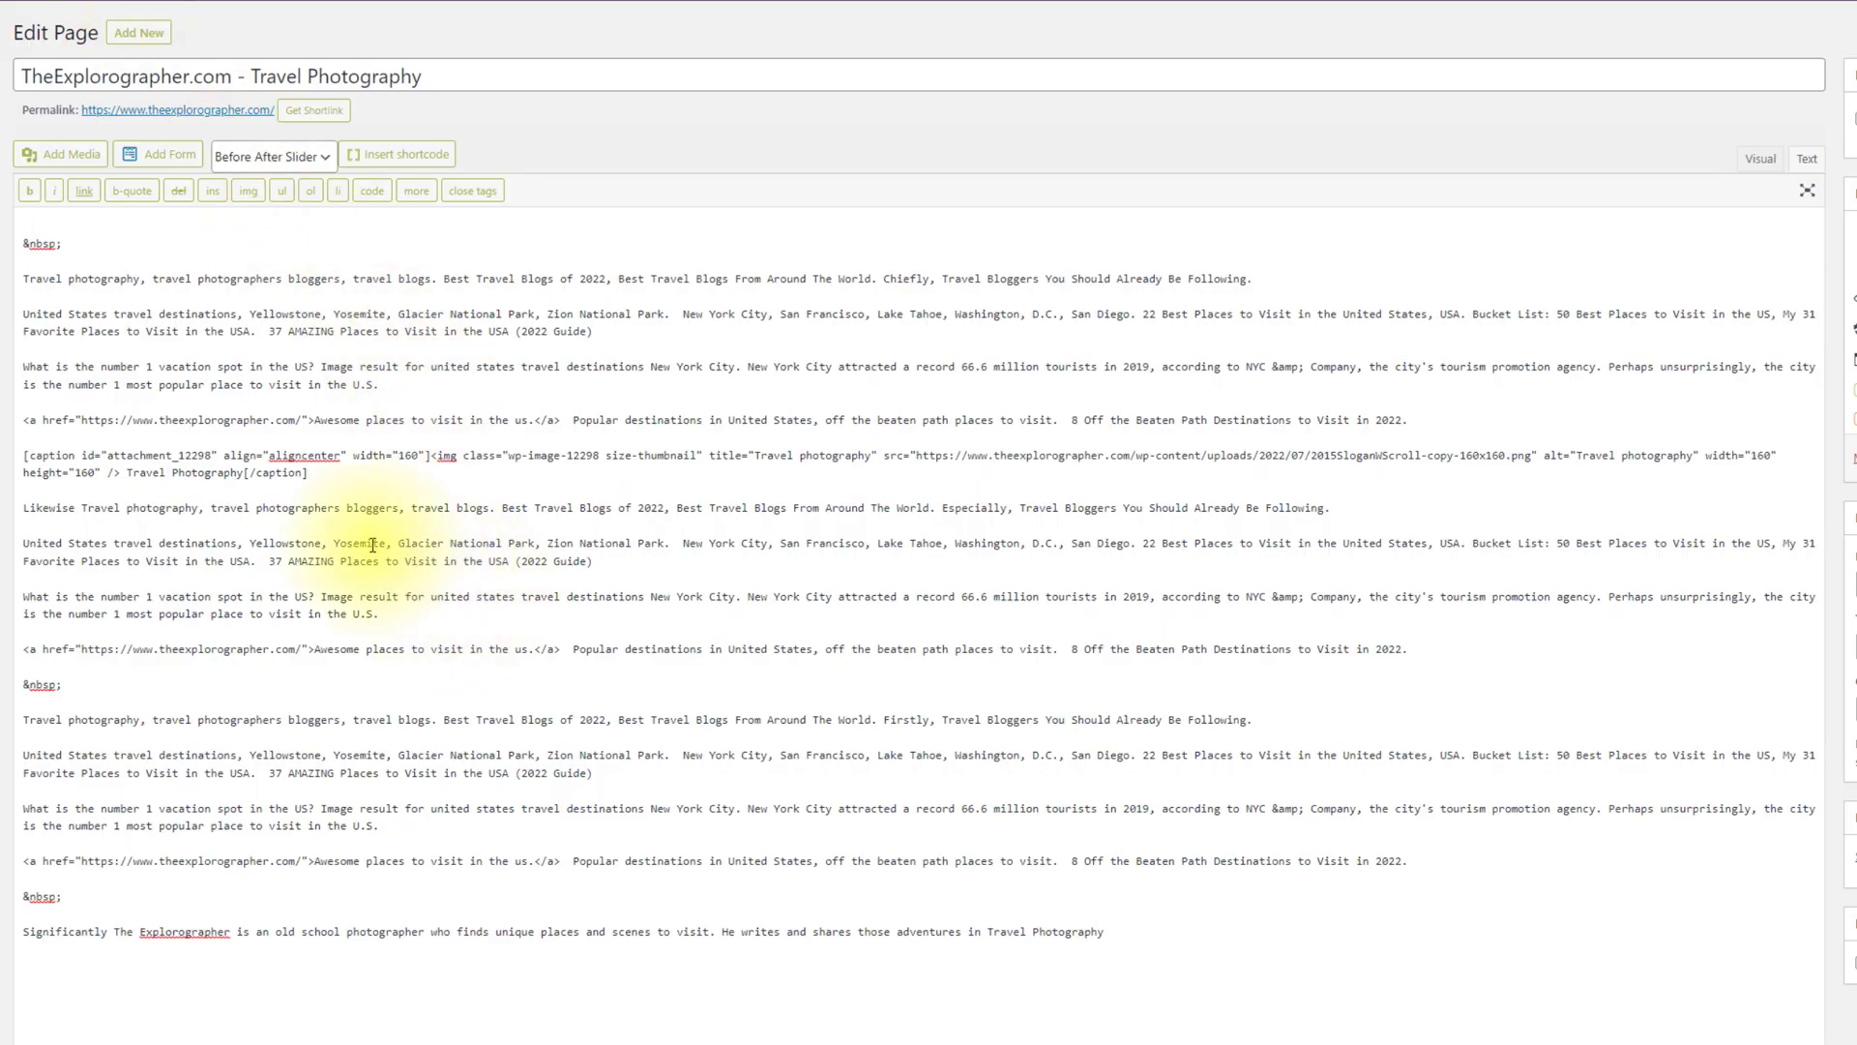
text(<a rel="me" href="https://mindly.social/@theexplorographer">Mastodon</a>)
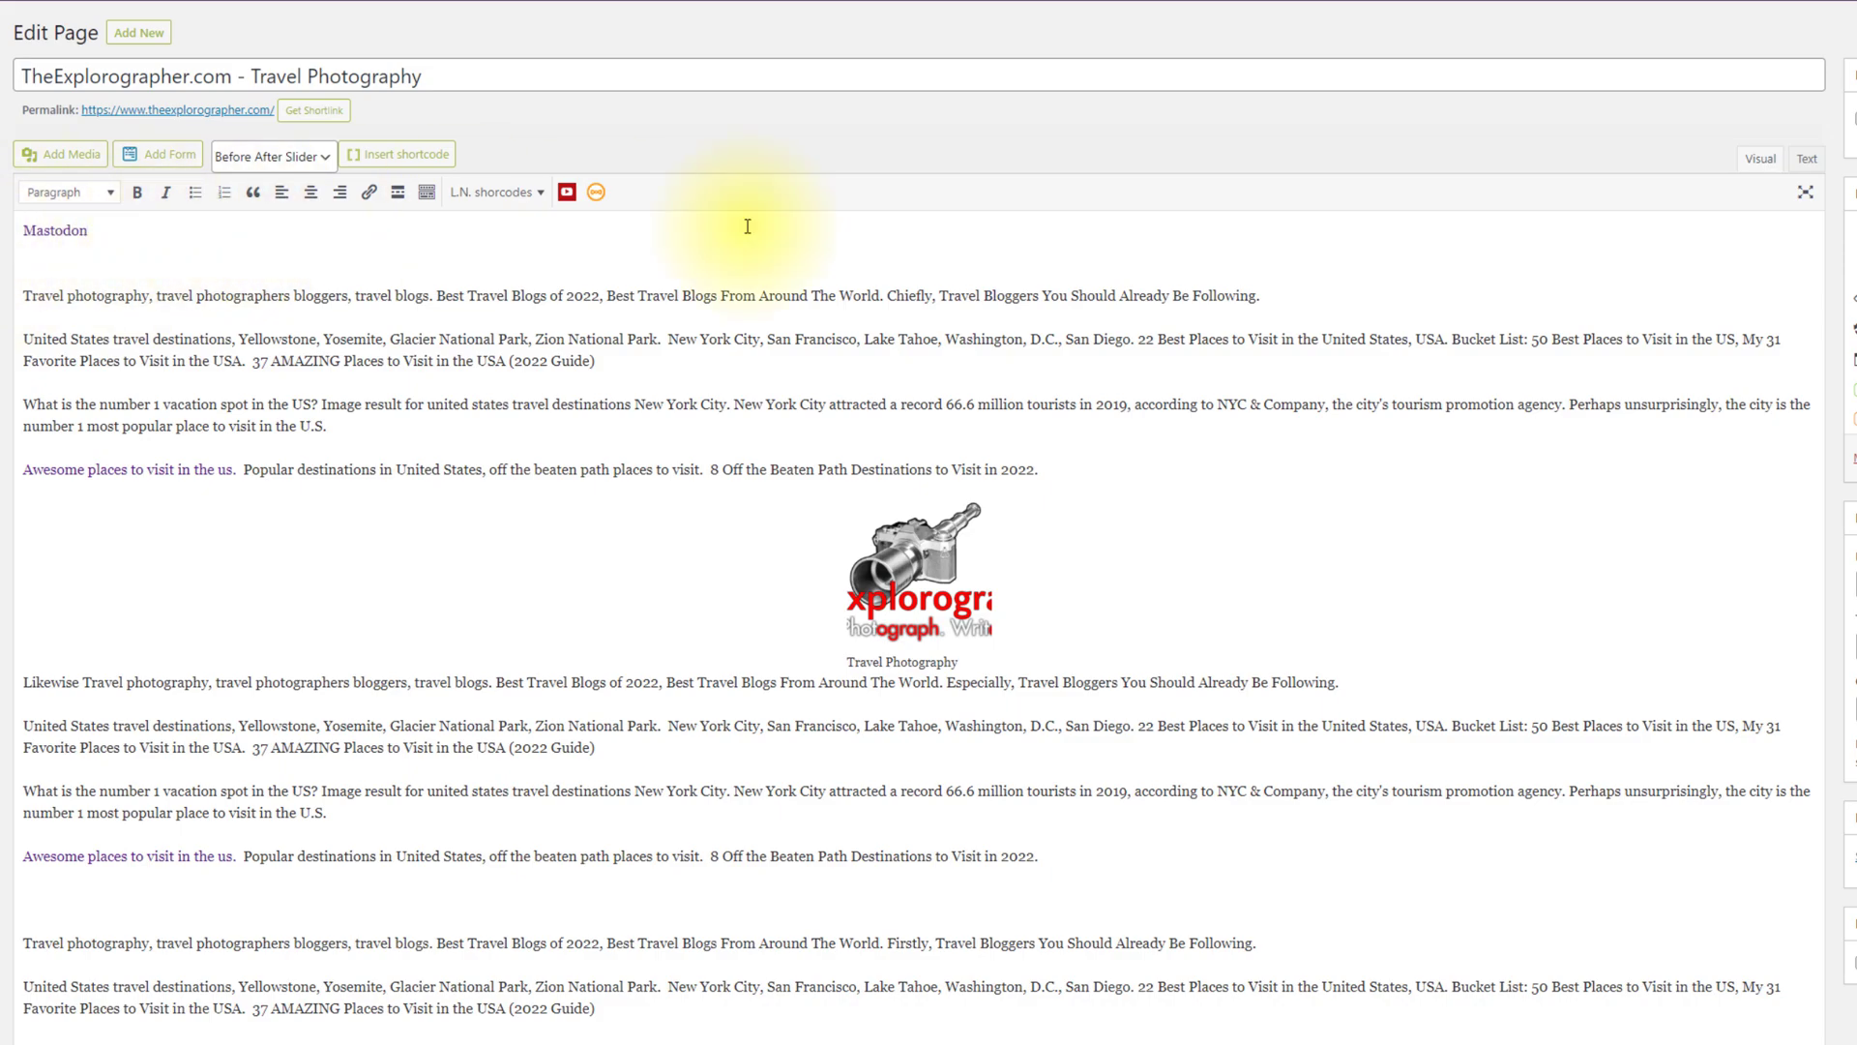
click(1807, 157)
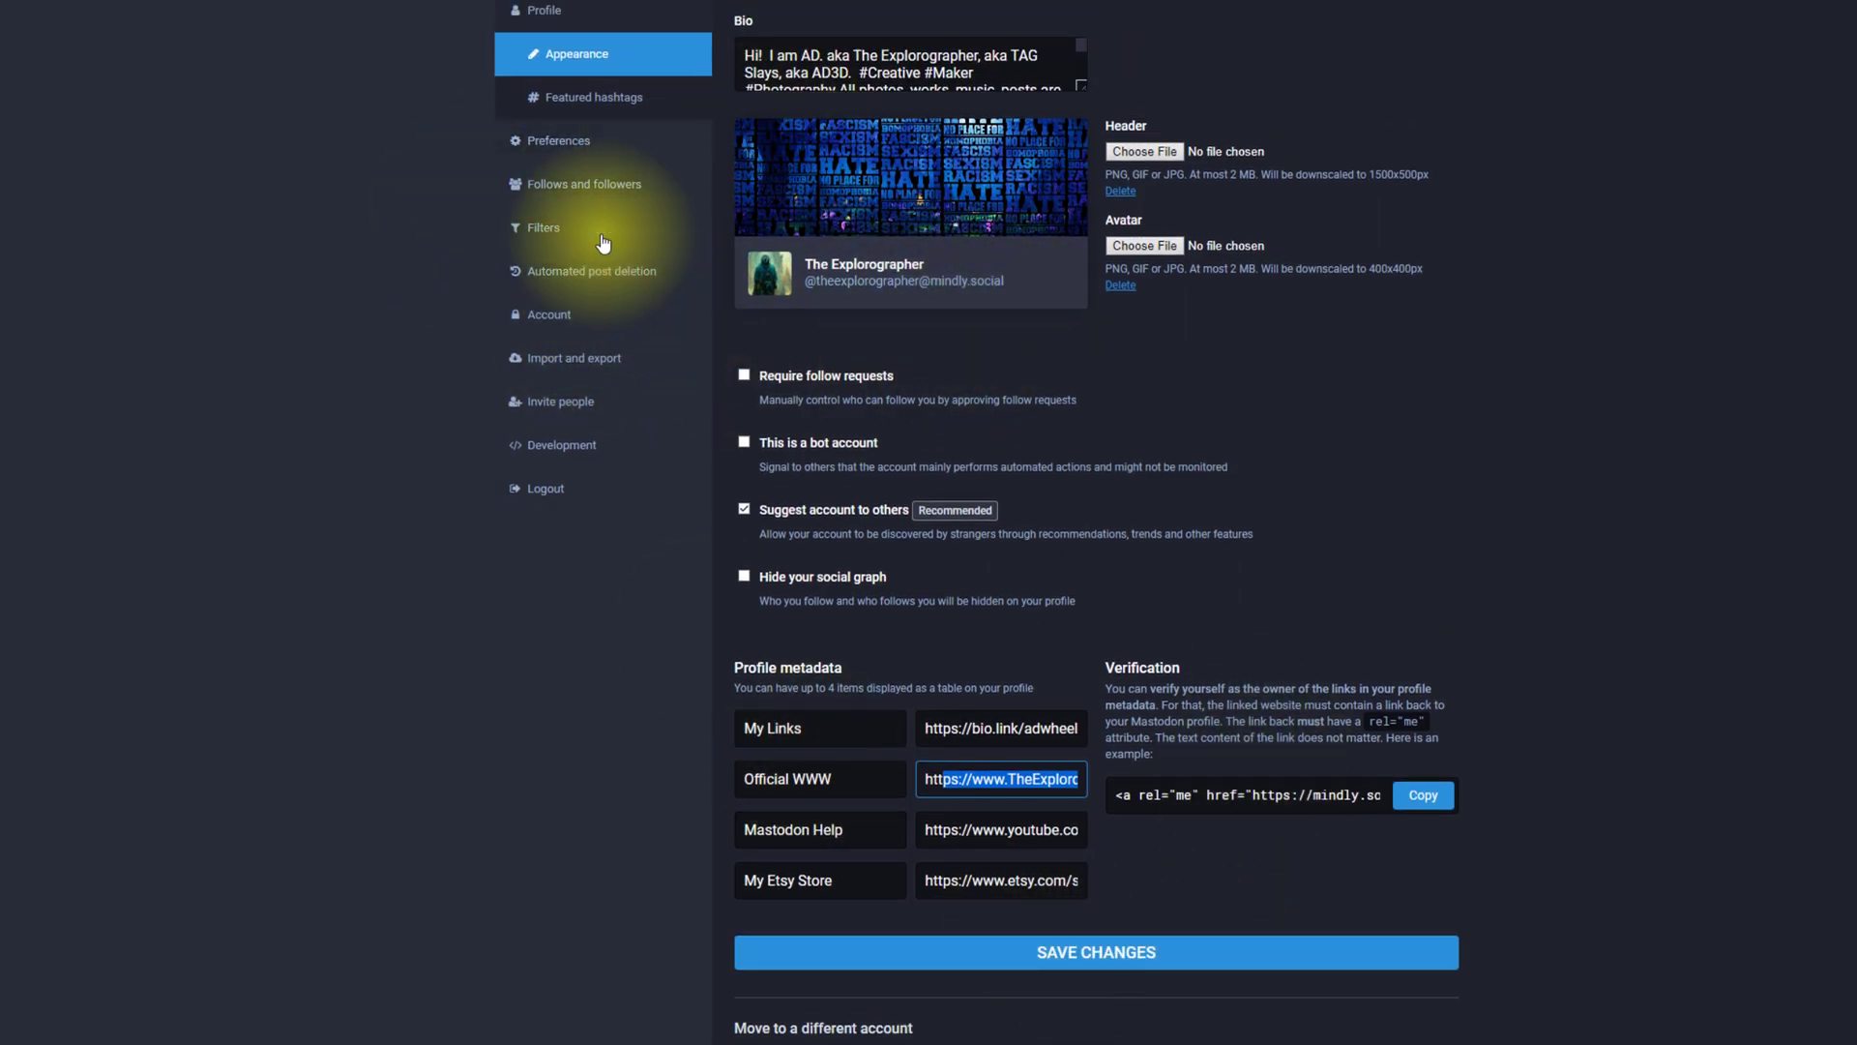
Step: Pick the Official WWW label from autocomplete for the TheExplorographer.com metadata entry
scroll(down, 3)
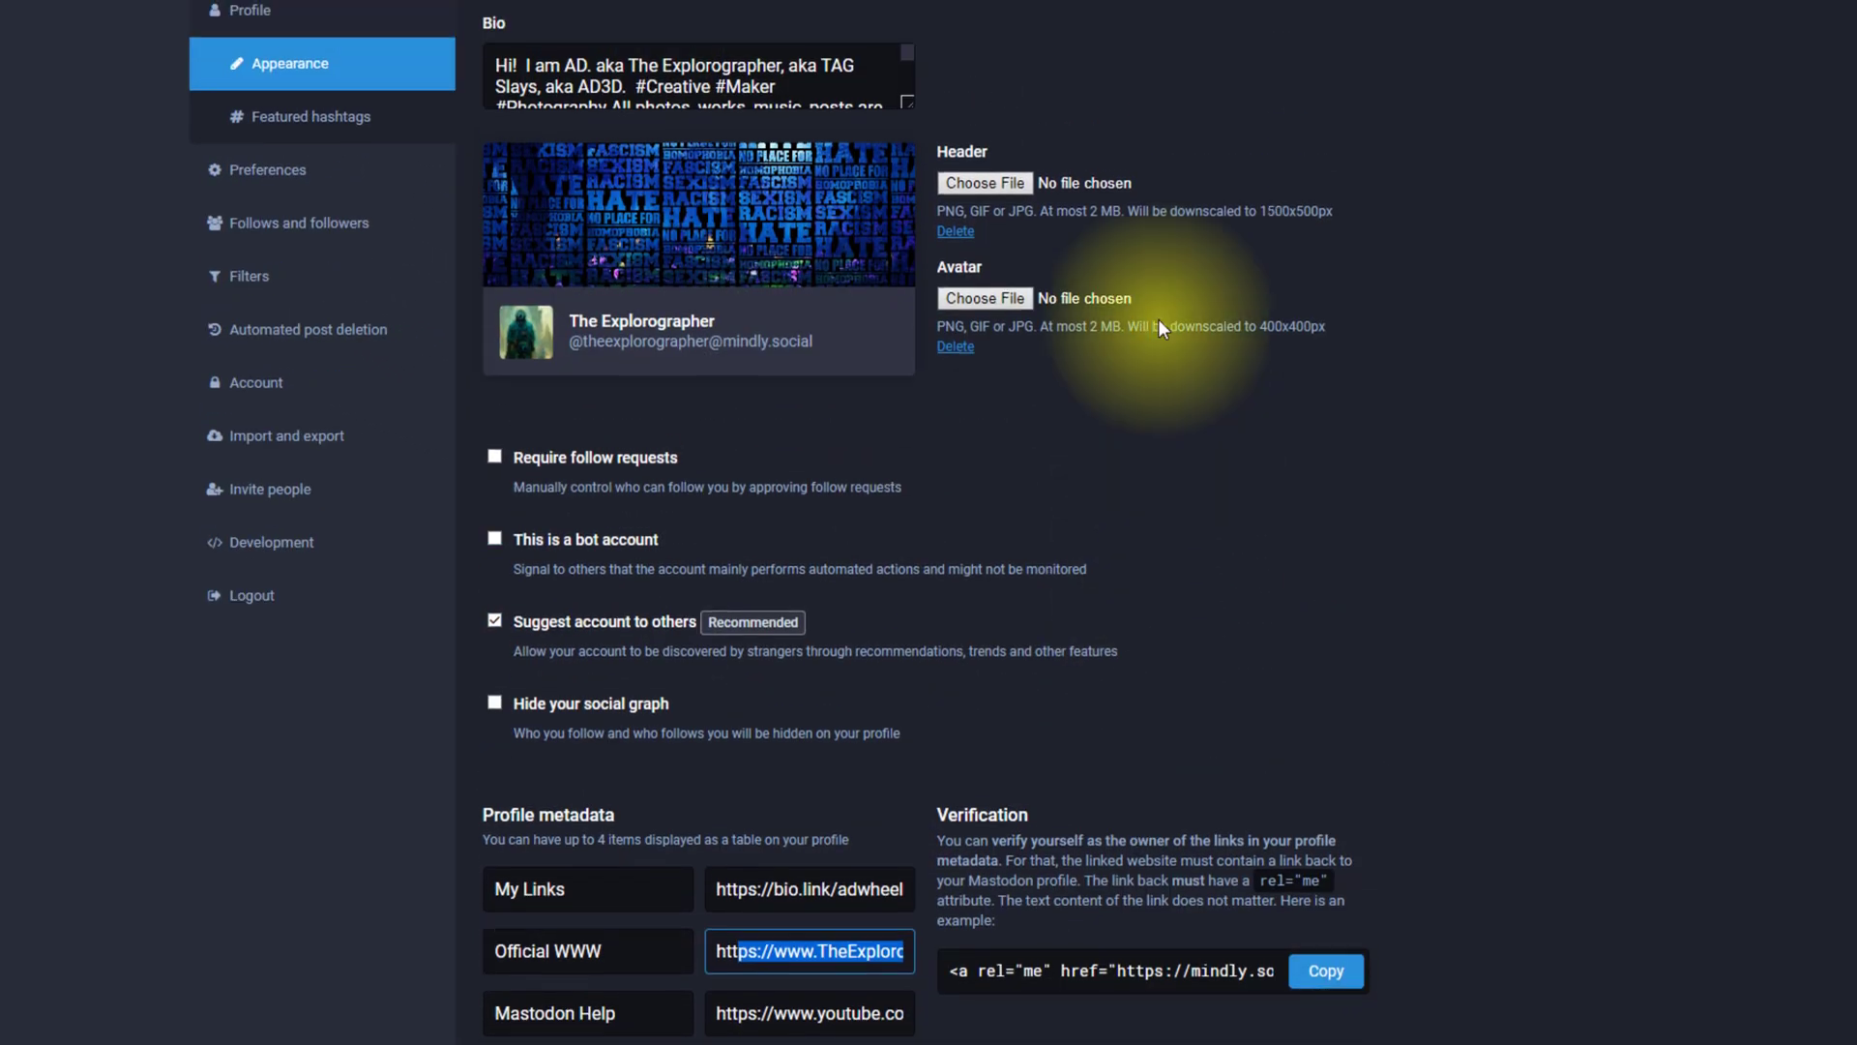
mouse_move(758, 453)
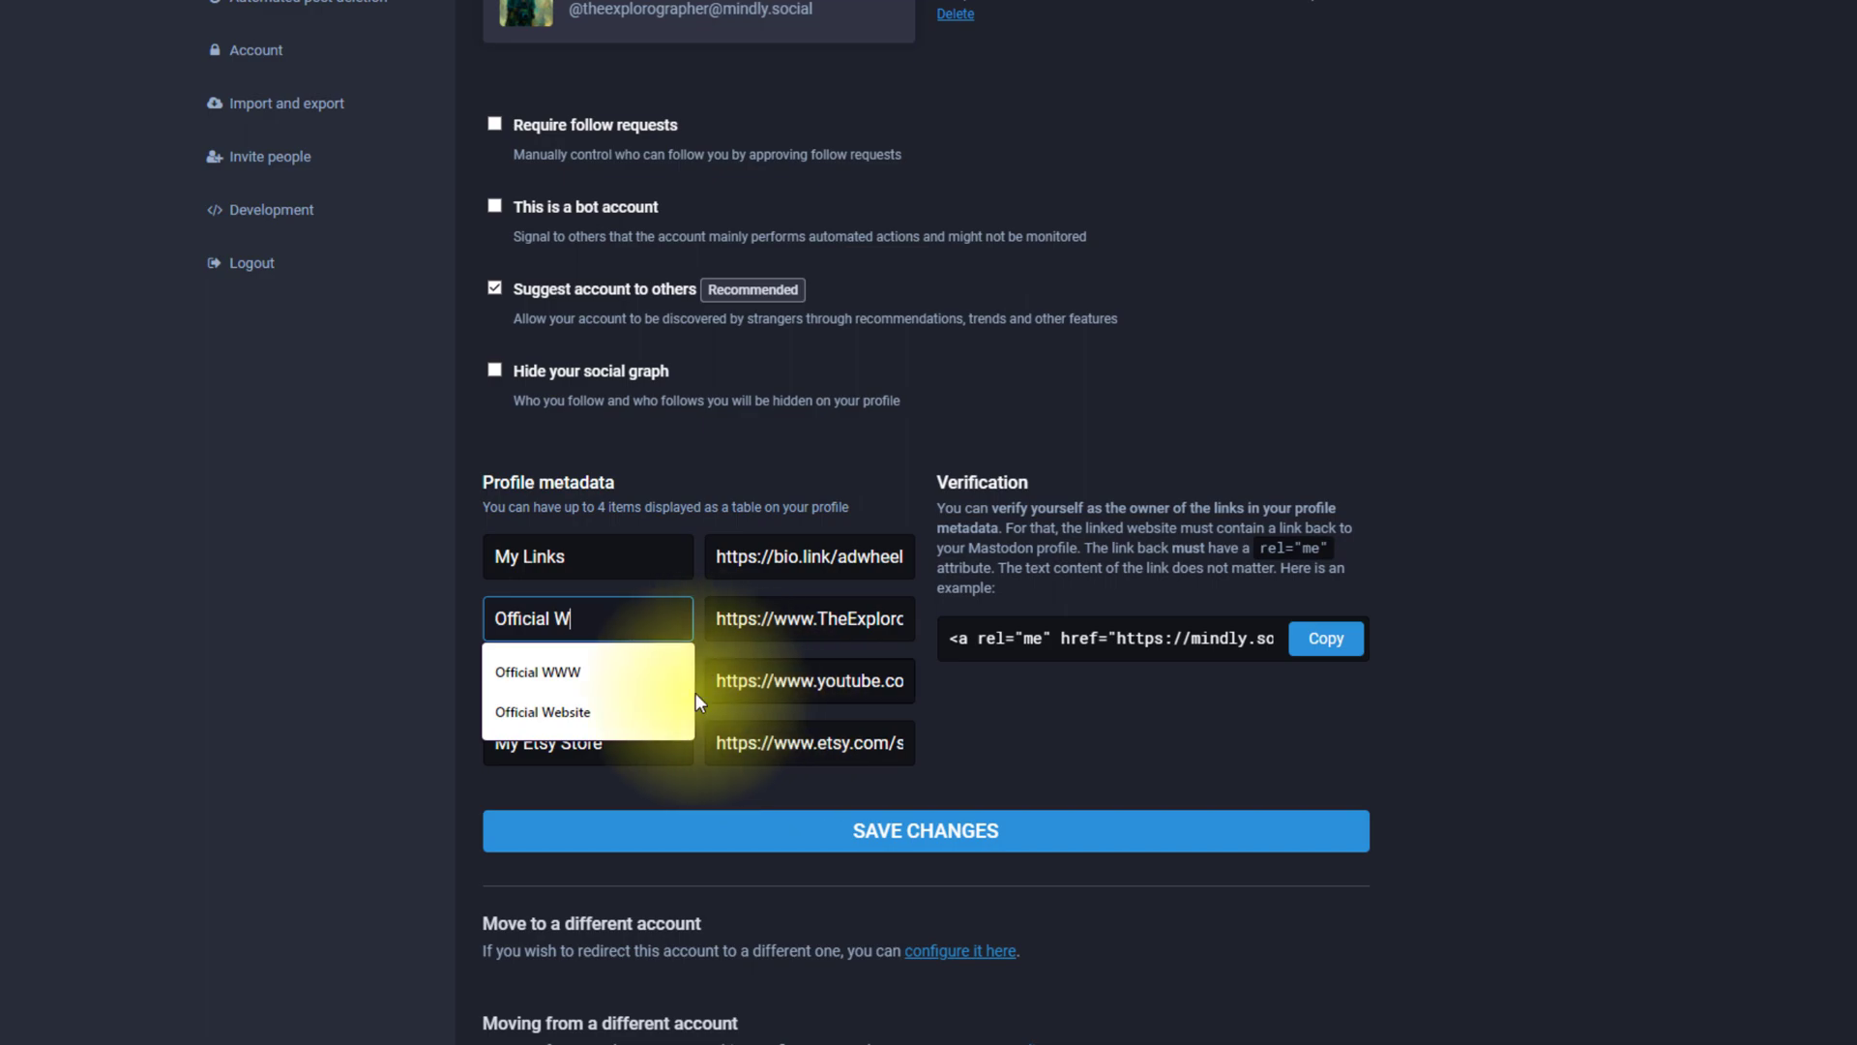
click(536, 671)
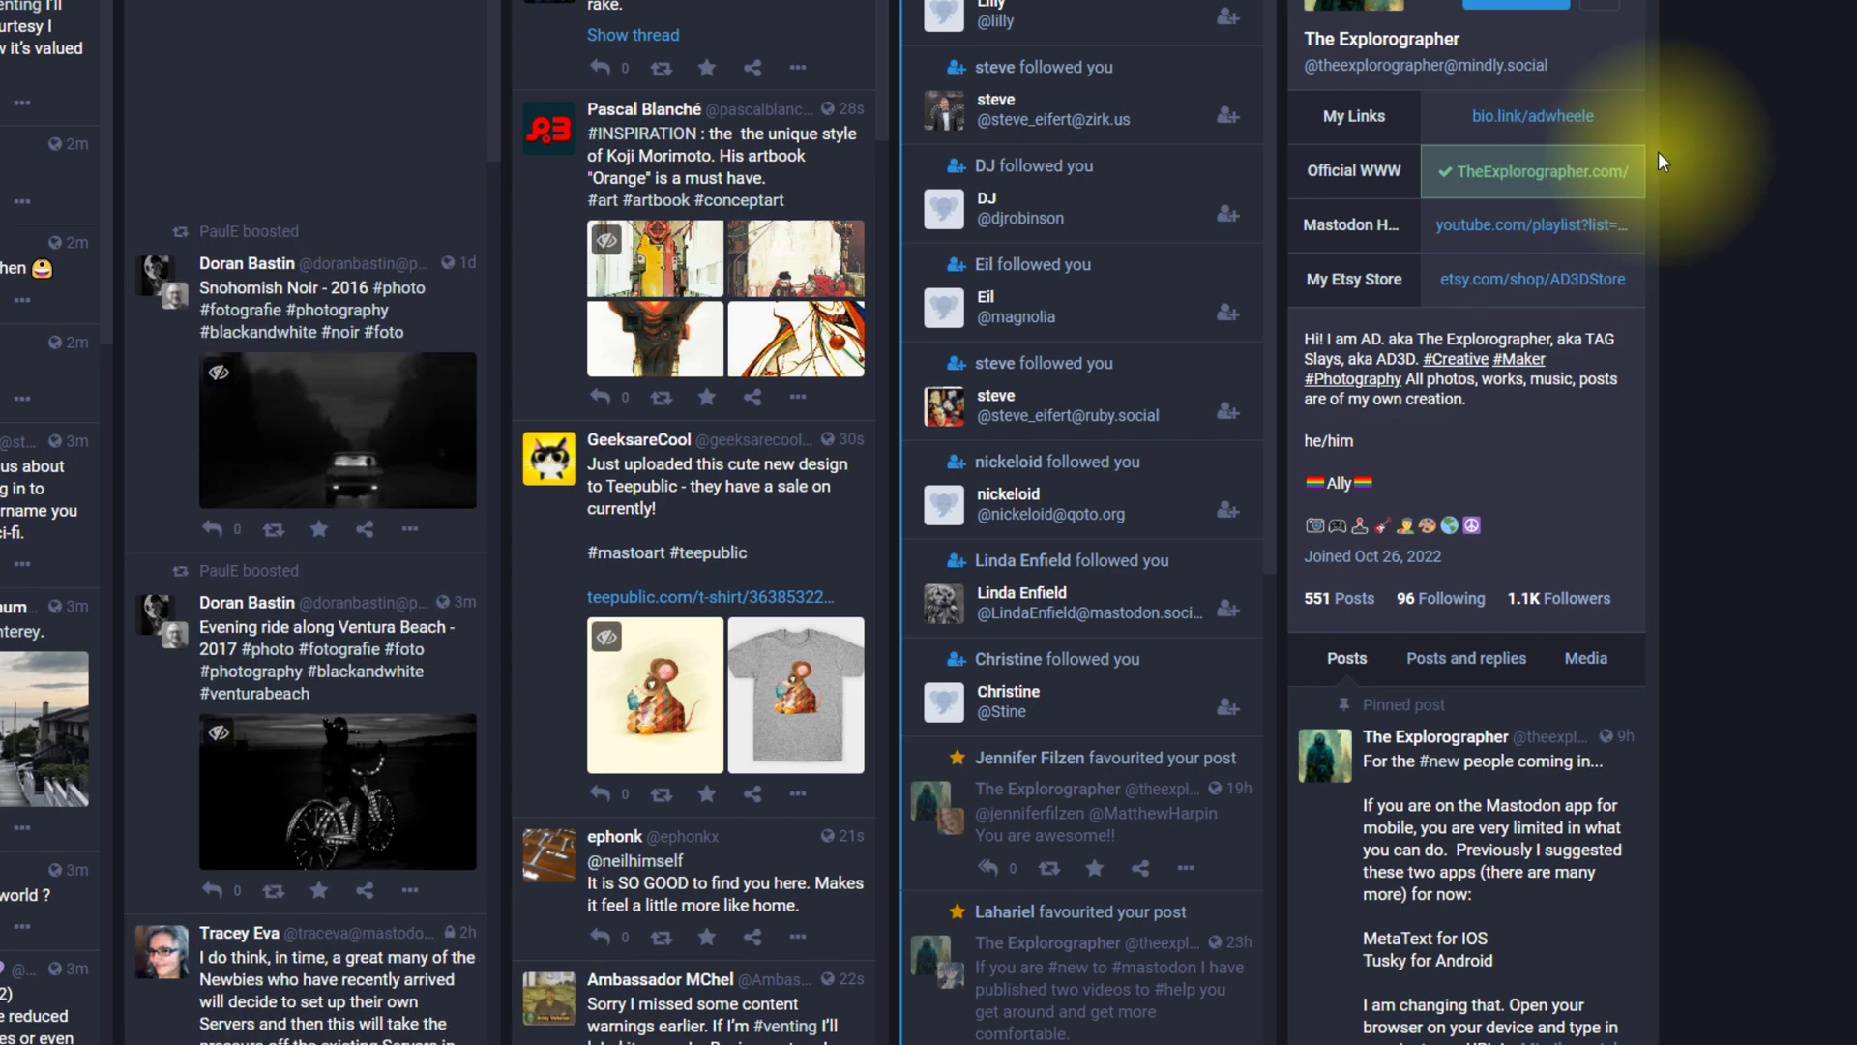
Step: Scroll the mindly.social profile showing TheExplorographer.com/ with its green verified checkmark
scroll(down, 3)
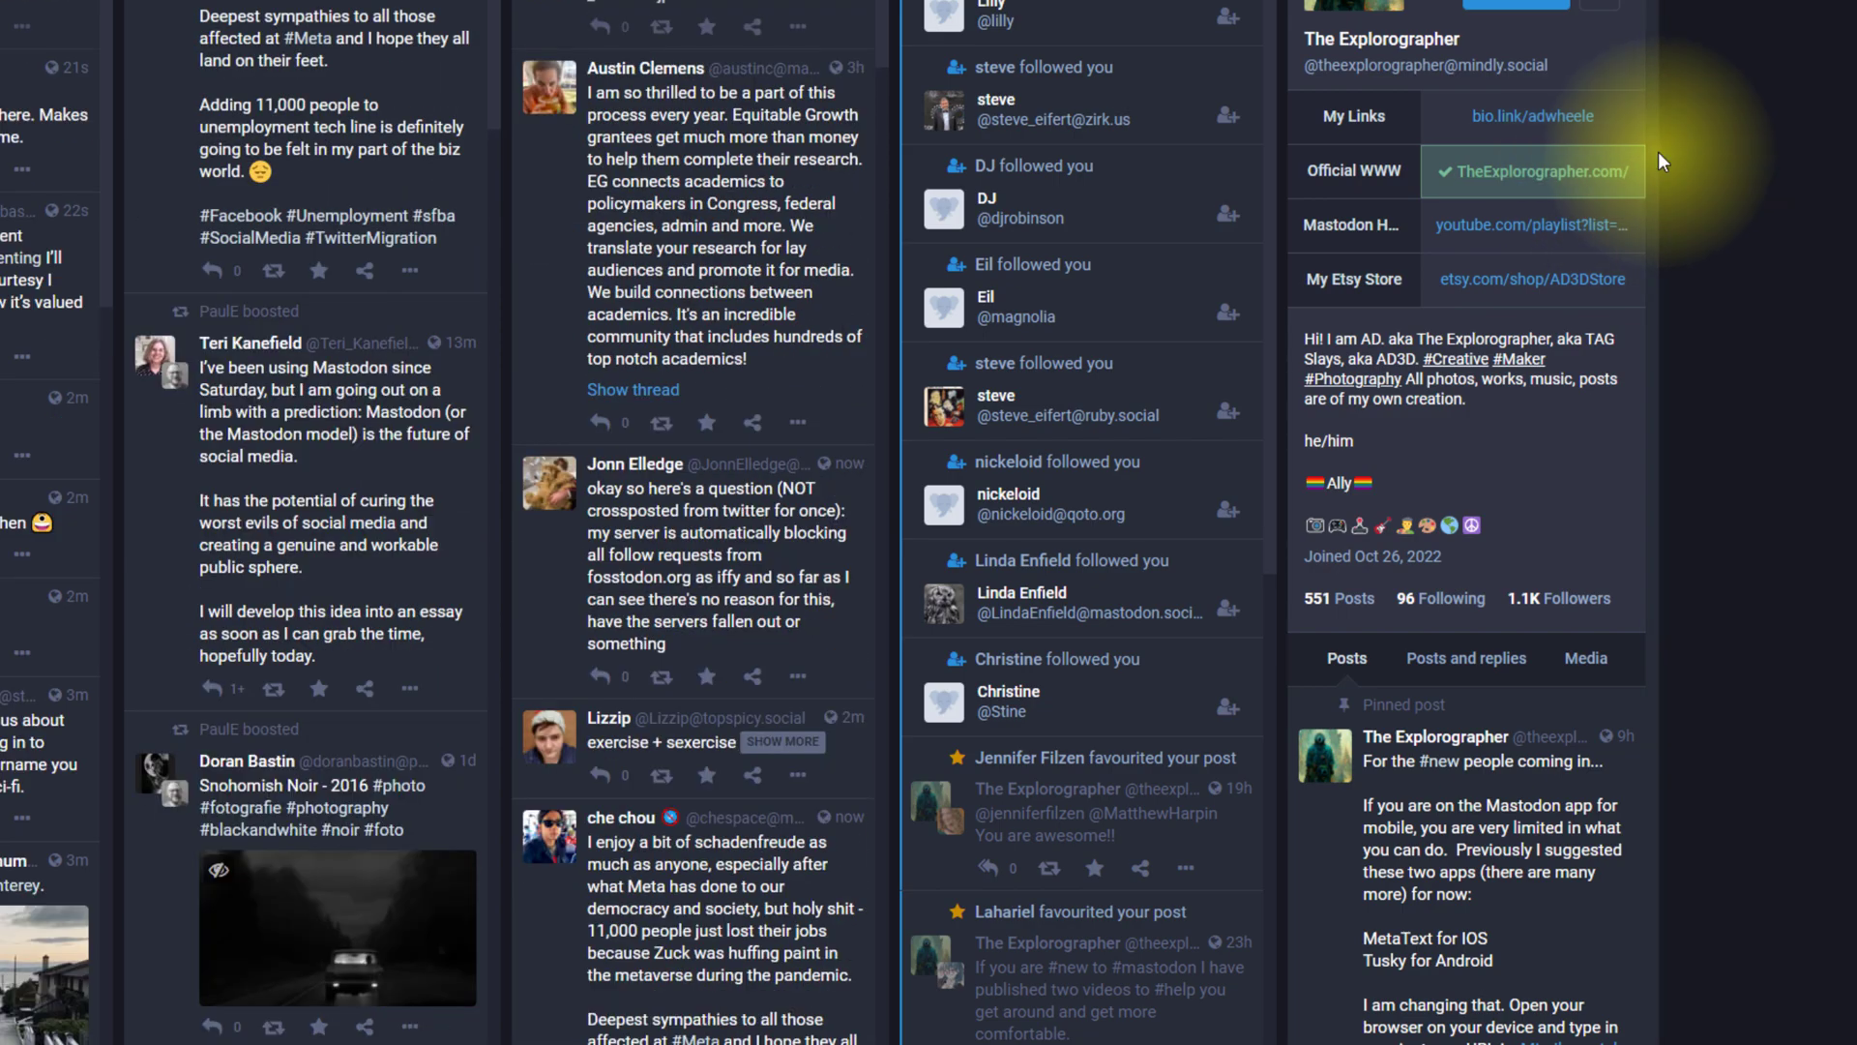
scroll(down, 3)
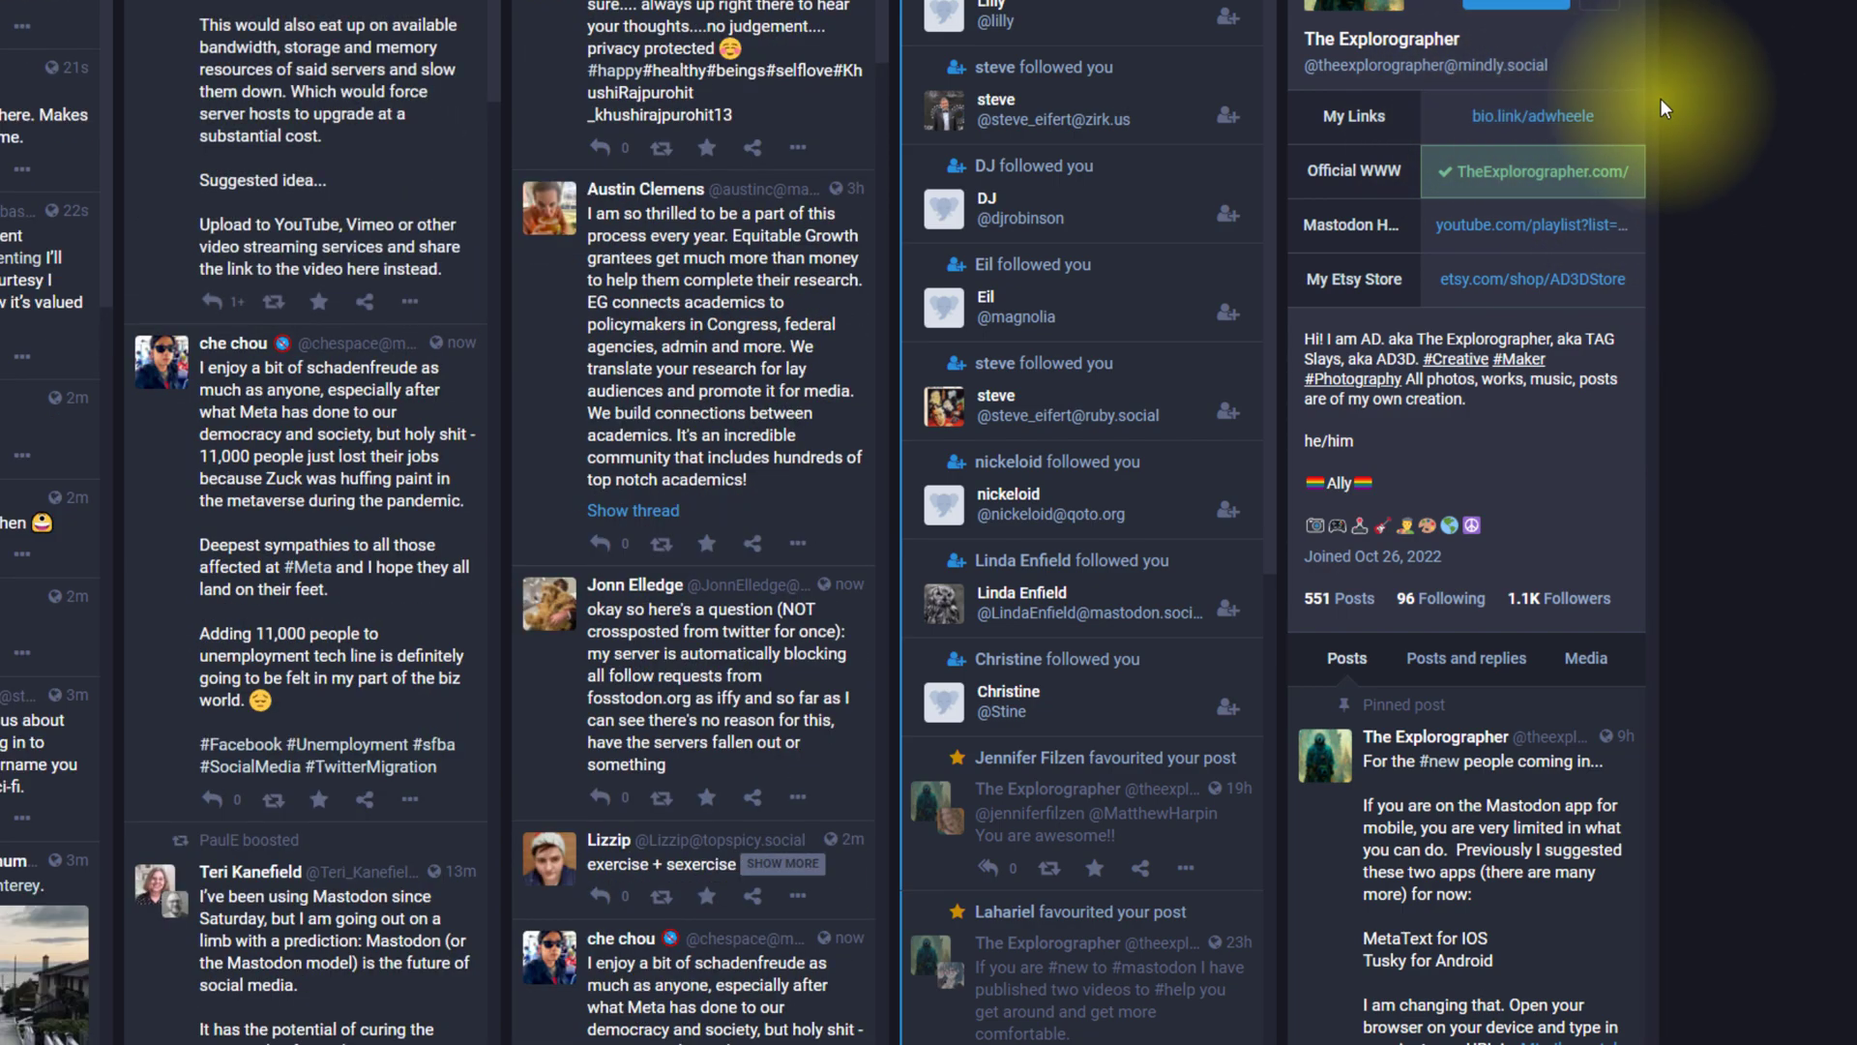